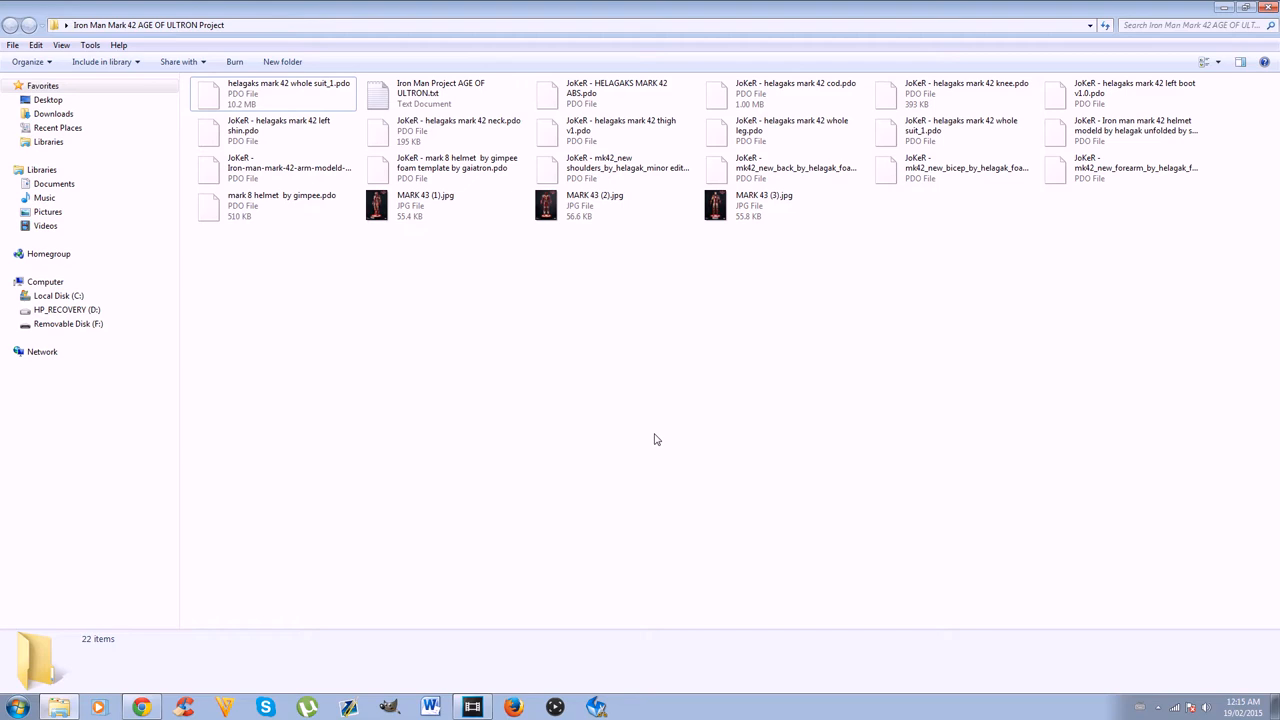
{"action": "mouse_move", "coordinate": [658, 348]}
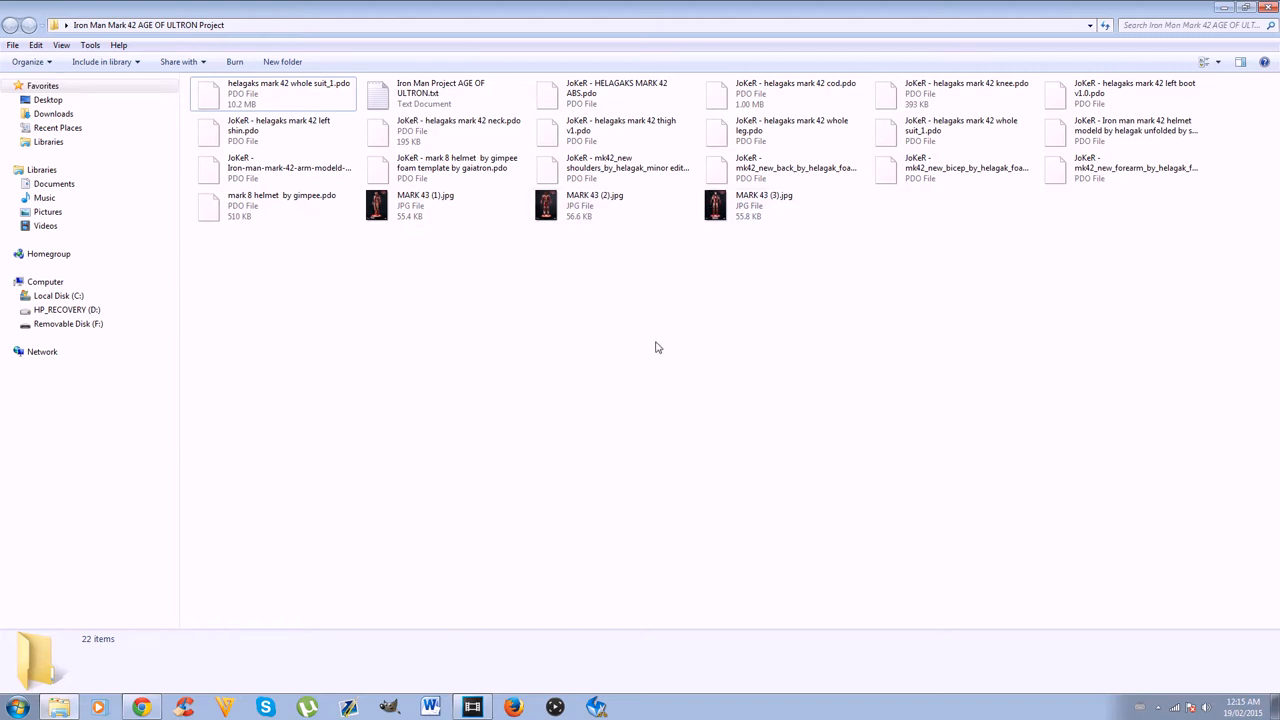
{"action": "mouse_move", "coordinate": [656, 350]}
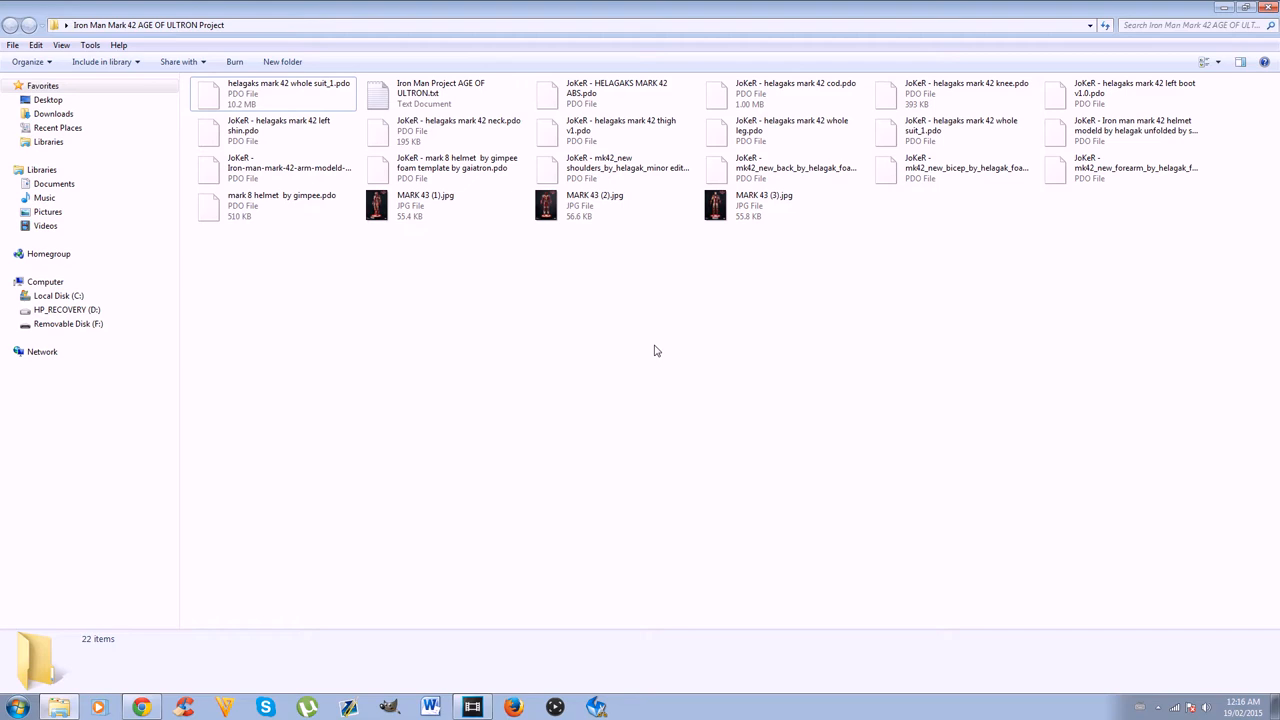
{"action": "mouse_move", "coordinate": [650, 318]}
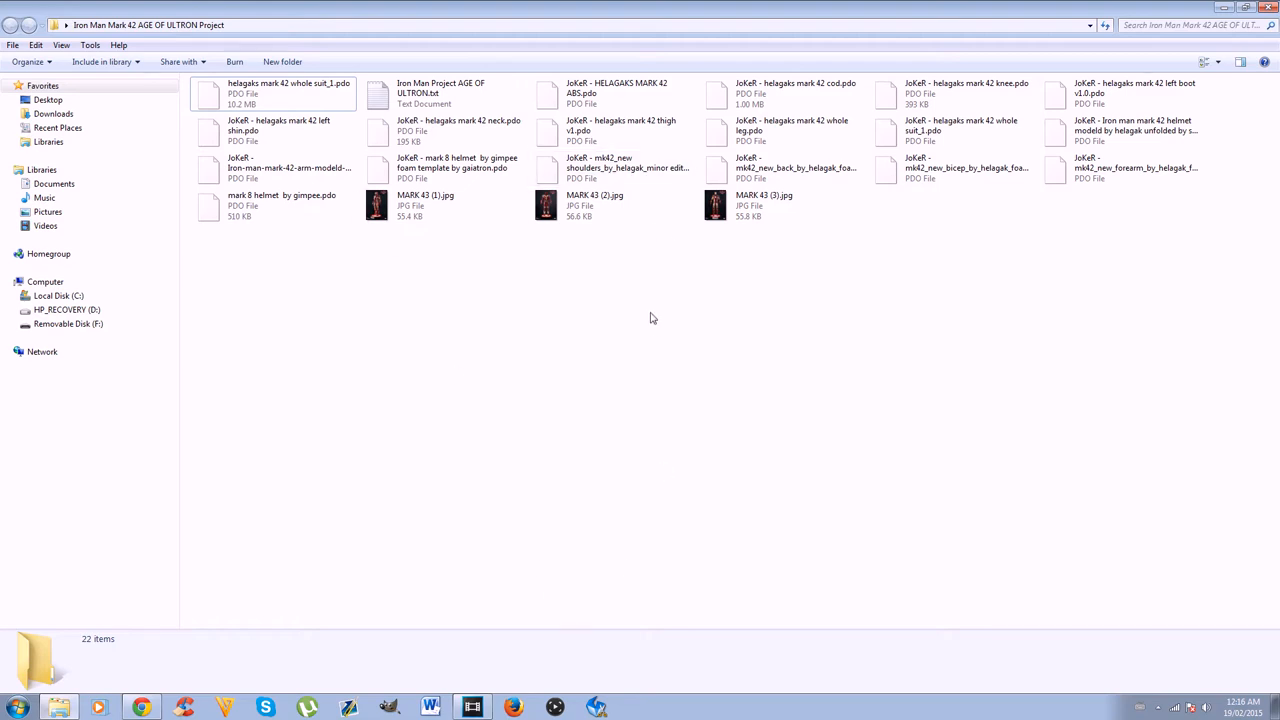
{"action": "mouse_move", "coordinate": [644, 300]}
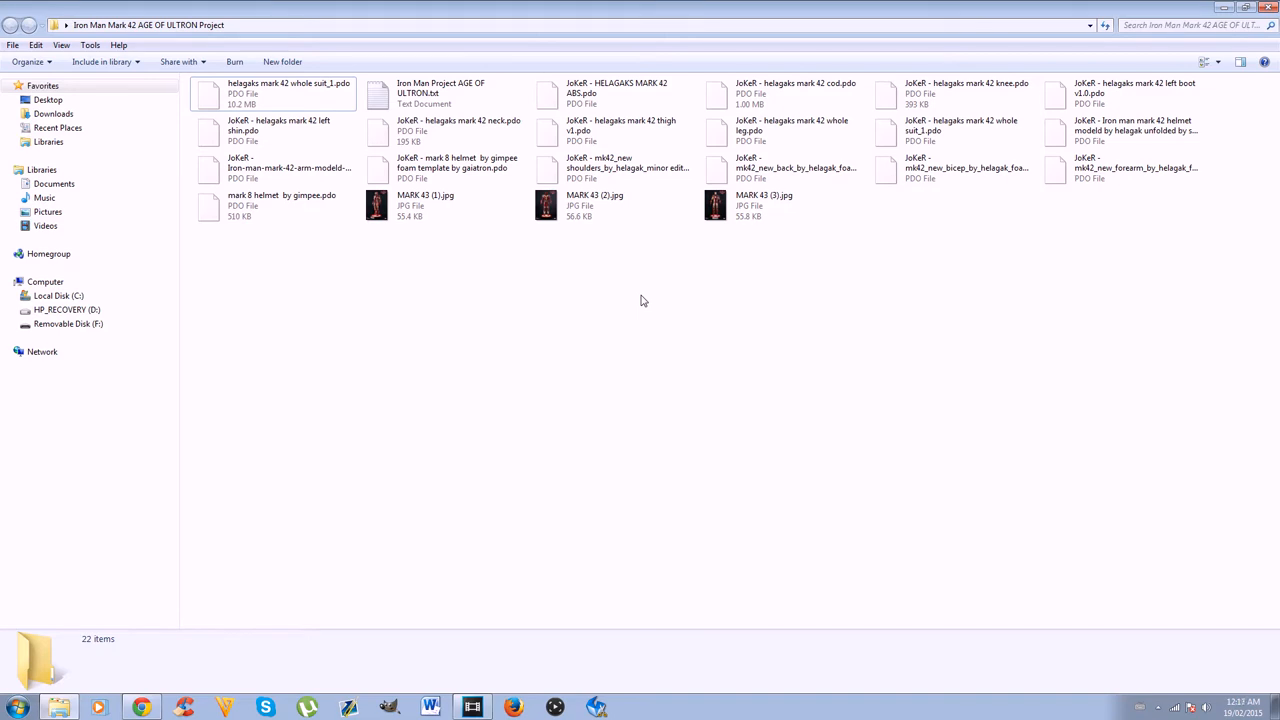
{"action": "mouse_move", "coordinate": [612, 284]}
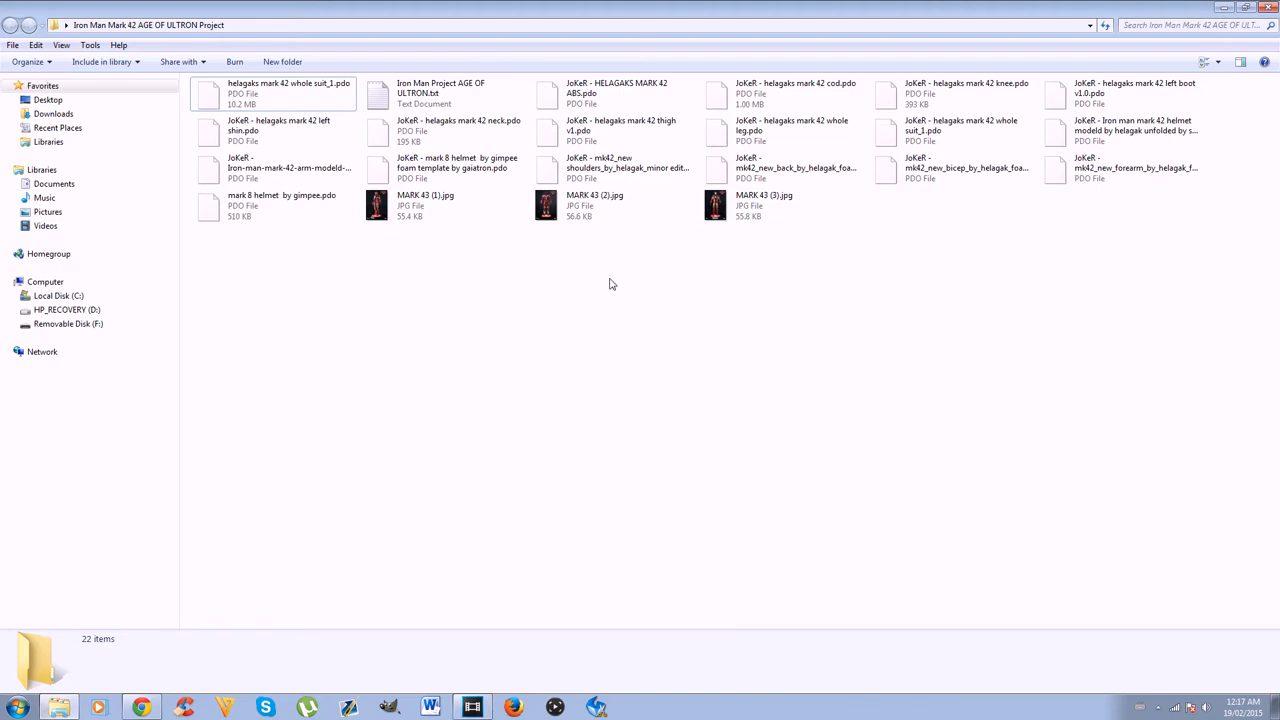
{"action": "mouse_move", "coordinate": [602, 280]}
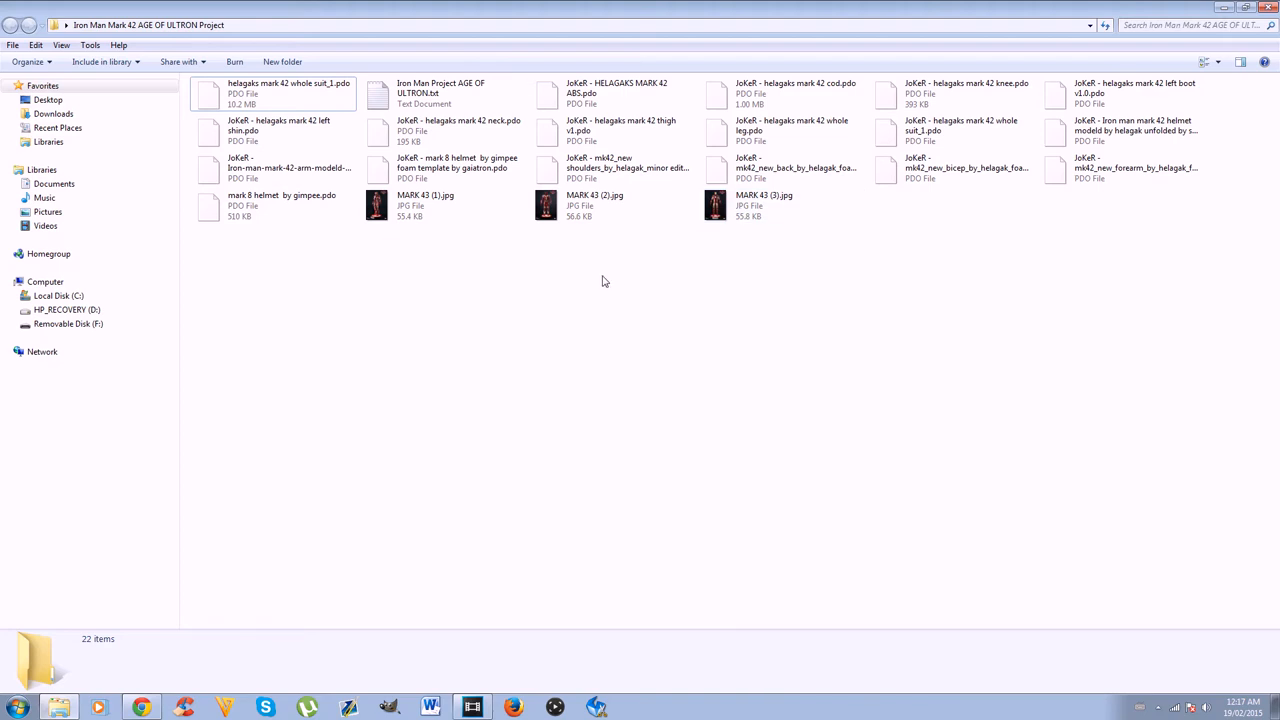
{"action": "mouse_move", "coordinate": [588, 688]}
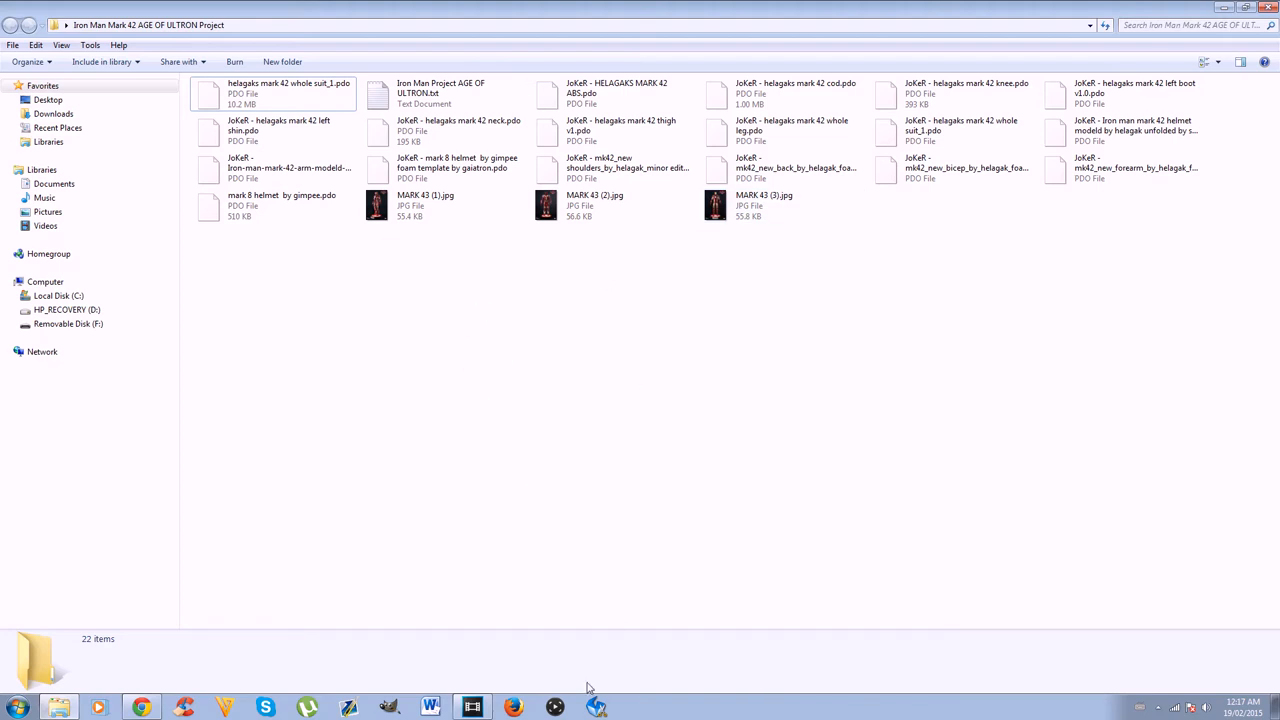
{"action": "mouse_move", "coordinate": [620, 688]}
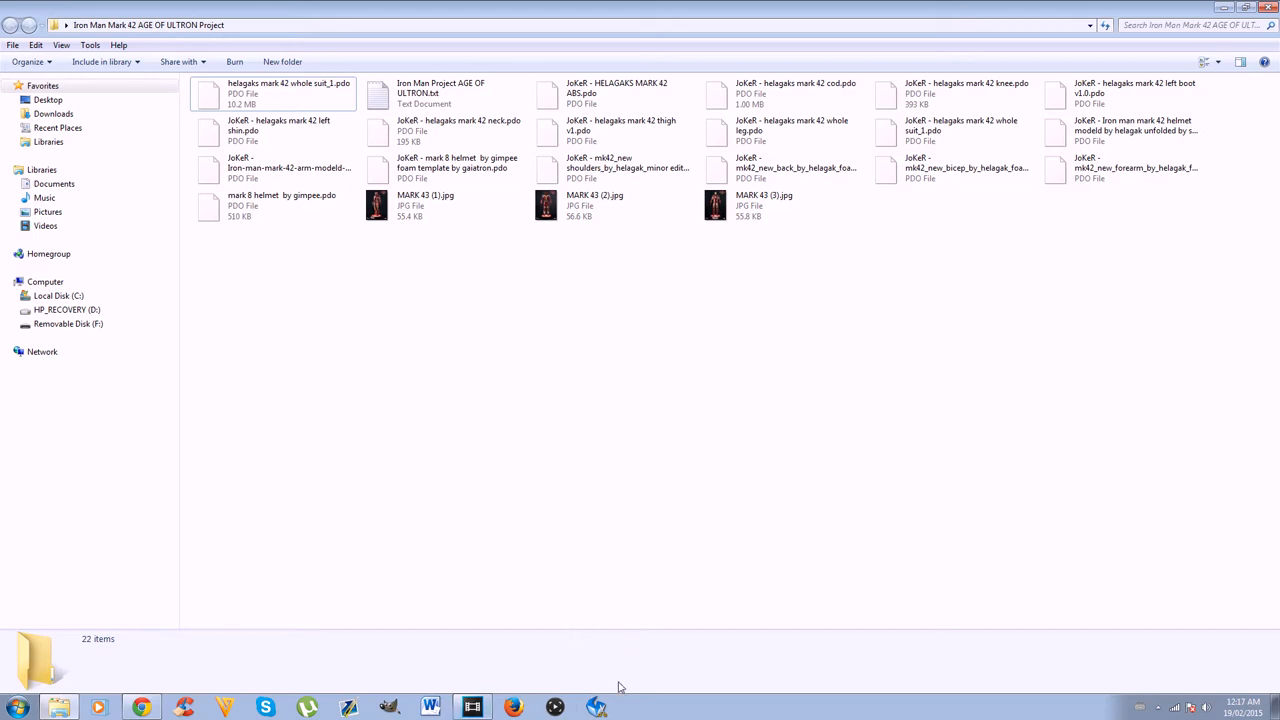
Step: Launch Pepakura Designer 3 from the taskbar and move its empty window higher over the folder
{"action": "left_click", "coordinate": [596, 708]}
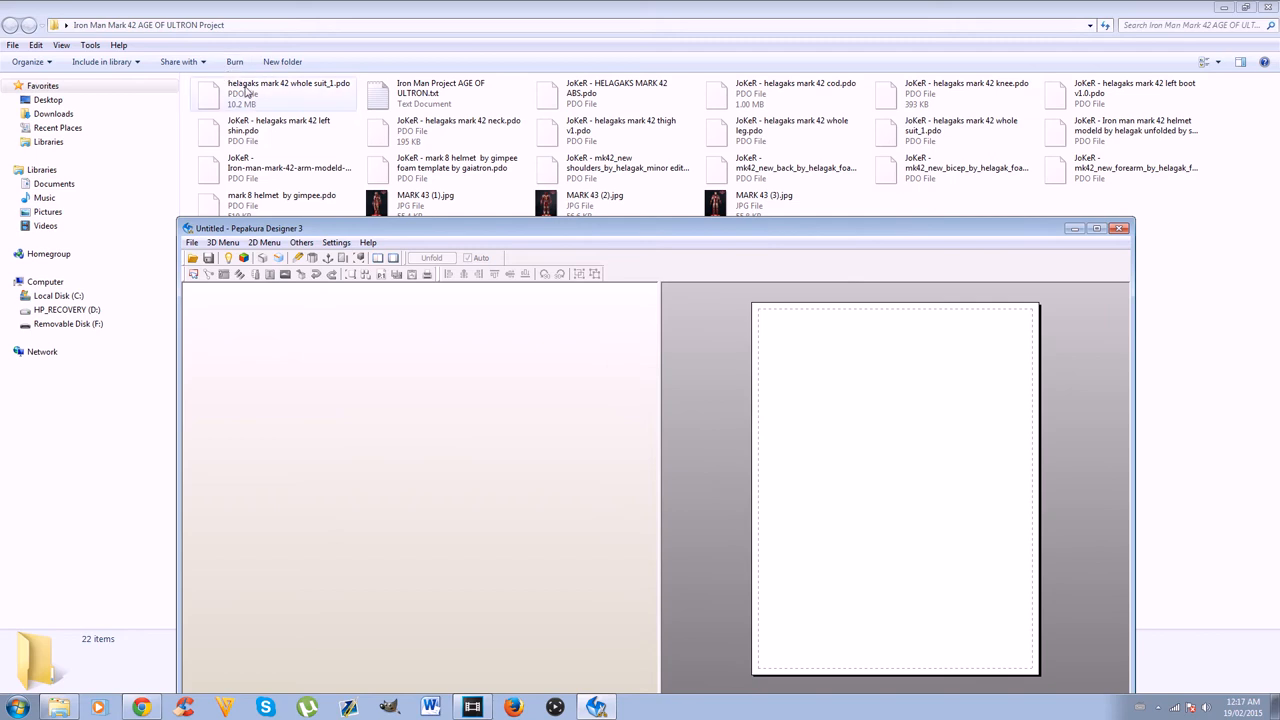
{"action": "mouse_move", "coordinate": [256, 96]}
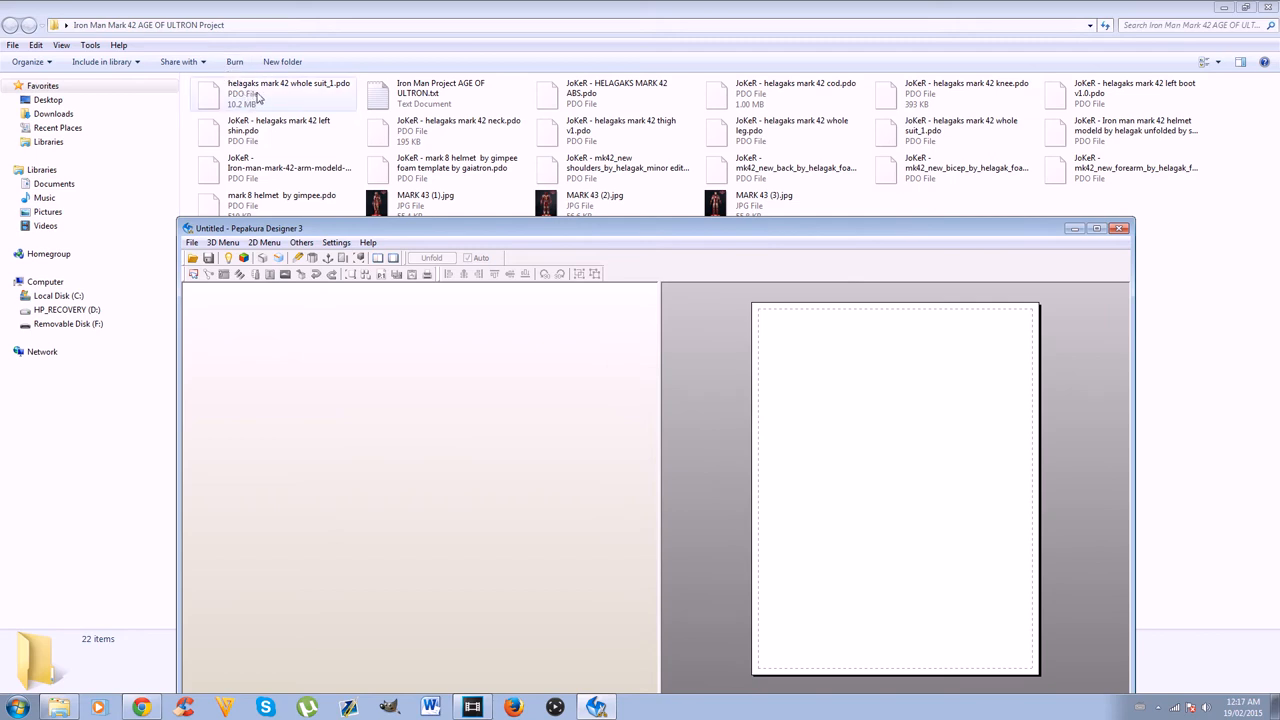
{"action": "mouse_move", "coordinate": [288, 96]}
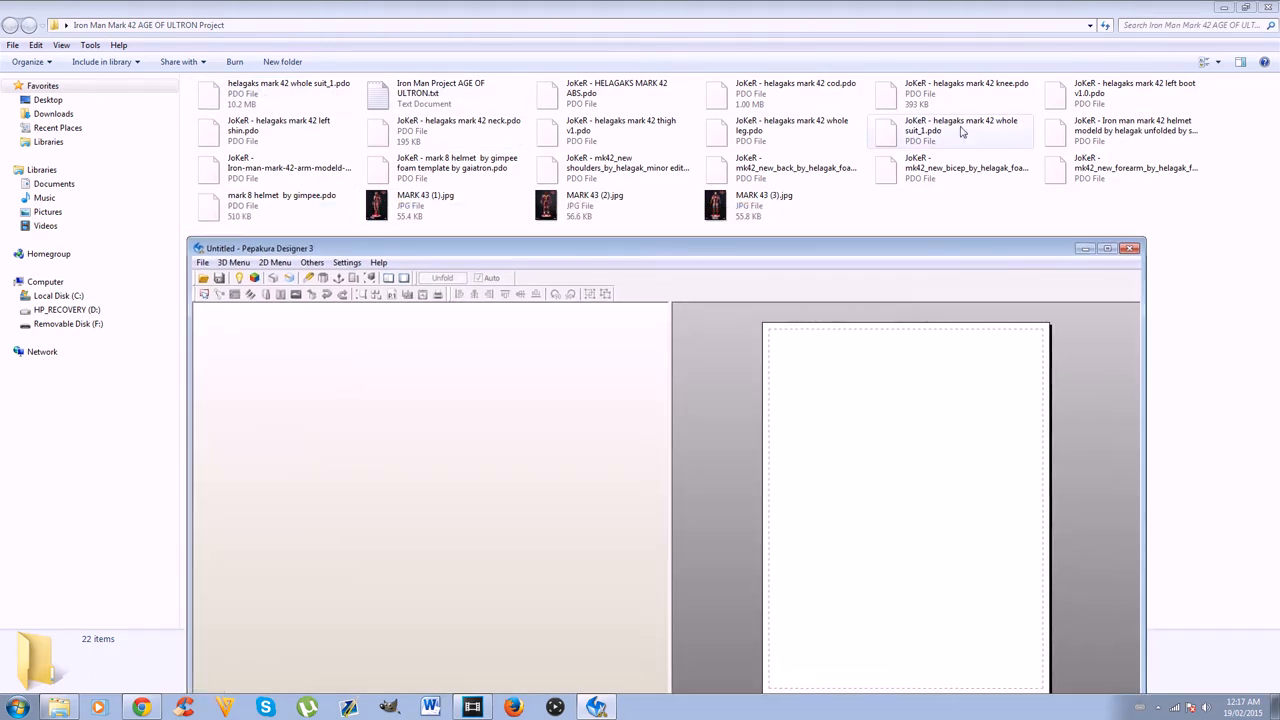
{"action": "mouse_move", "coordinate": [1100, 204]}
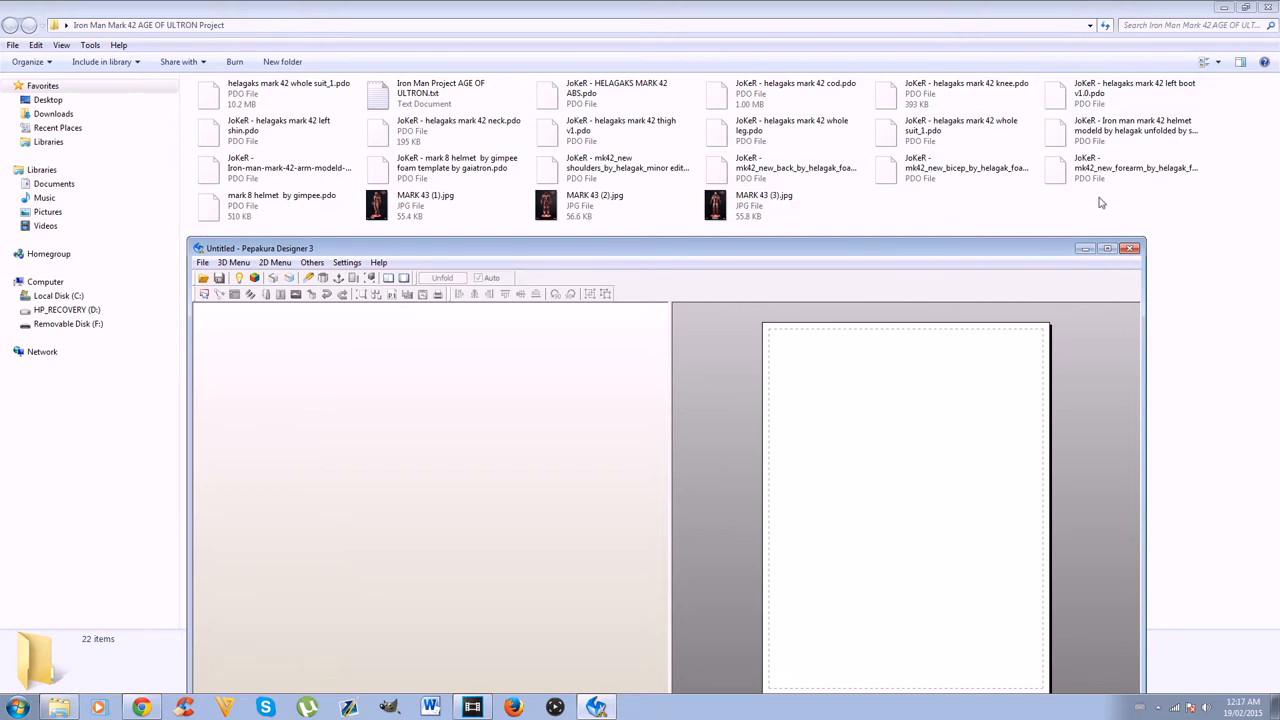
{"action": "mouse_move", "coordinate": [630, 252]}
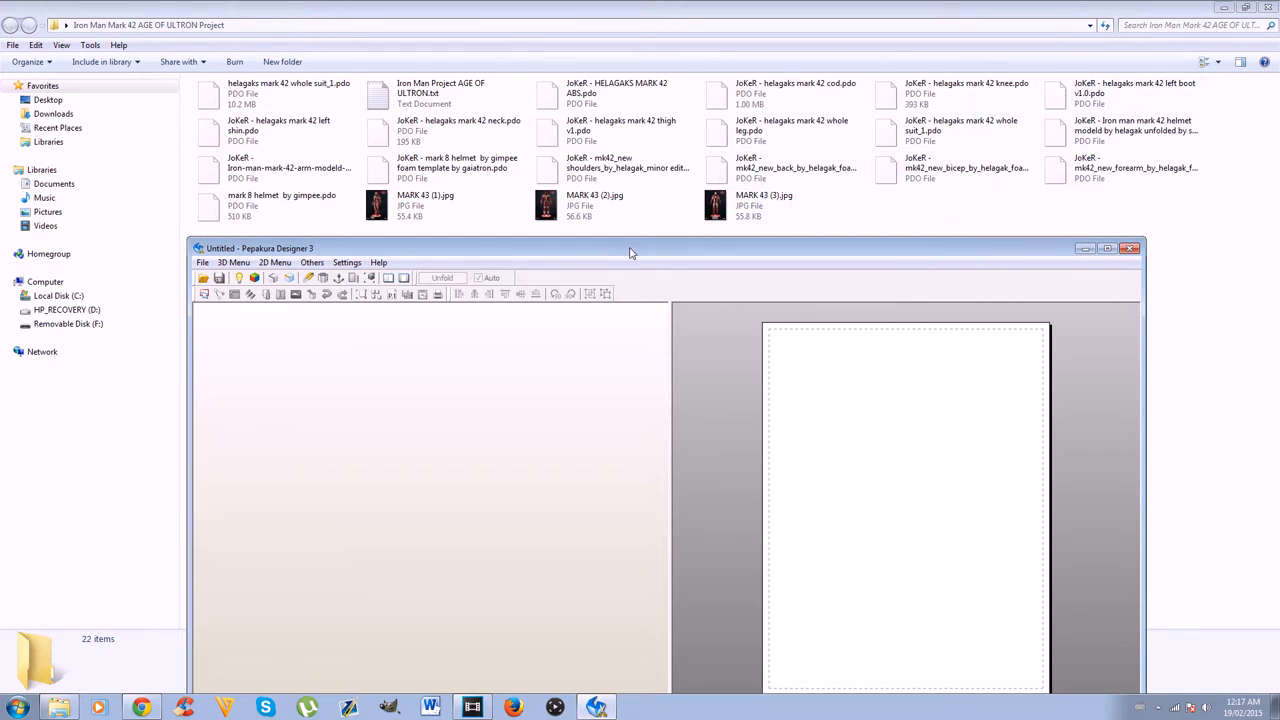
{"action": "left_click_drag", "start_coordinate": [630, 248], "coordinate": [700, 210]}
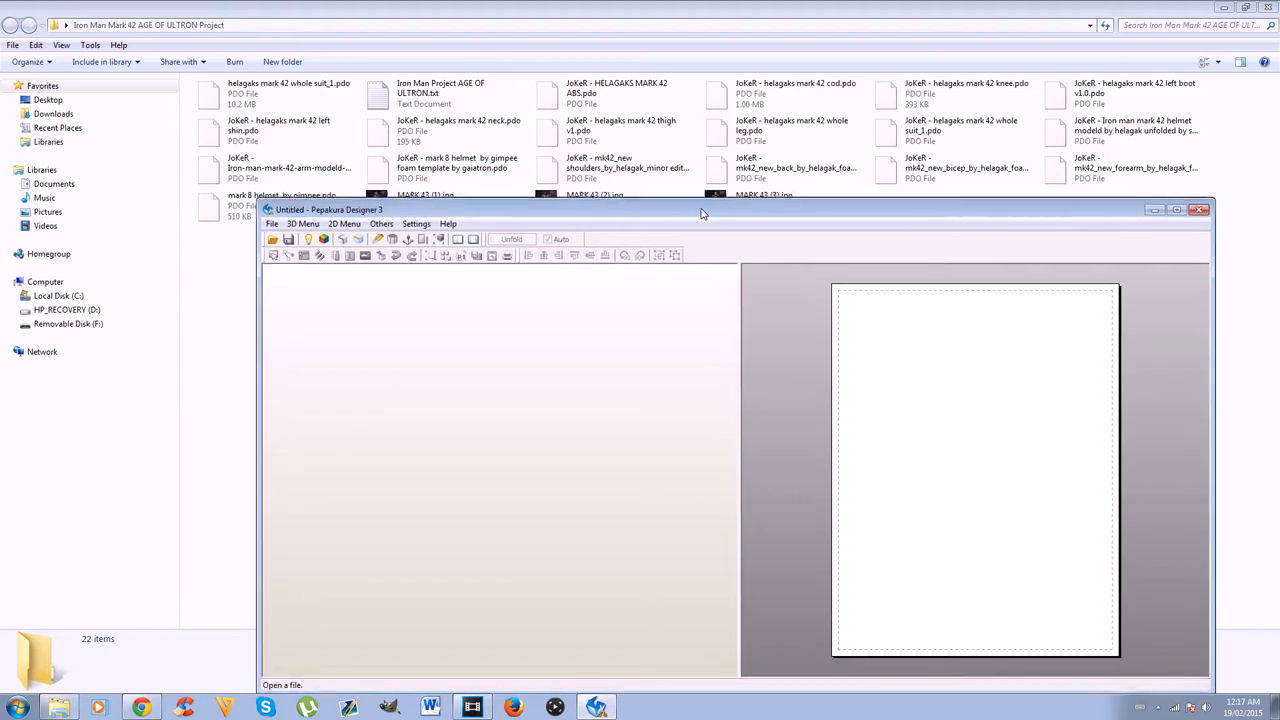
Step: Load the helegato Mark 42 whole-suit .pdo pattern via the Open command
{"action": "left_click", "coordinate": [288, 94]}
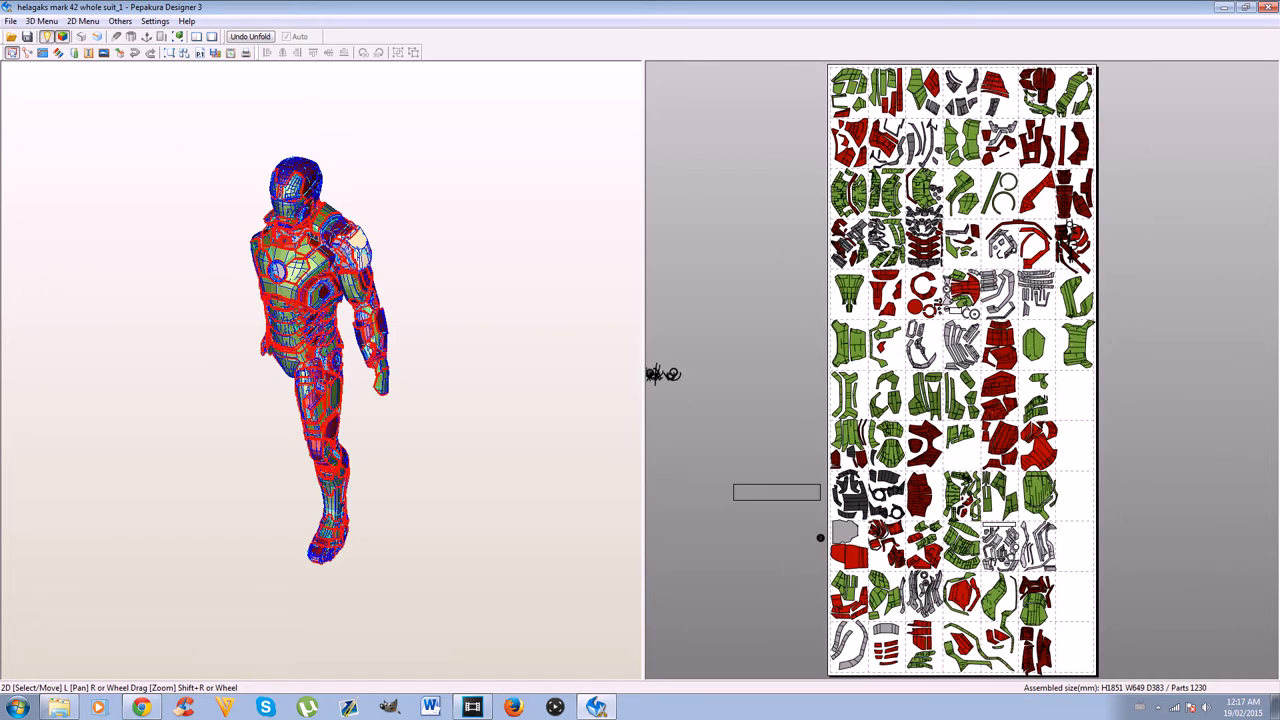
{"action": "mouse_move", "coordinate": [752, 336]}
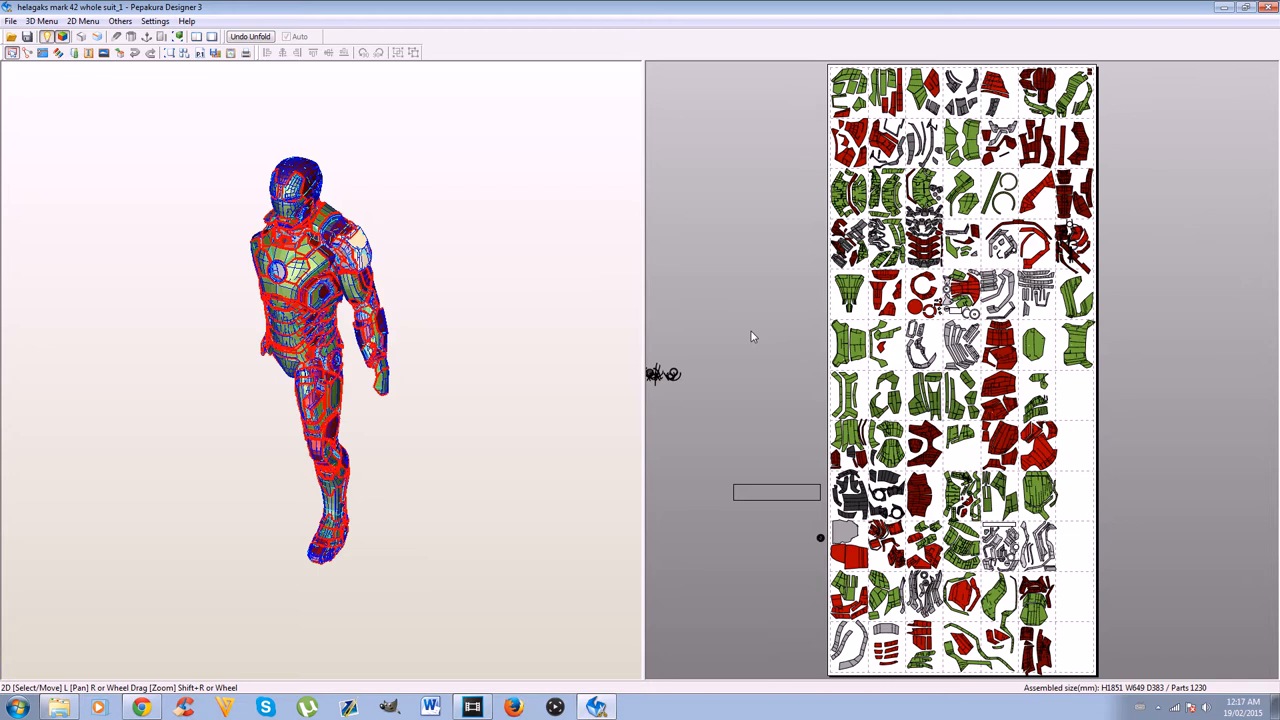
{"action": "mouse_move", "coordinate": [404, 344]}
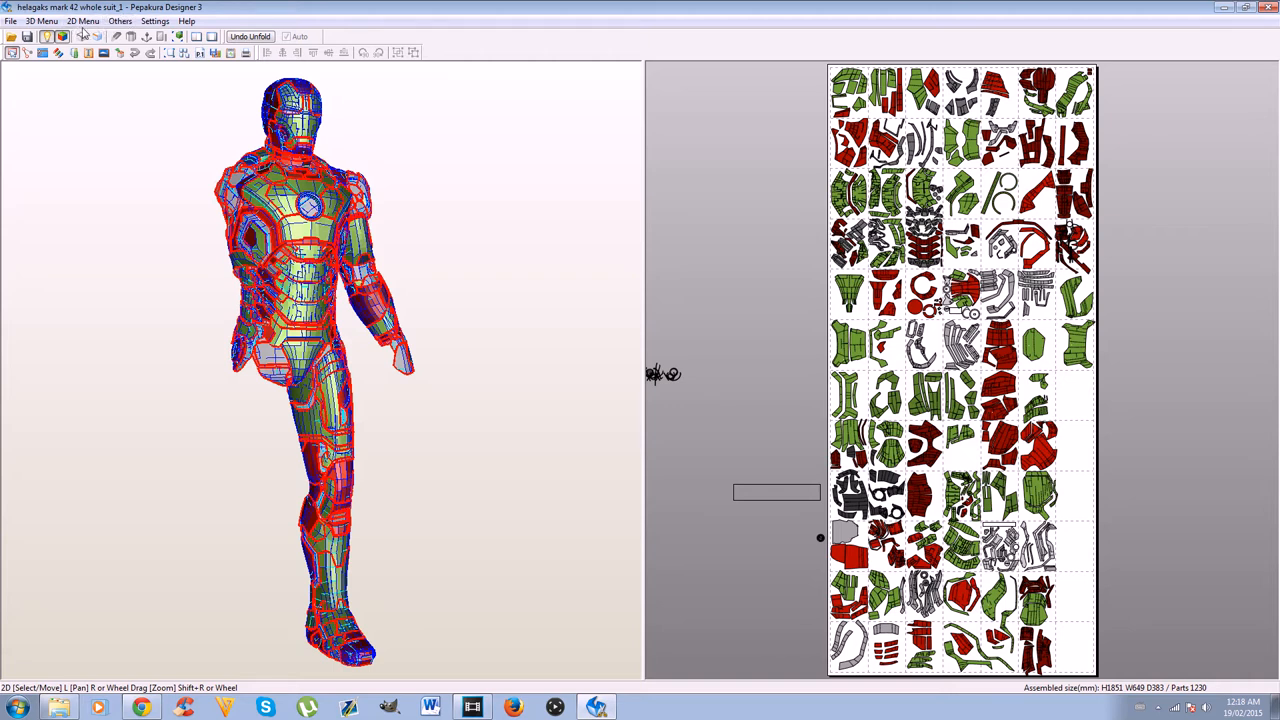
Step: Bring up Change Pattern Size from the 2D Menu and reposition its dialog
{"action": "left_click", "coordinate": [84, 20]}
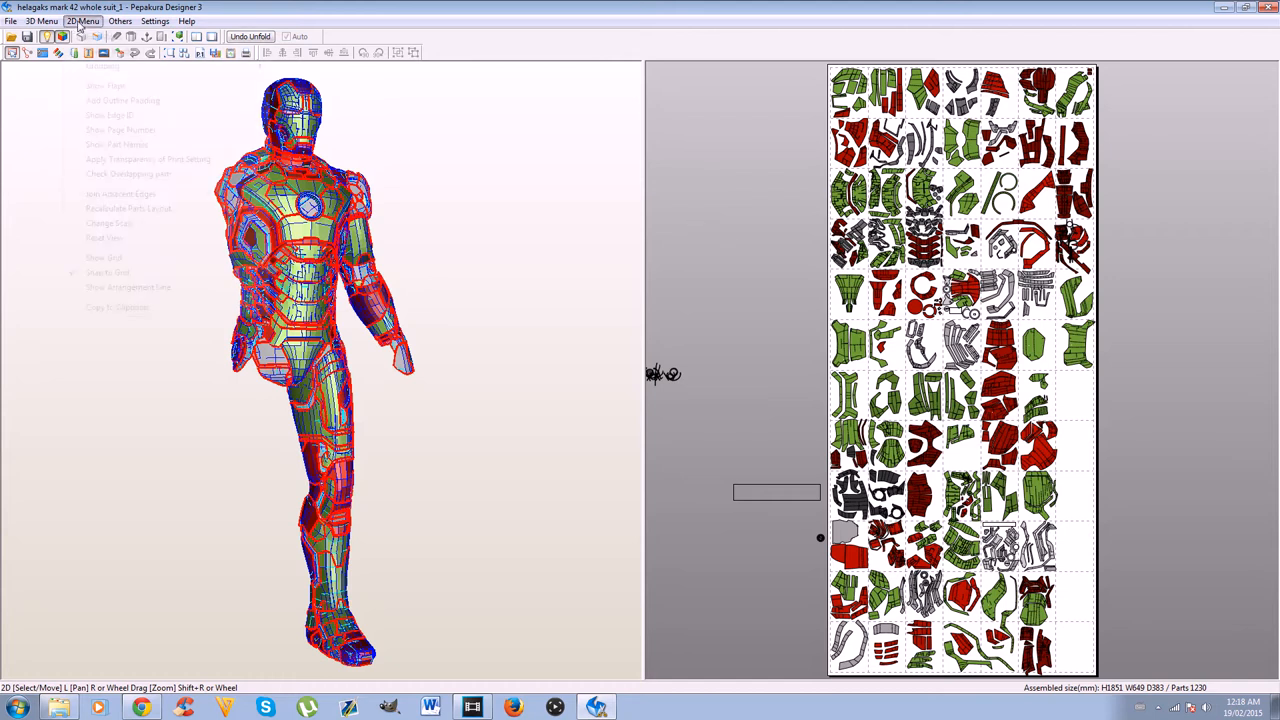
{"action": "left_click", "coordinate": [84, 20]}
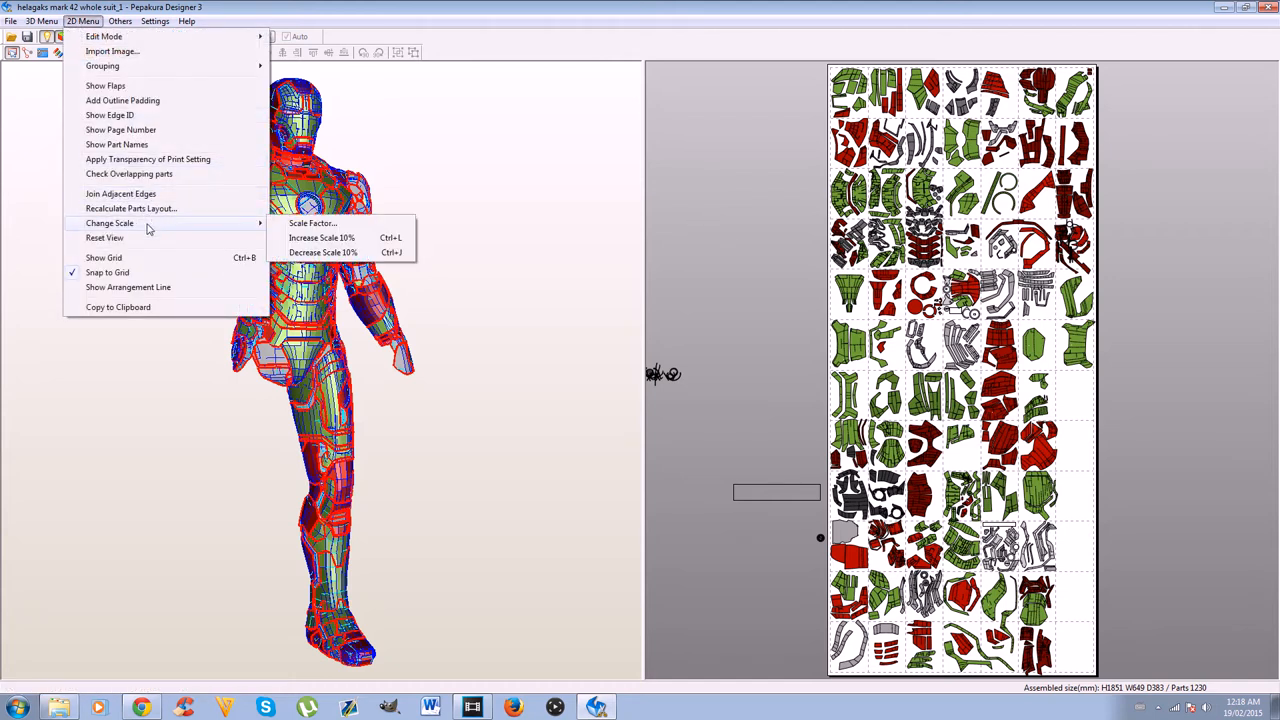
{"action": "left_click", "coordinate": [312, 224]}
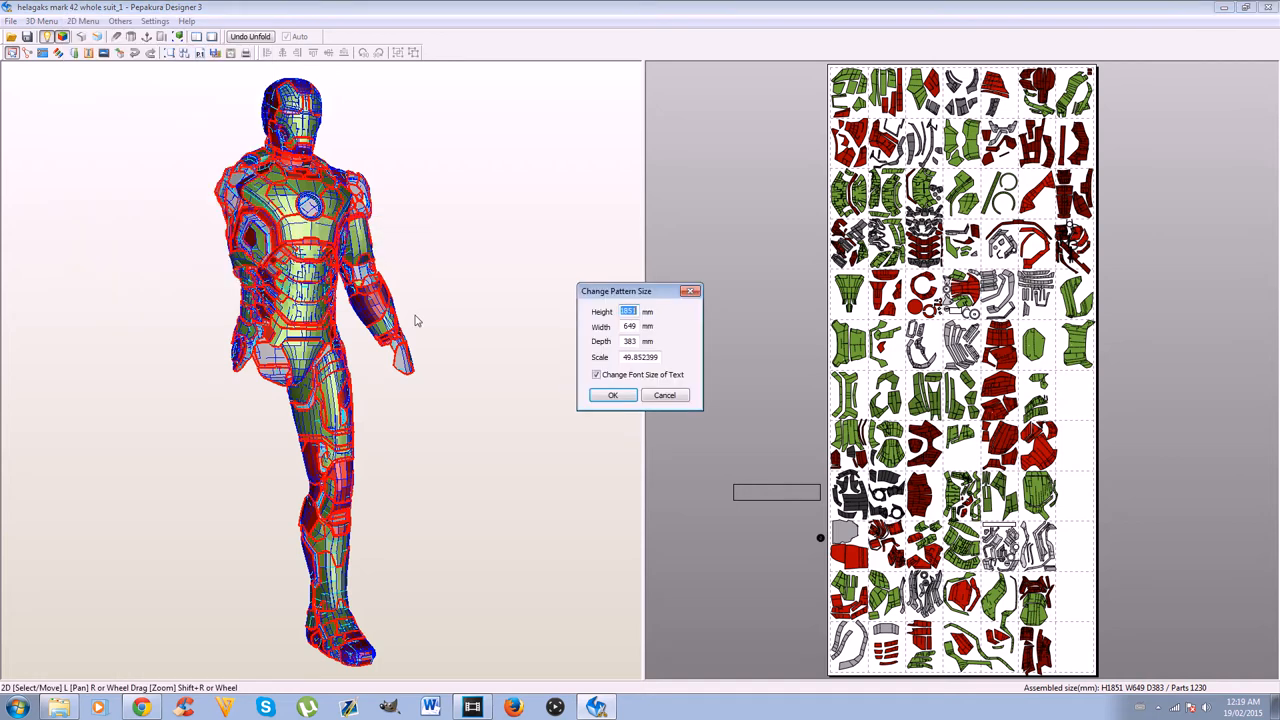
{"action": "left_click_drag", "start_coordinate": [616, 292], "coordinate": [566, 258]}
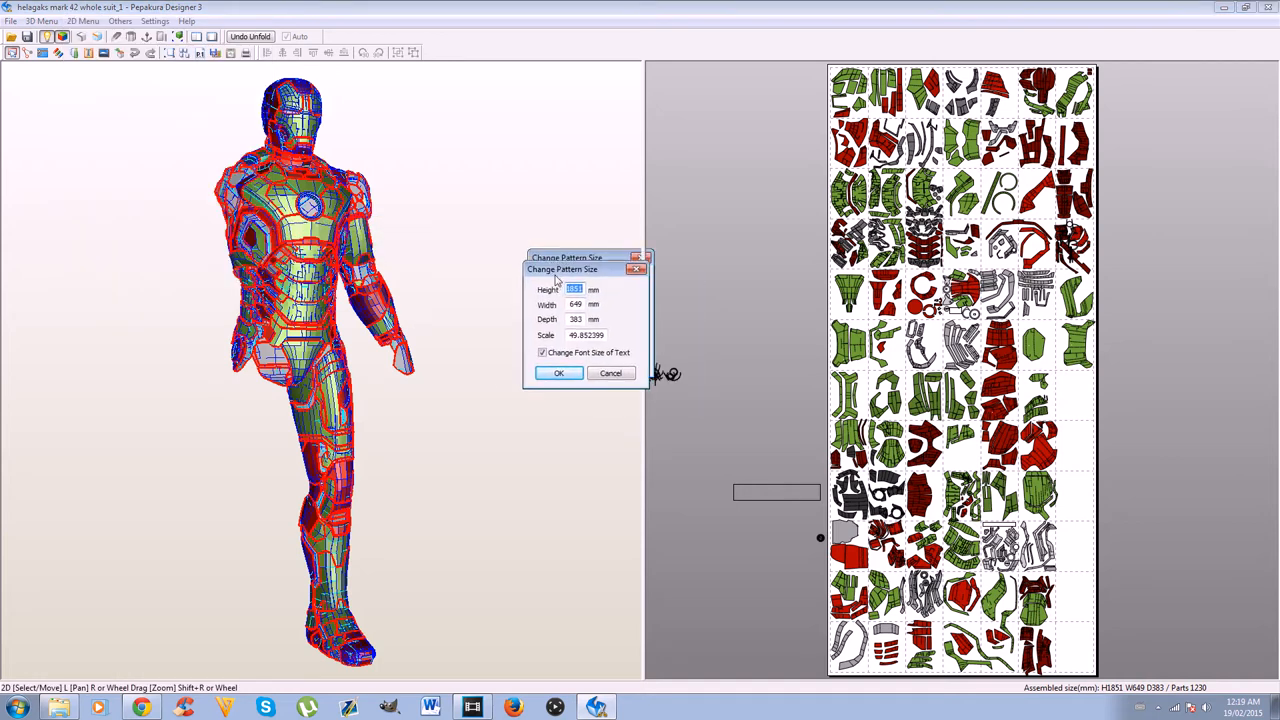
{"action": "left_click_drag", "start_coordinate": [568, 256], "coordinate": [616, 308]}
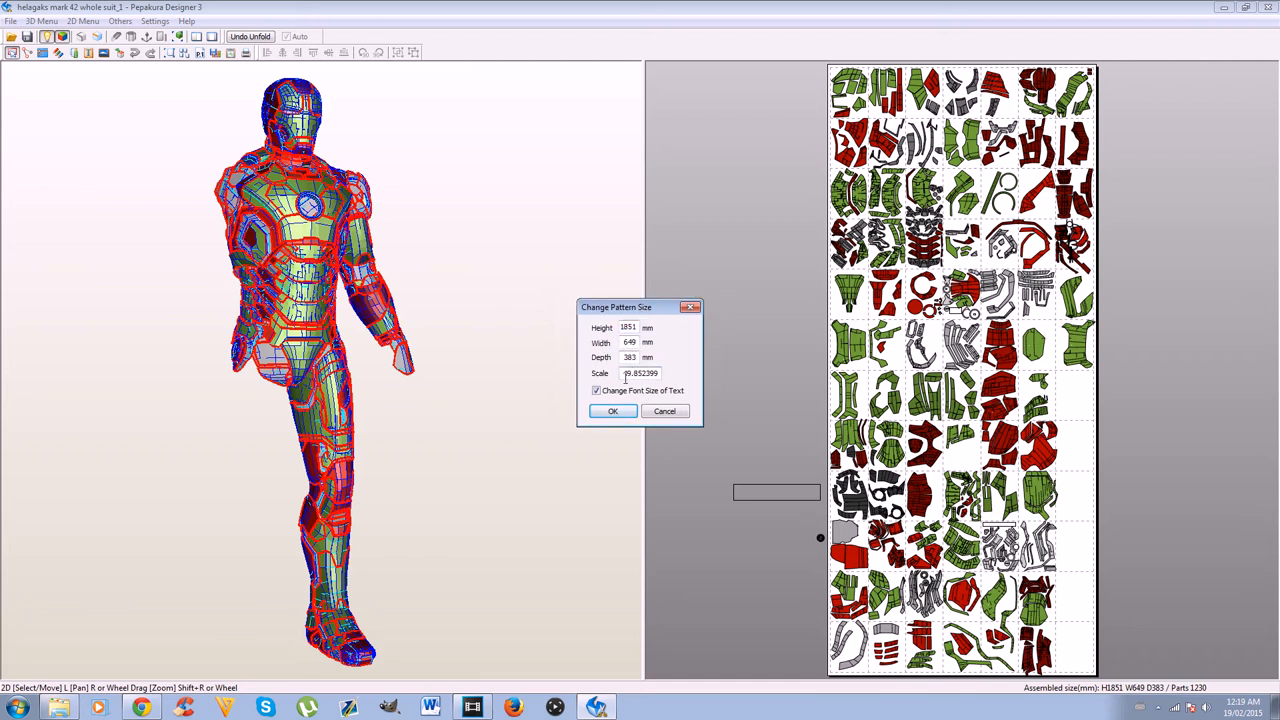
Step: Select the suit's current scale value in the sizing dialog, showing a height of about 1851 mm
{"action": "triple_click", "coordinate": [640, 372]}
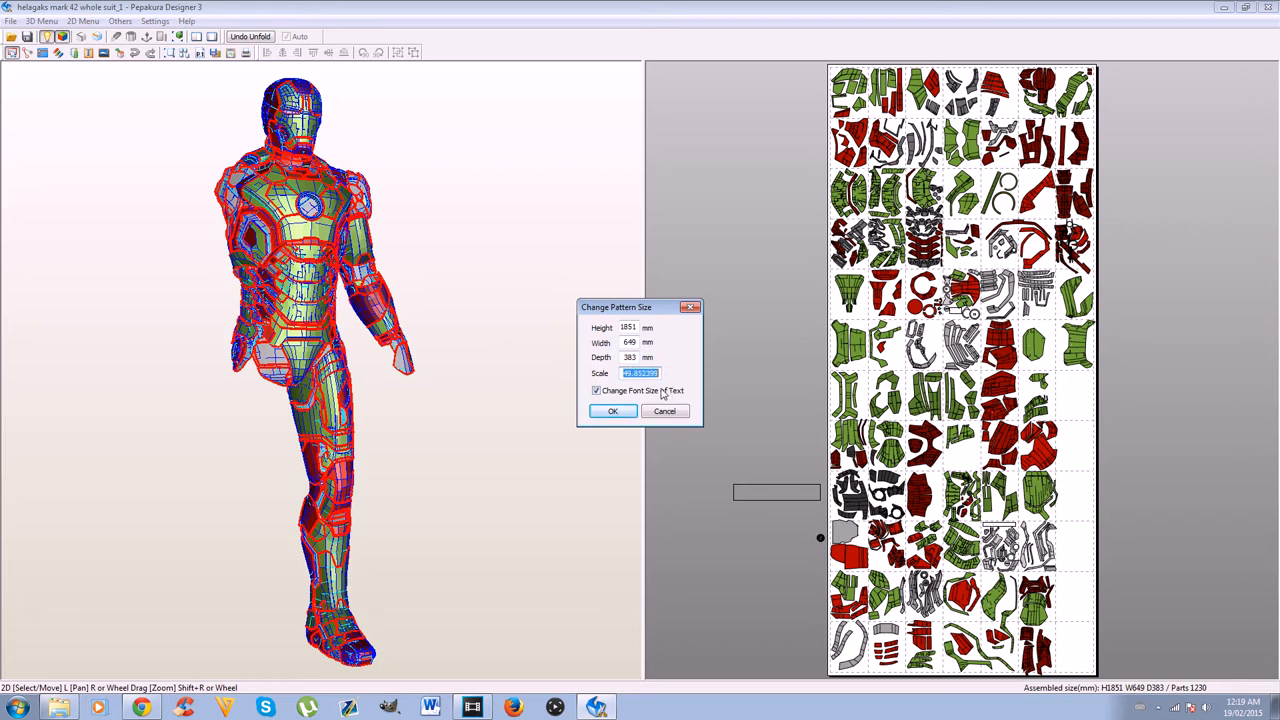
{"action": "mouse_move", "coordinate": [658, 332]}
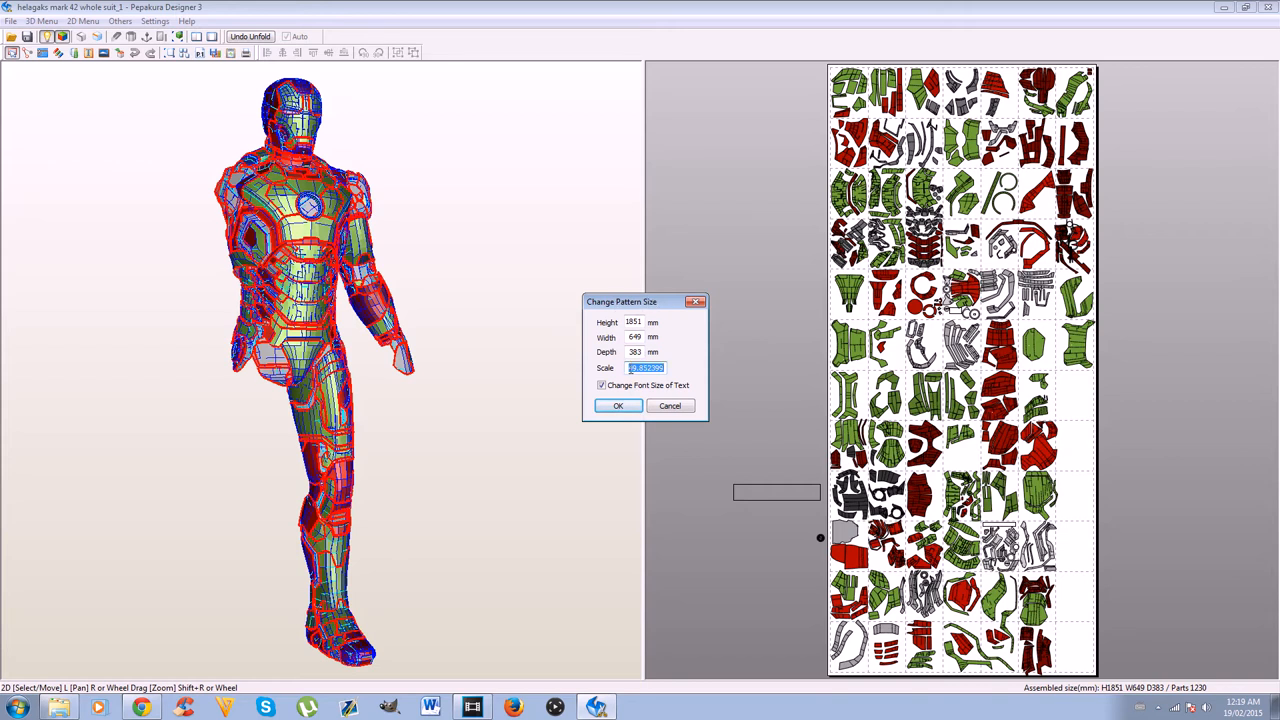
{"action": "left_click", "coordinate": [646, 368]}
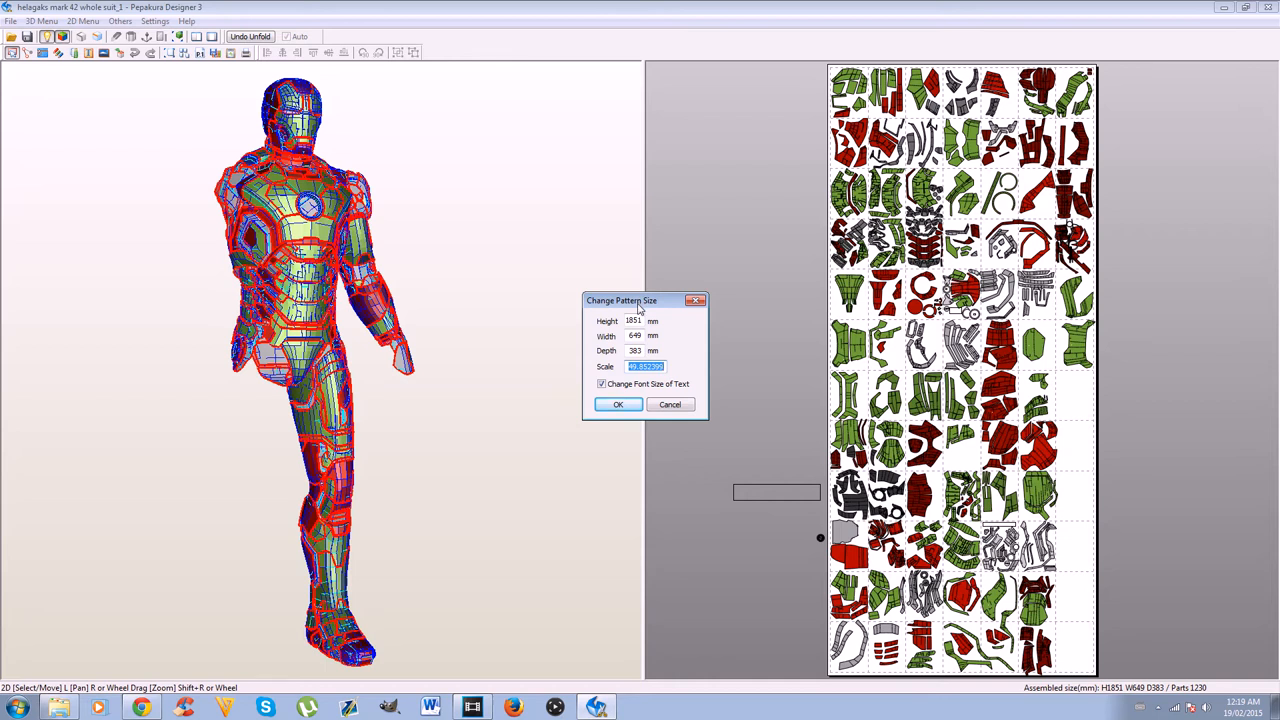
{"action": "mouse_move", "coordinate": [638, 304]}
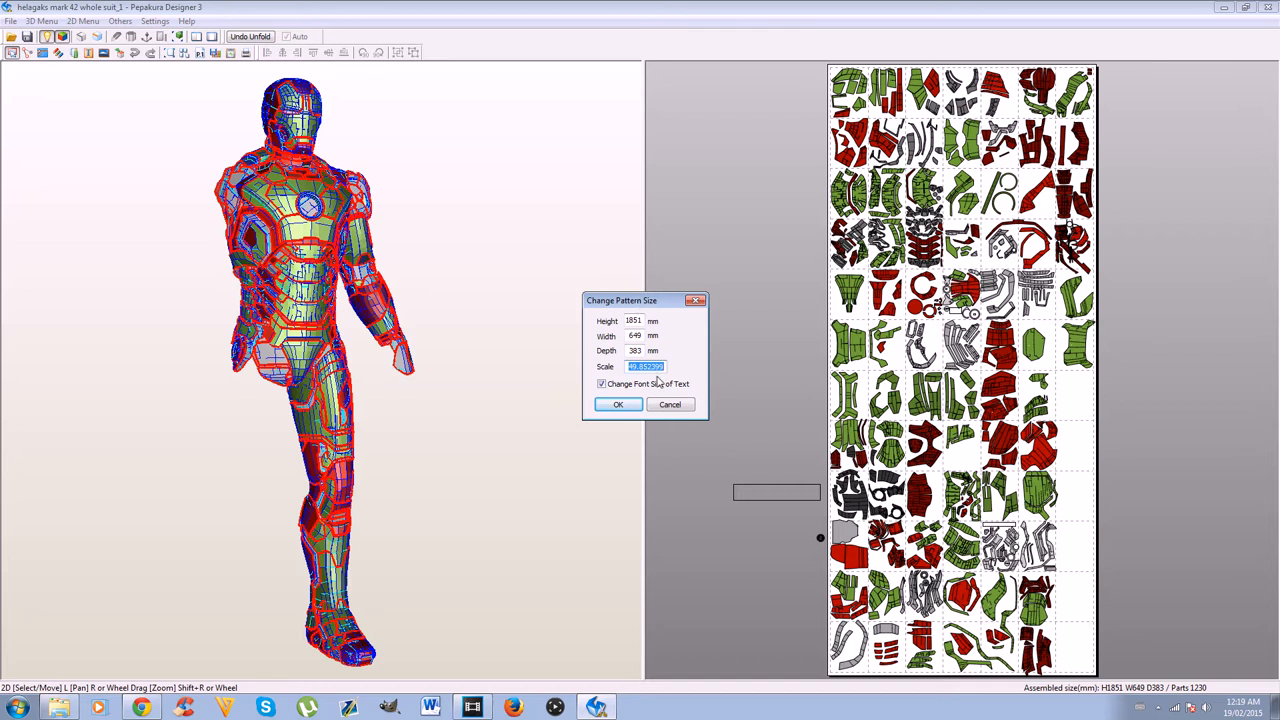
Step: Replace the pattern height with 1851 mm so width, depth and scale recalculate
{"action": "left_click", "coordinate": [644, 366]}
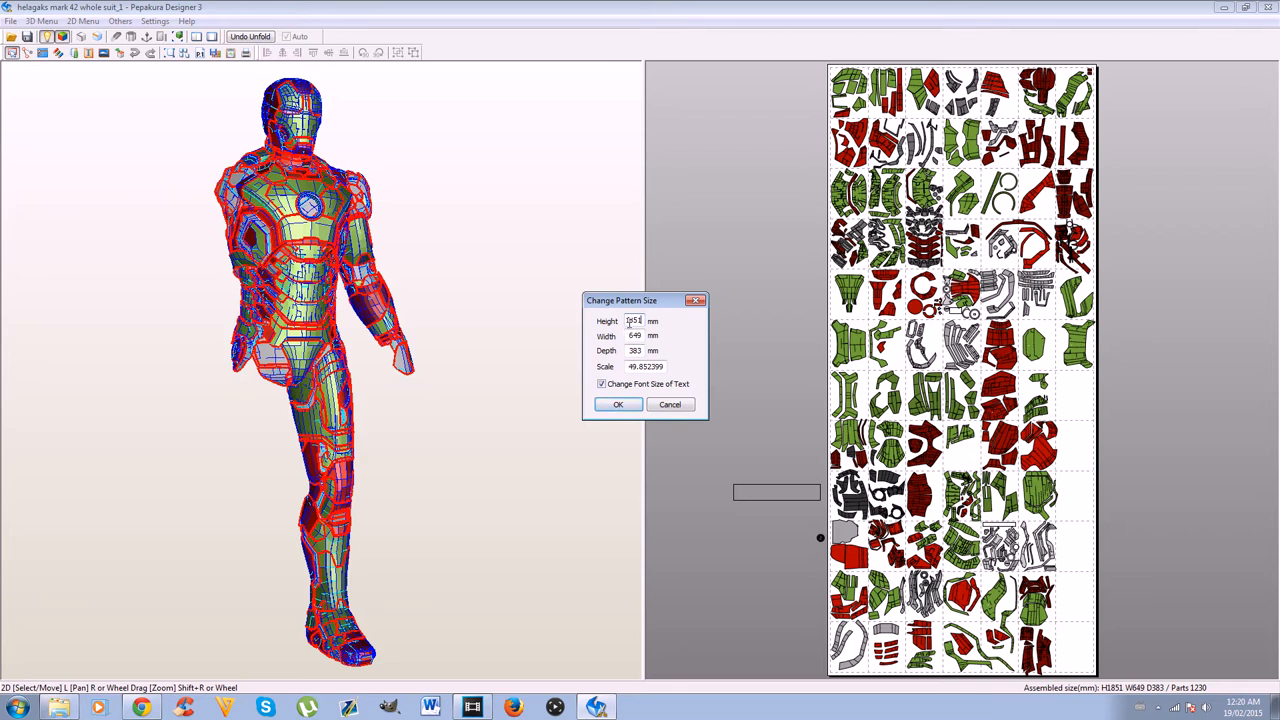
{"action": "type", "text": "1851"}
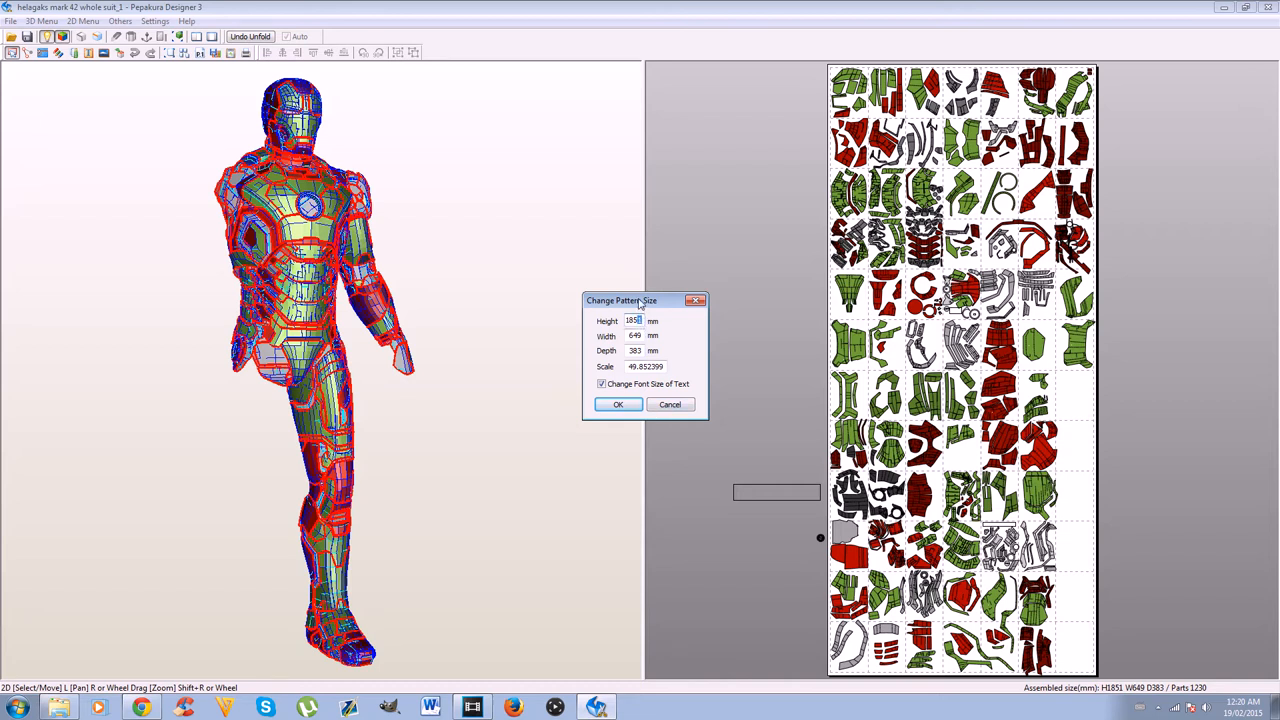
{"action": "left_click_drag", "start_coordinate": [644, 300], "coordinate": [596, 308]}
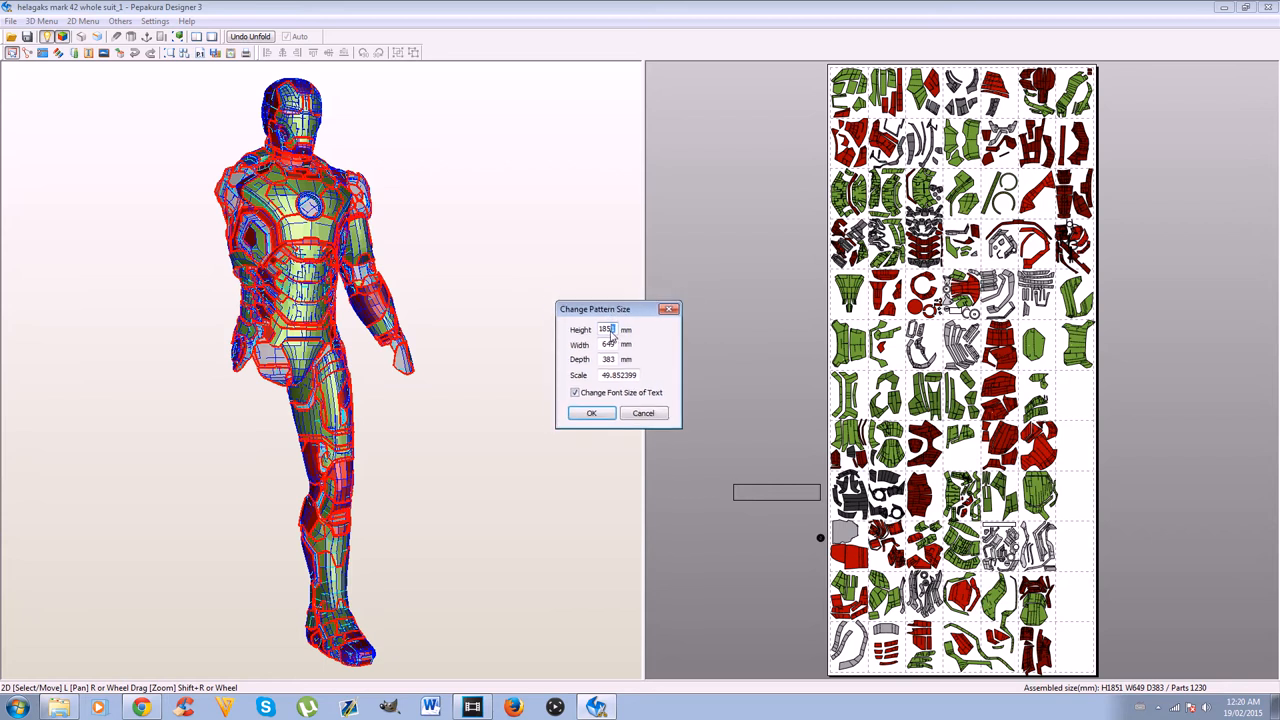
{"action": "left_click_drag", "start_coordinate": [596, 308], "coordinate": [612, 304]}
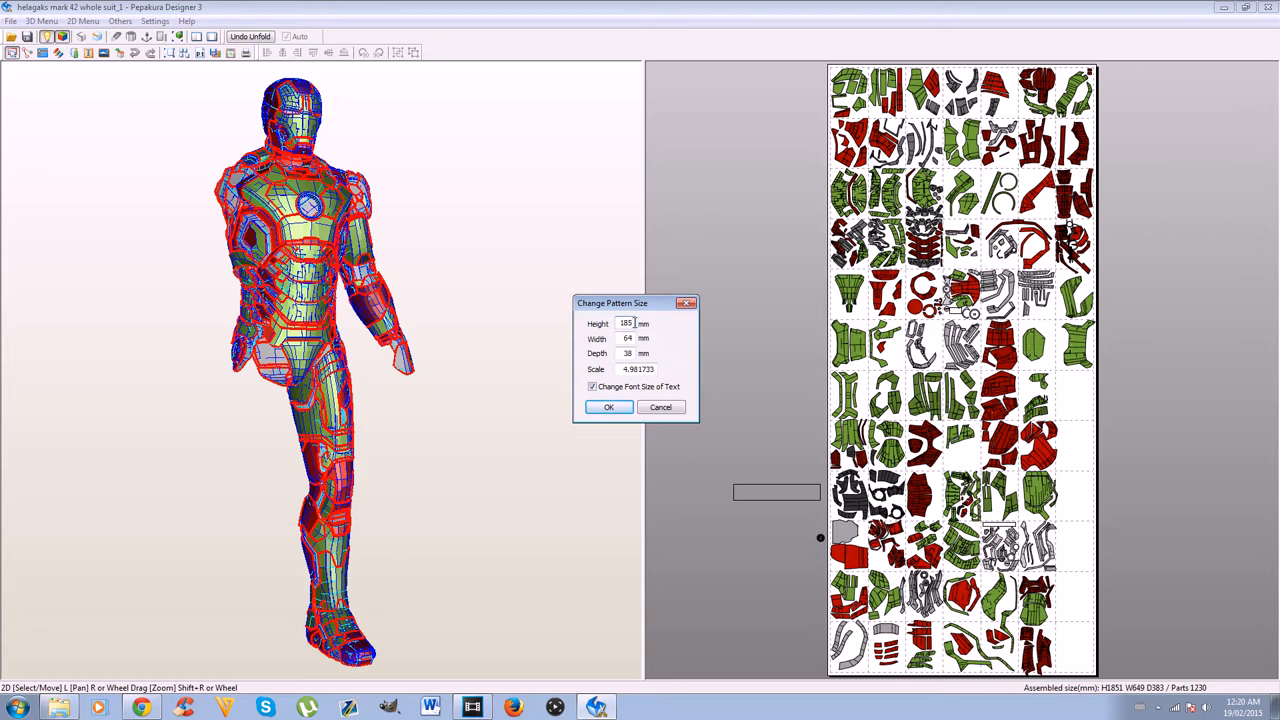
{"action": "type", "text": "1851"}
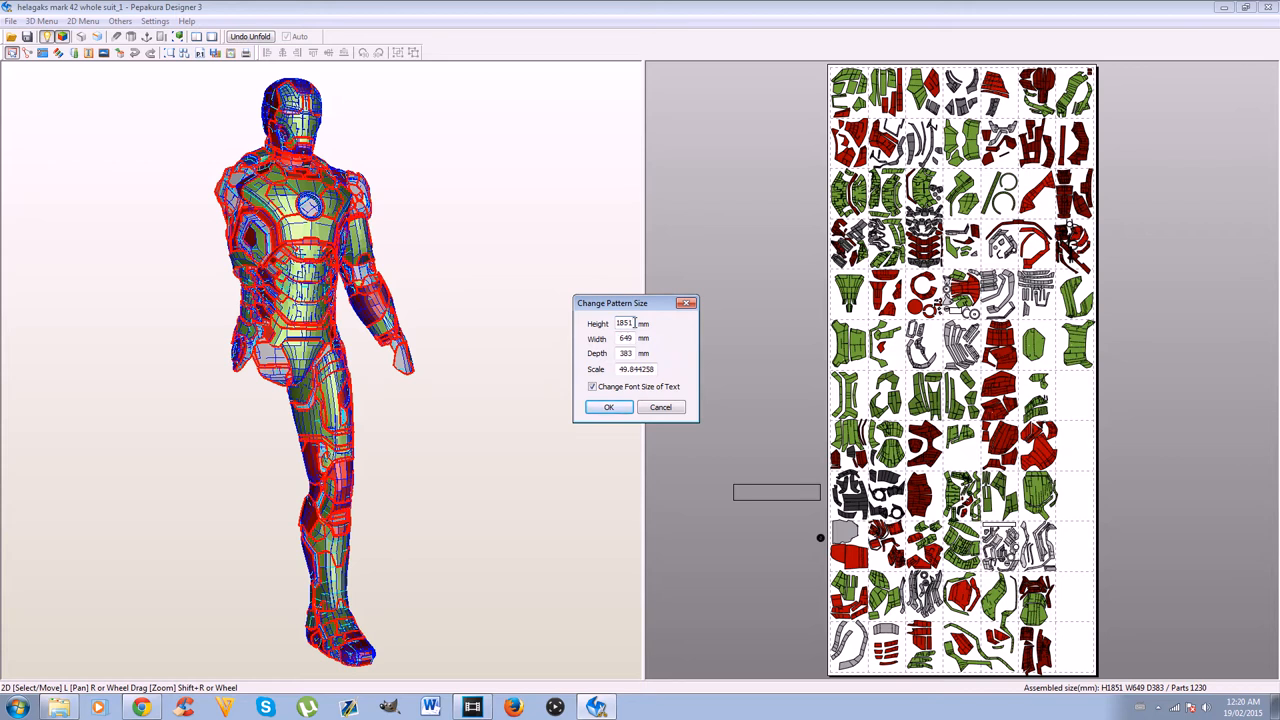
{"action": "mouse_move", "coordinate": [644, 322]}
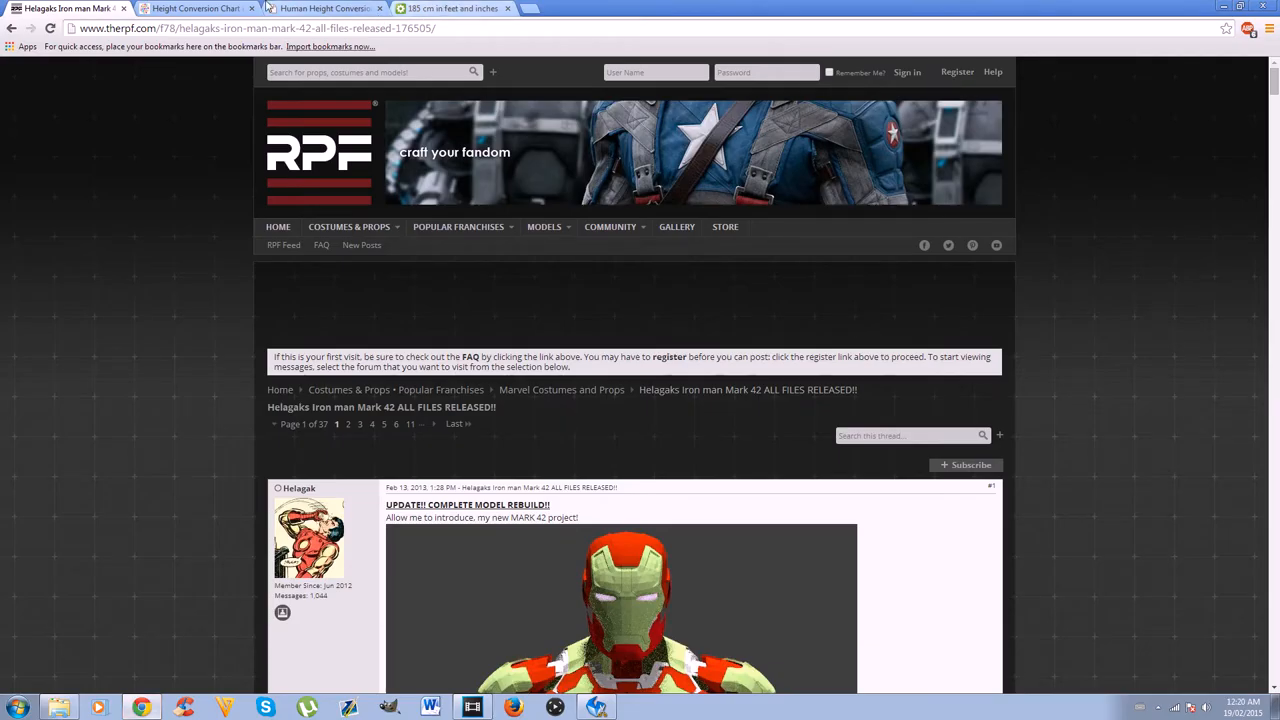
Step: Check the Height Conversion Chart and Human Height Conversion Table tabs, ending on the chart
{"action": "left_click", "coordinate": [196, 8]}
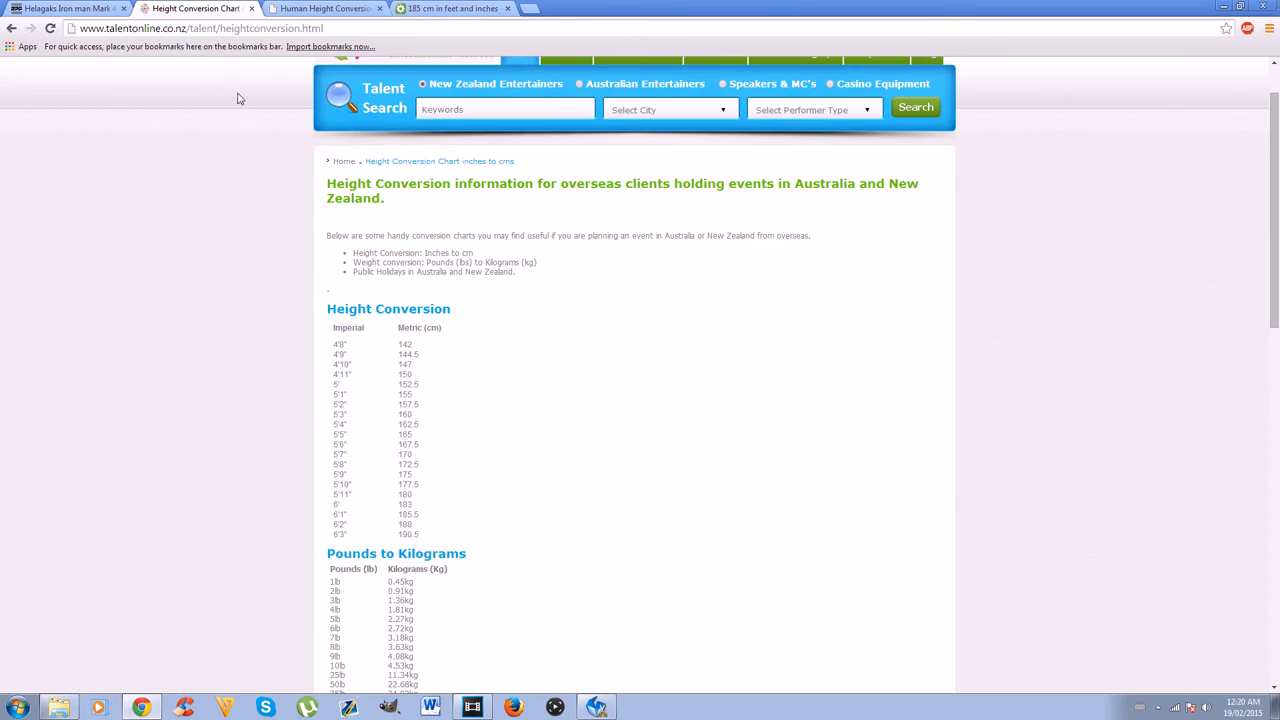
{"action": "mouse_move", "coordinate": [356, 108]}
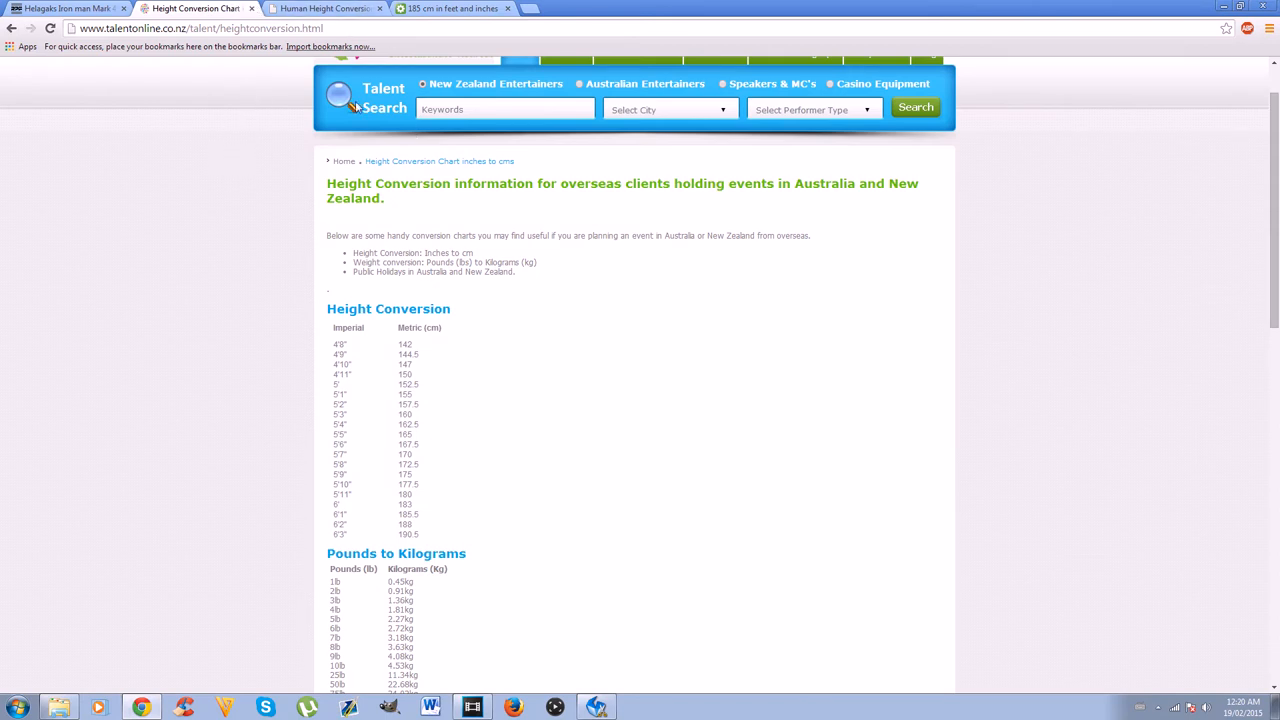
{"action": "mouse_move", "coordinate": [464, 296]}
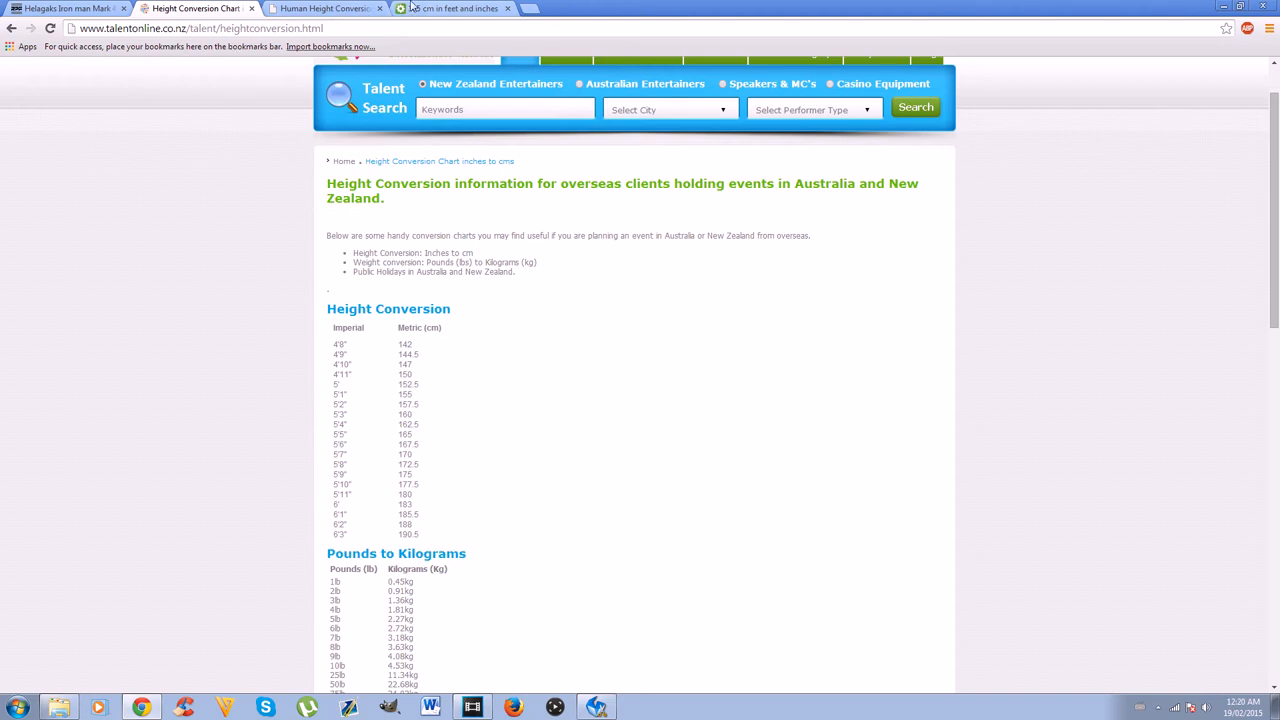
{"action": "left_click", "coordinate": [320, 8]}
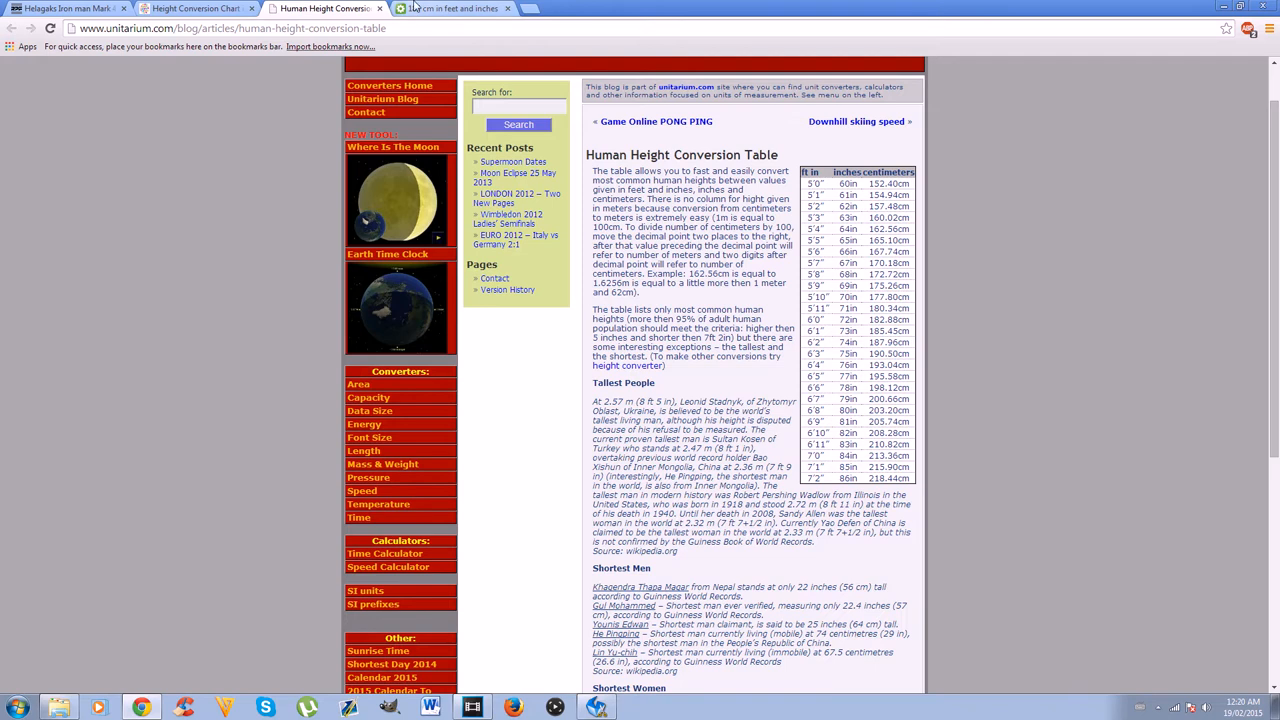
{"action": "left_click", "coordinate": [196, 8]}
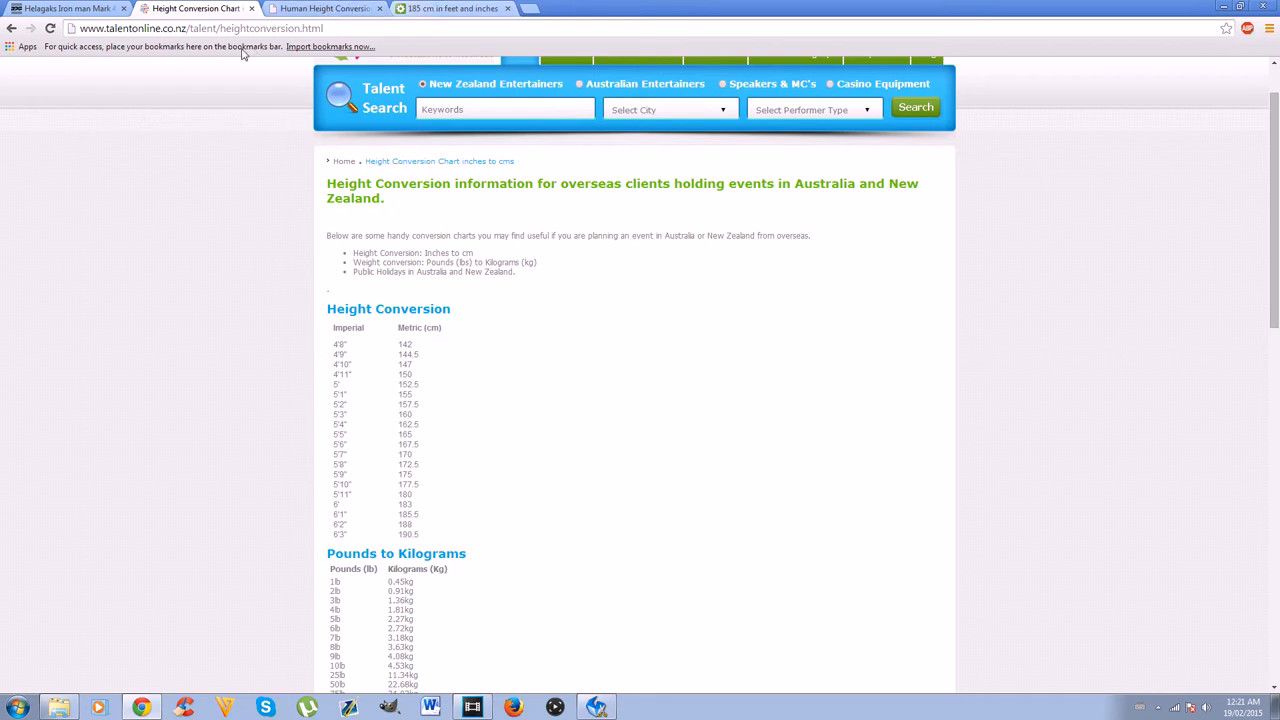
{"action": "left_click", "coordinate": [64, 8]}
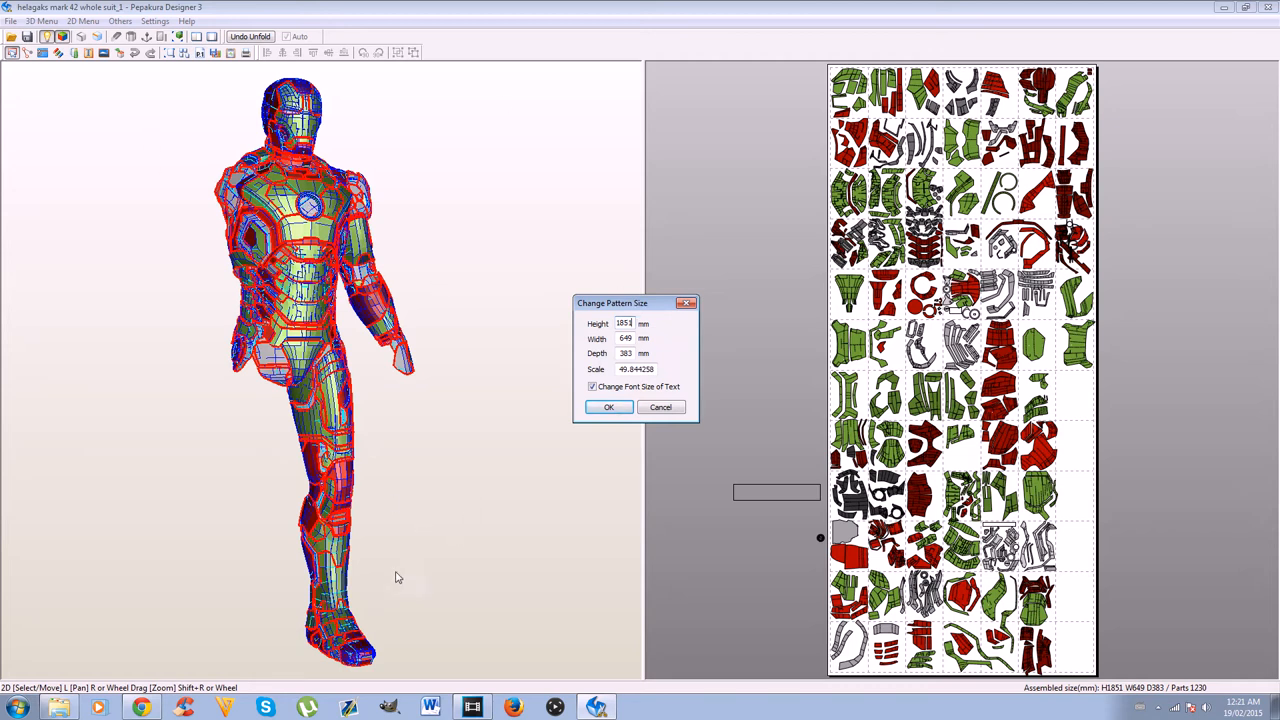
{"action": "mouse_move", "coordinate": [312, 524]}
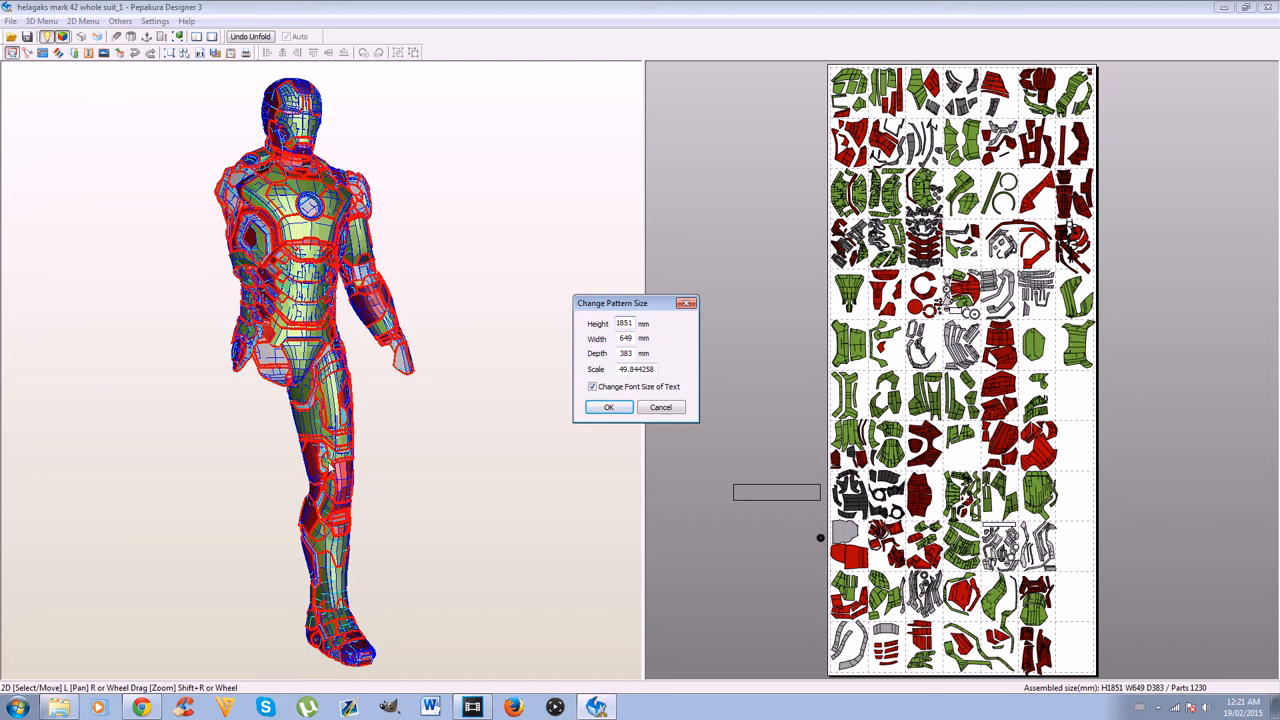
{"action": "mouse_move", "coordinate": [332, 468]}
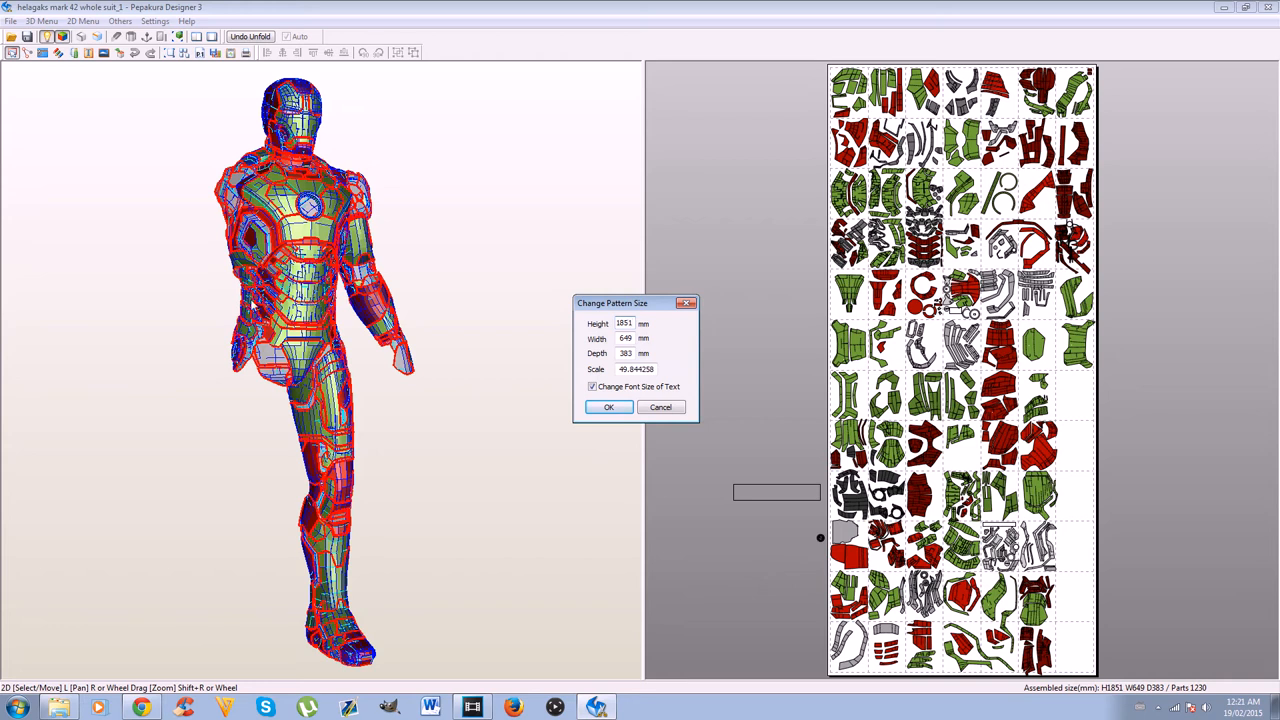
{"action": "mouse_move", "coordinate": [728, 638]}
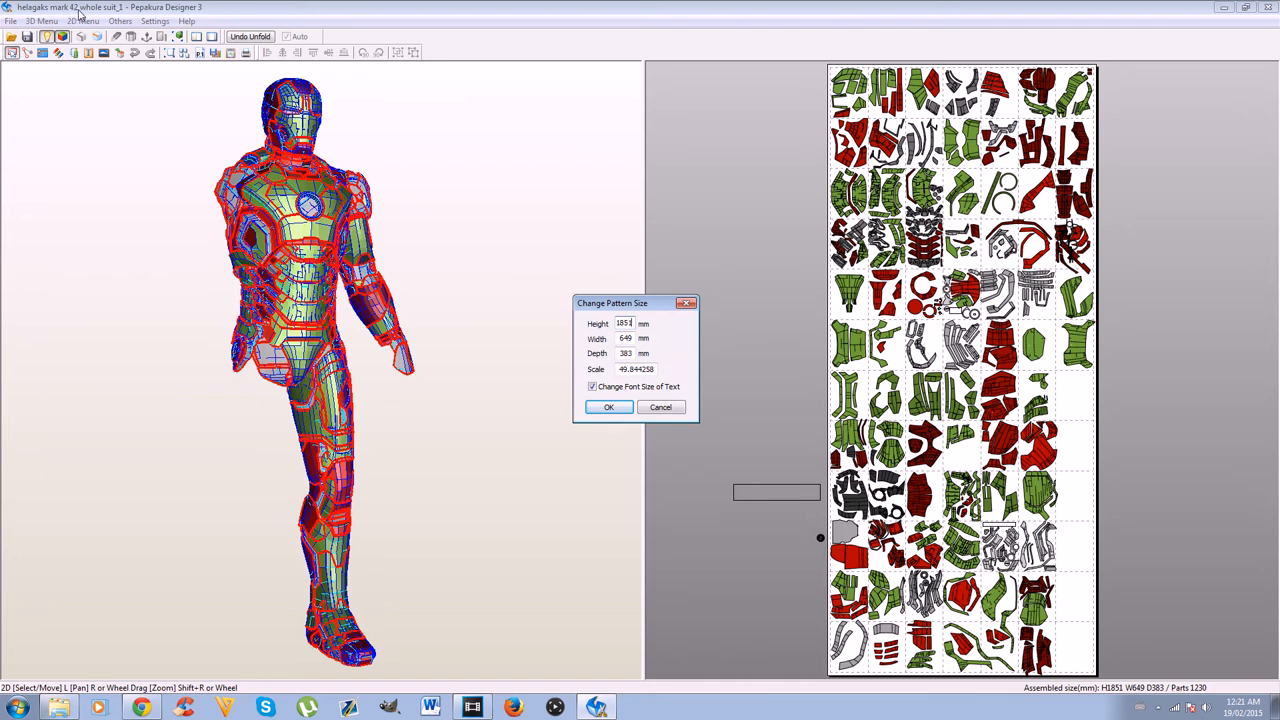
{"action": "mouse_move", "coordinate": [450, 322]}
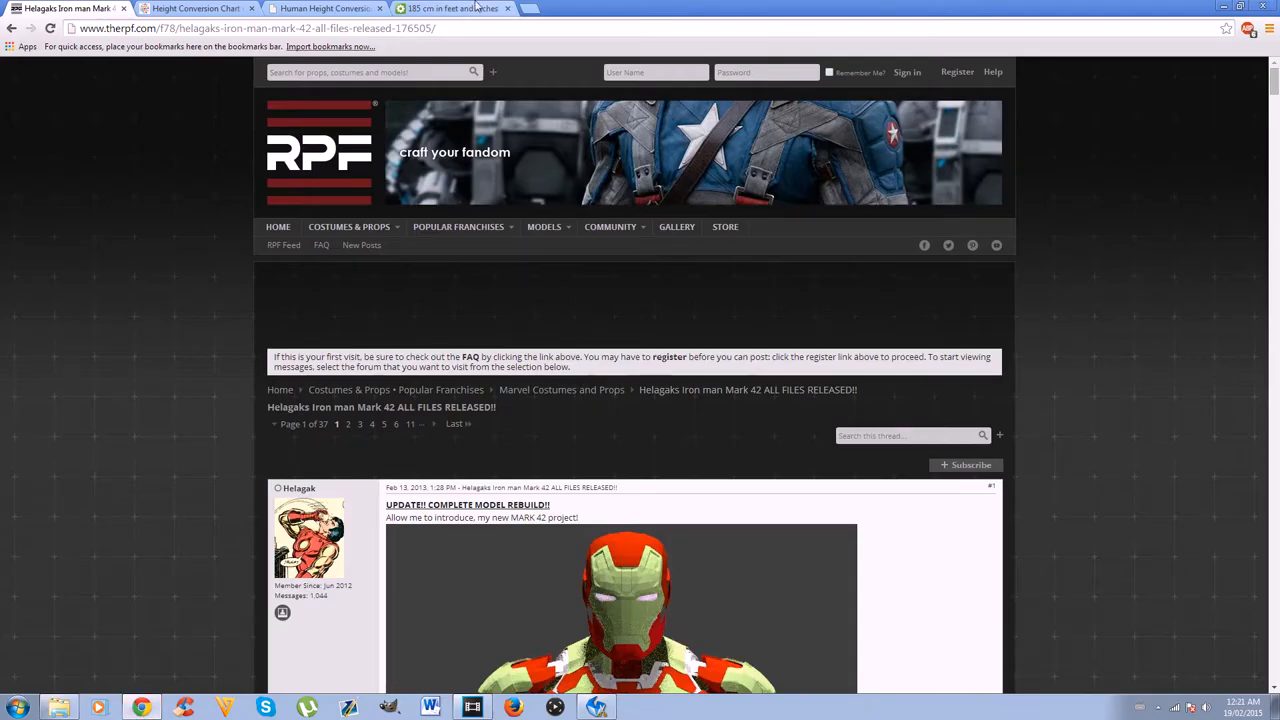
Step: Compare the two height-conversion tabs and scroll to the inches-to-centimetres table near 185 cm
{"action": "left_click", "coordinate": [196, 8]}
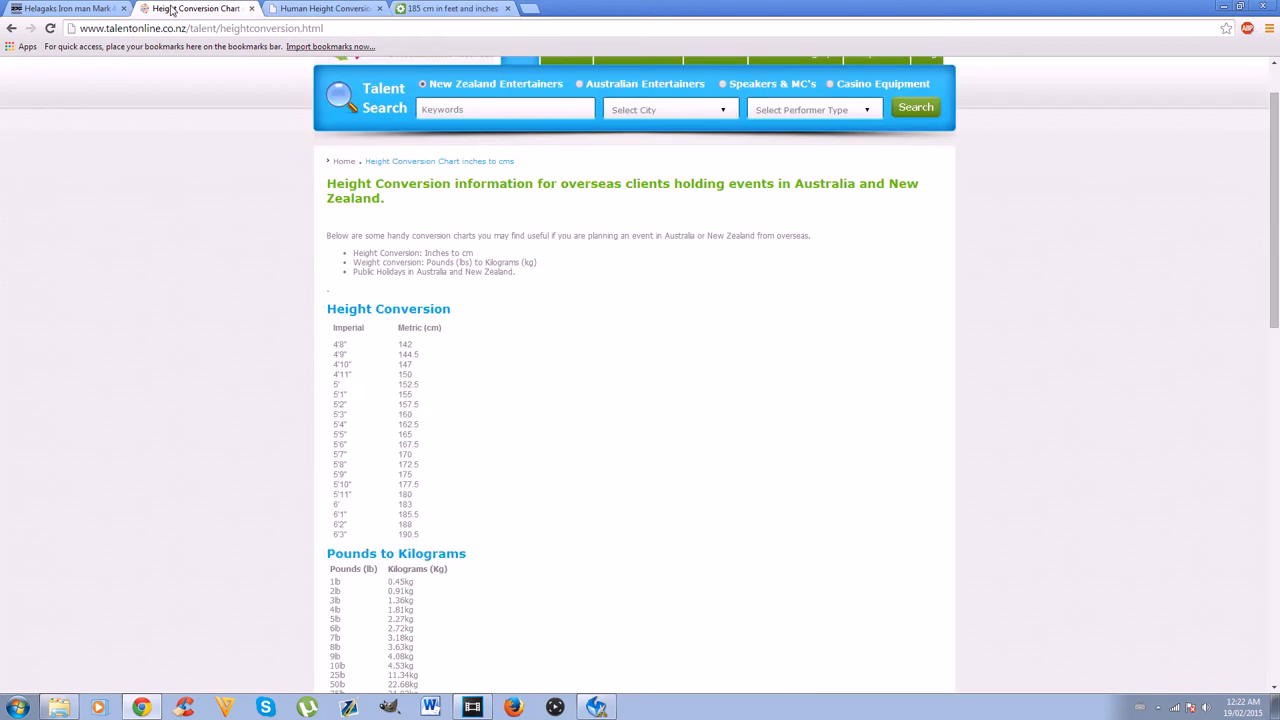
{"action": "left_click", "coordinate": [324, 8]}
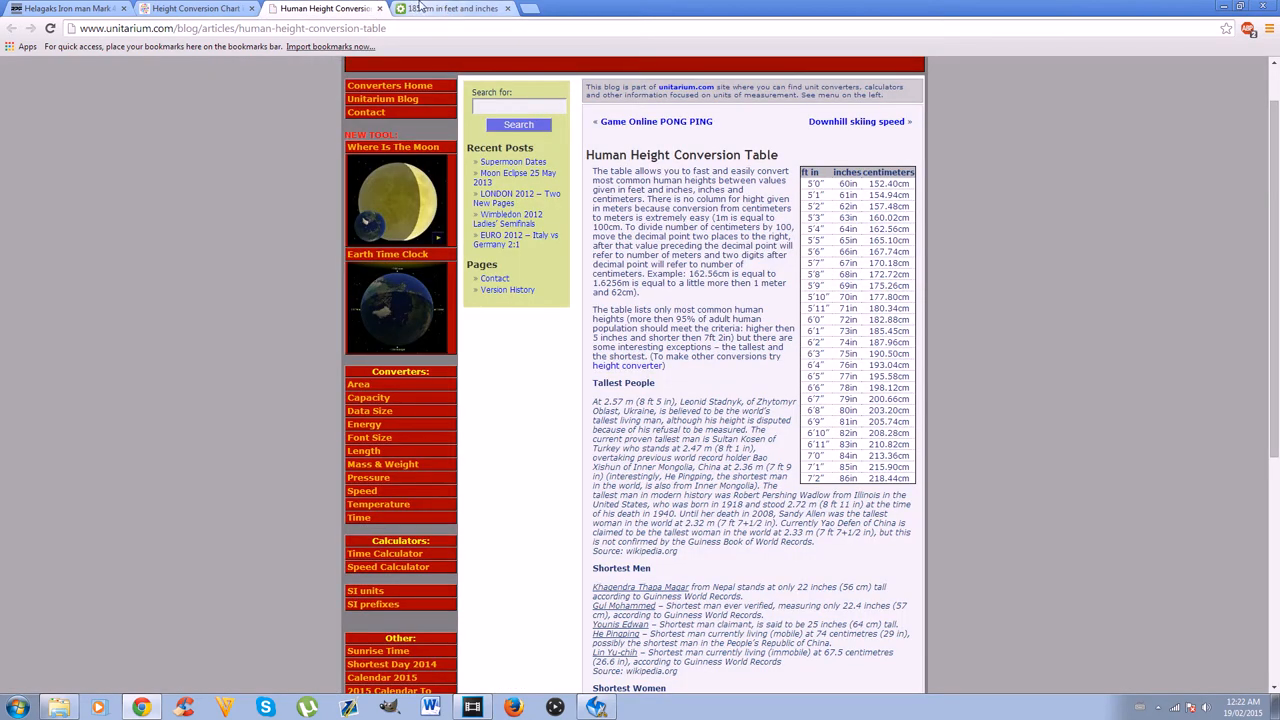
{"action": "left_click", "coordinate": [196, 8]}
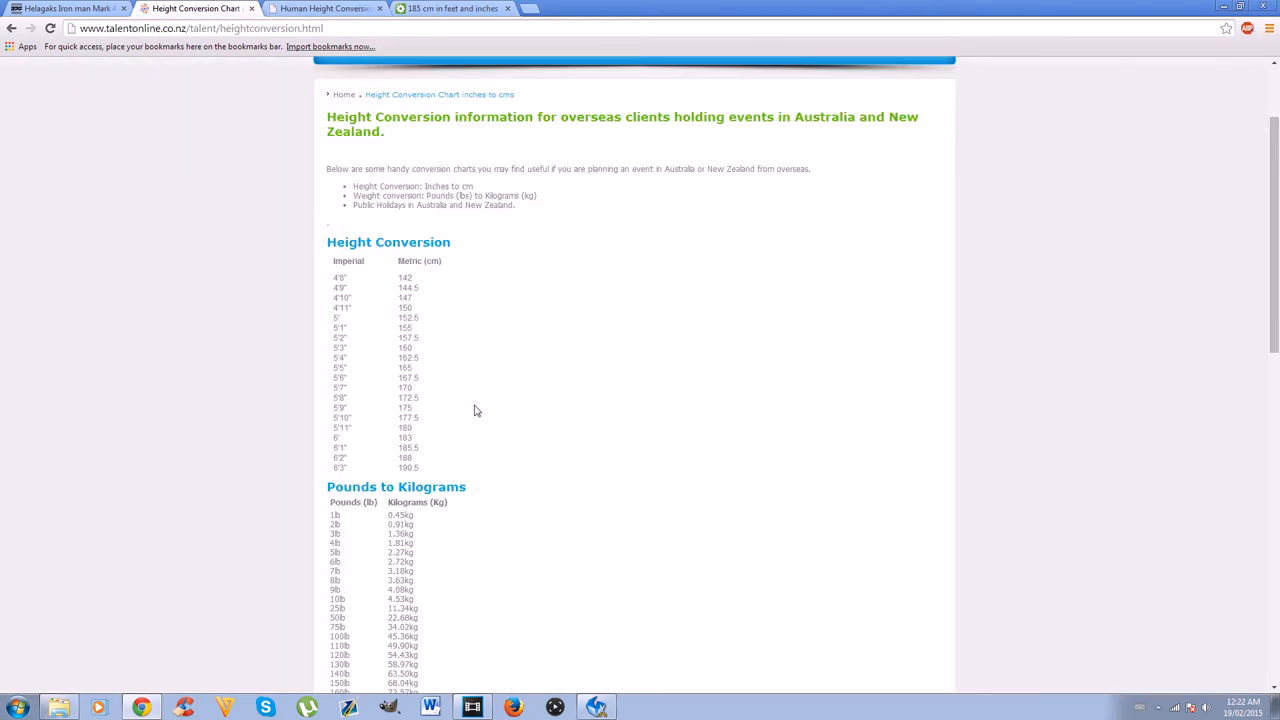
{"action": "scroll", "scroll_direction": "down", "scroll_amount": 3}
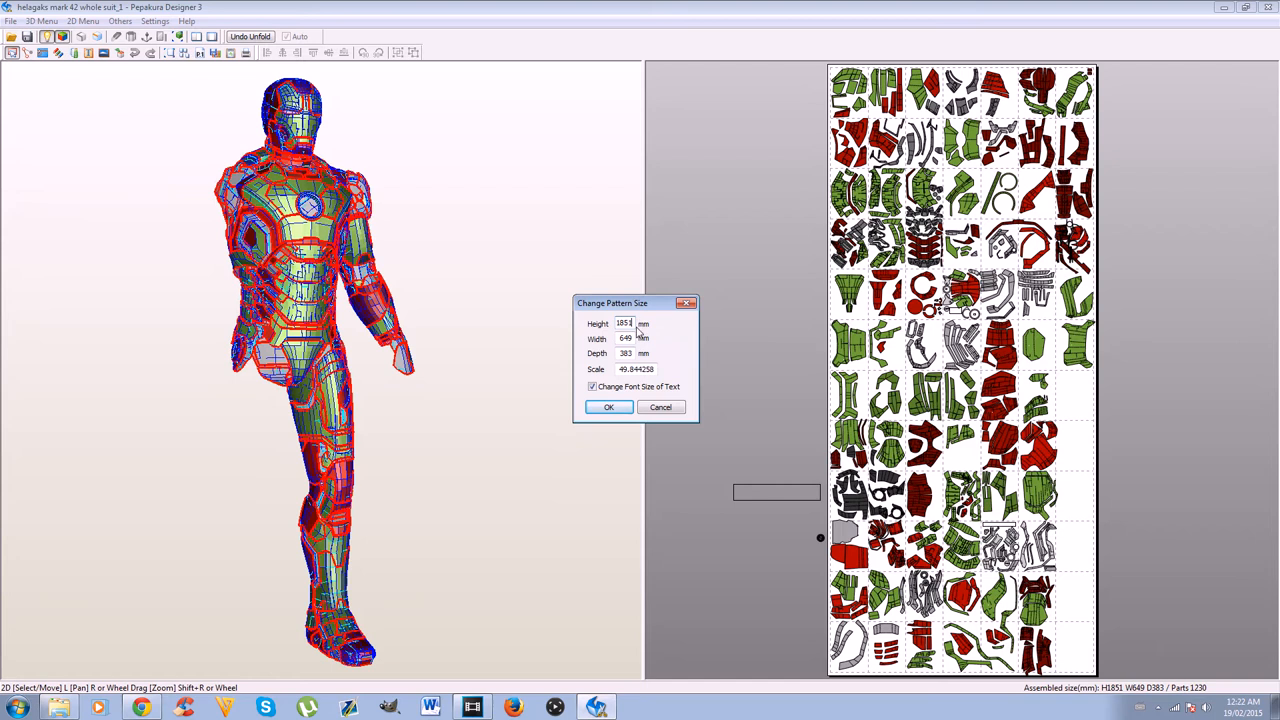
{"action": "mouse_move", "coordinate": [672, 340]}
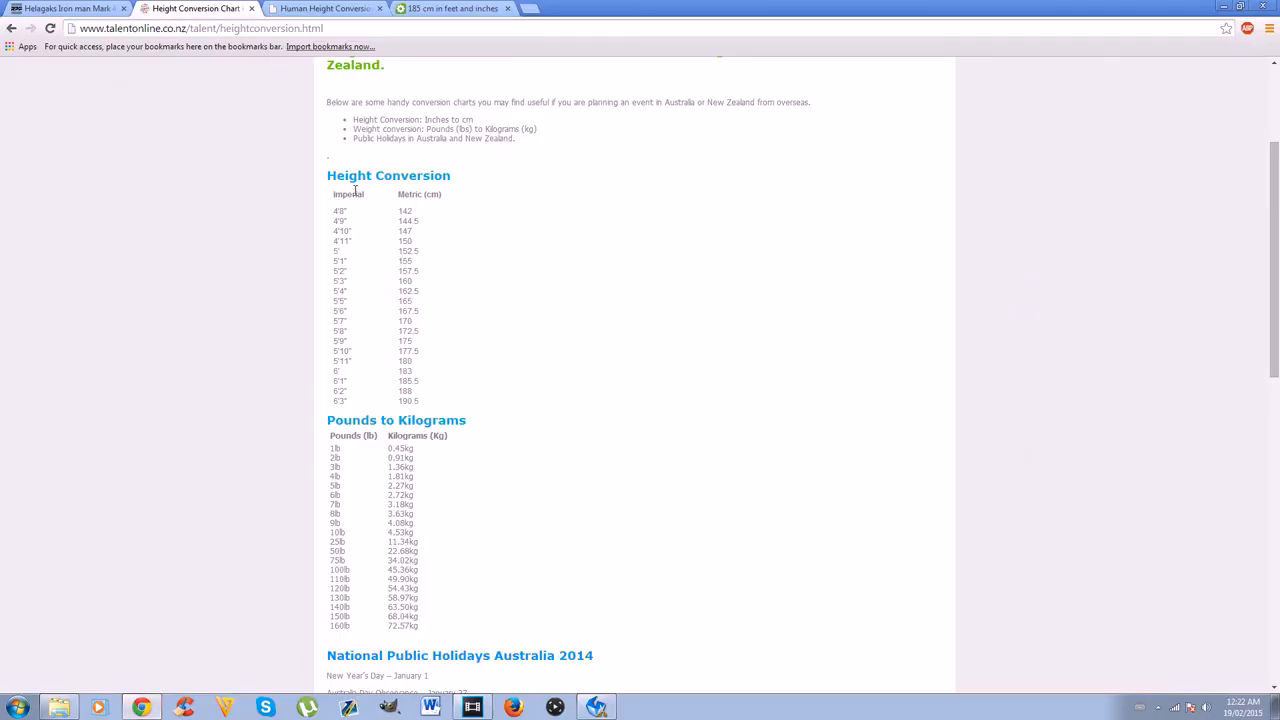
{"action": "mouse_move", "coordinate": [350, 304]}
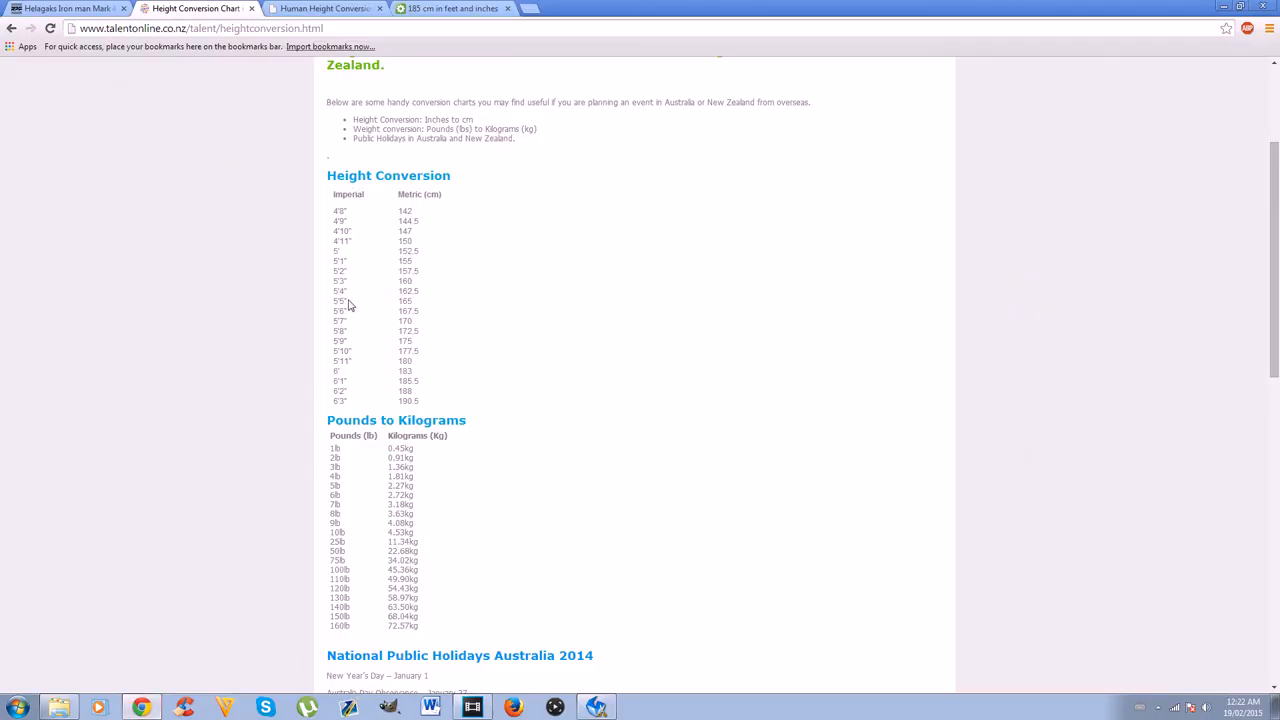
{"action": "mouse_move", "coordinate": [344, 332]}
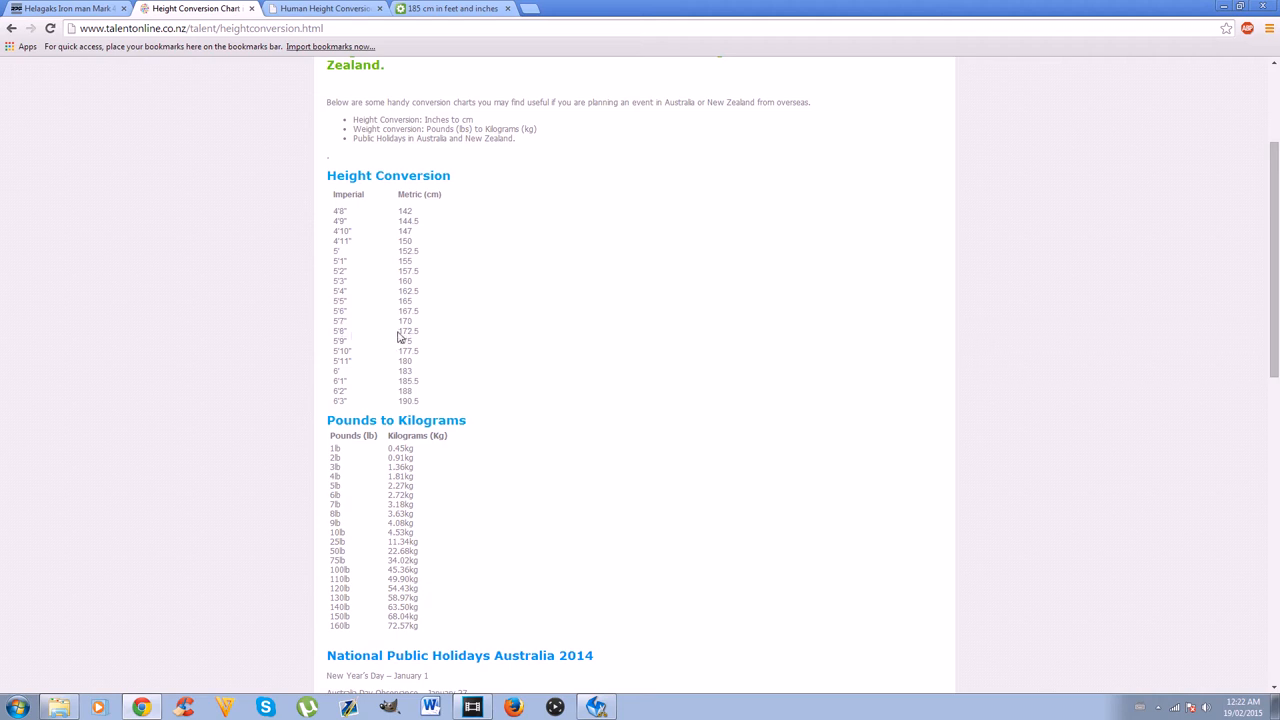
{"action": "mouse_move", "coordinate": [416, 332]}
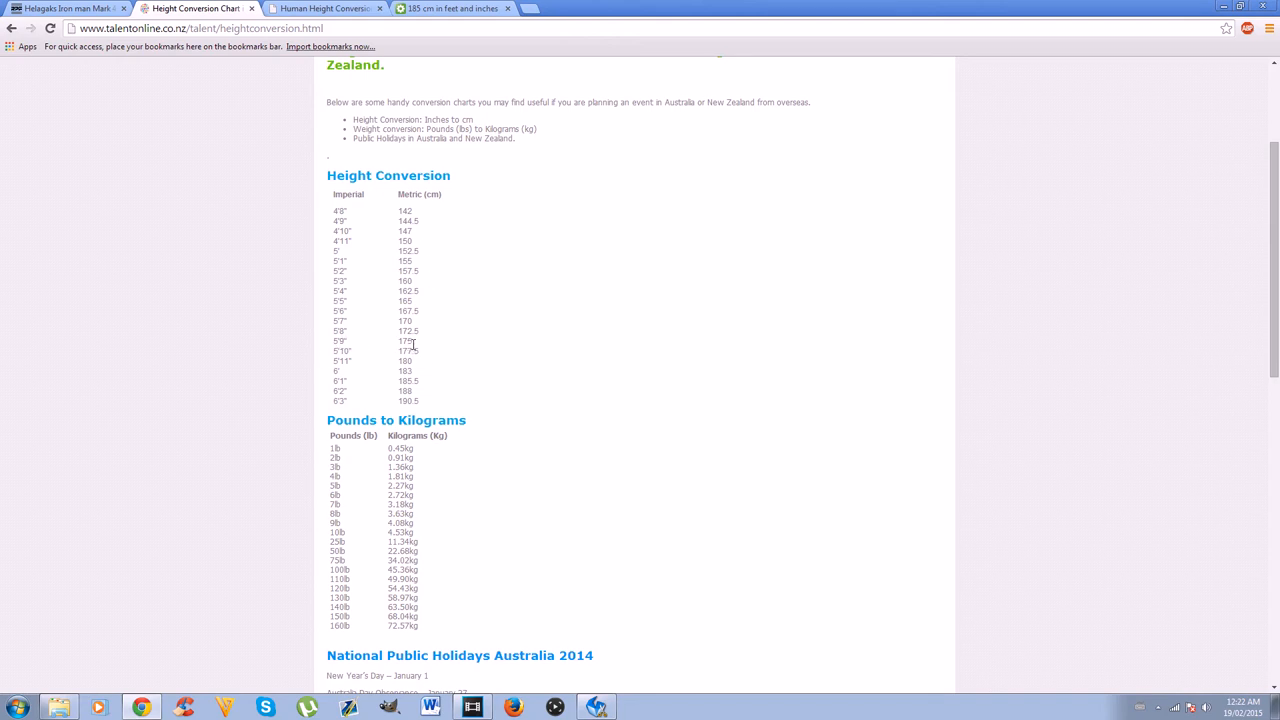
{"action": "mouse_move", "coordinate": [464, 428]}
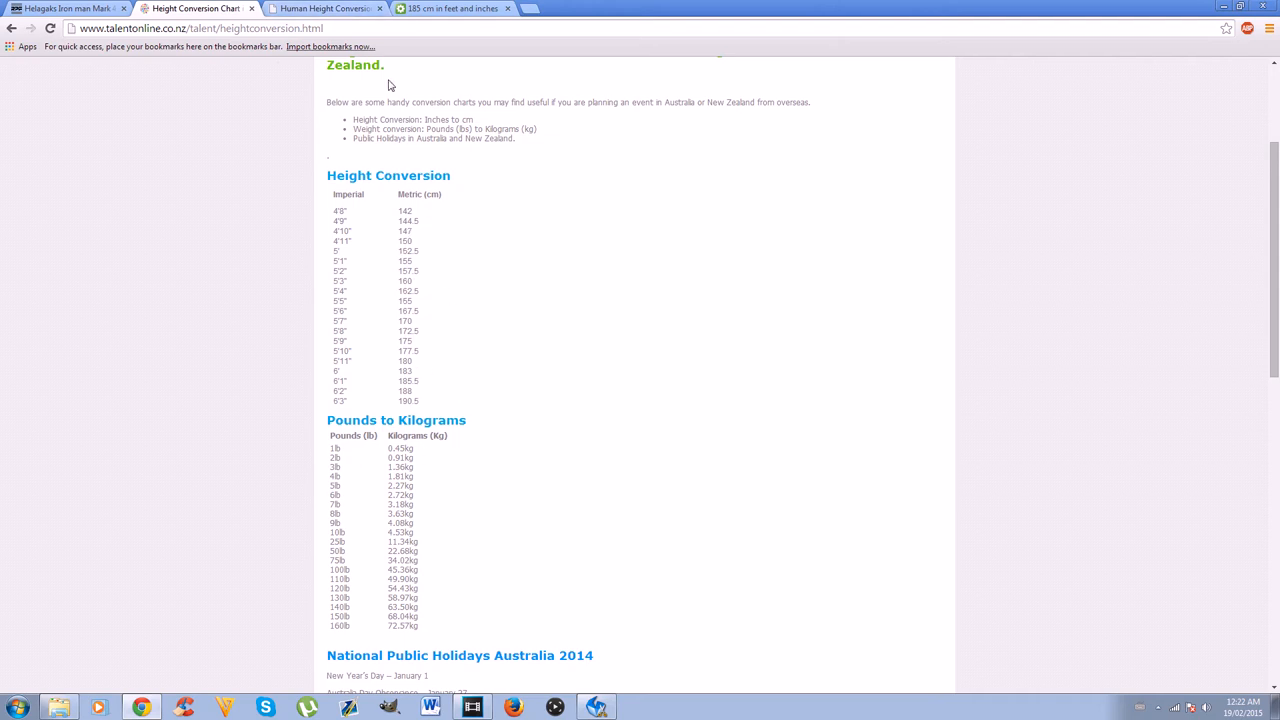
{"action": "left_click", "coordinate": [324, 8]}
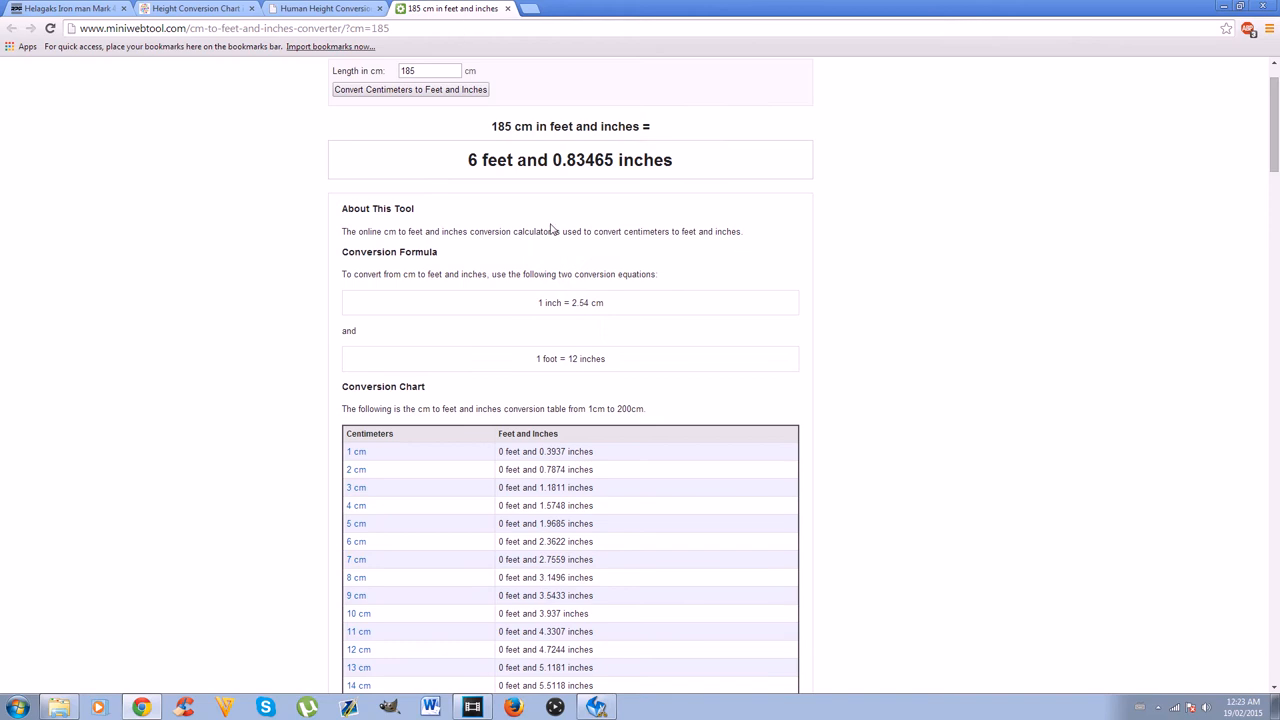
Step: Scroll the cm-to-feet-and-inches chart down to the 166–200 cm rows
{"action": "scroll", "scroll_direction": "down", "scroll_amount": 3}
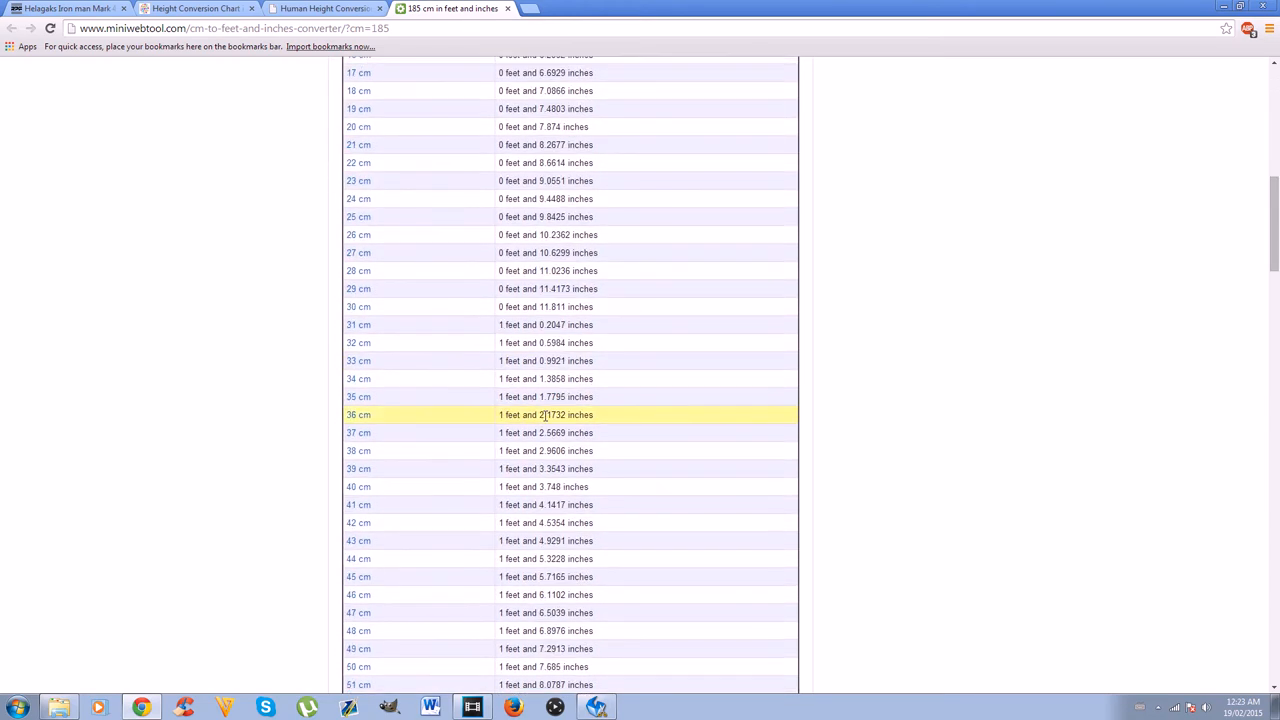
{"action": "scroll", "scroll_direction": "down", "scroll_amount": 3}
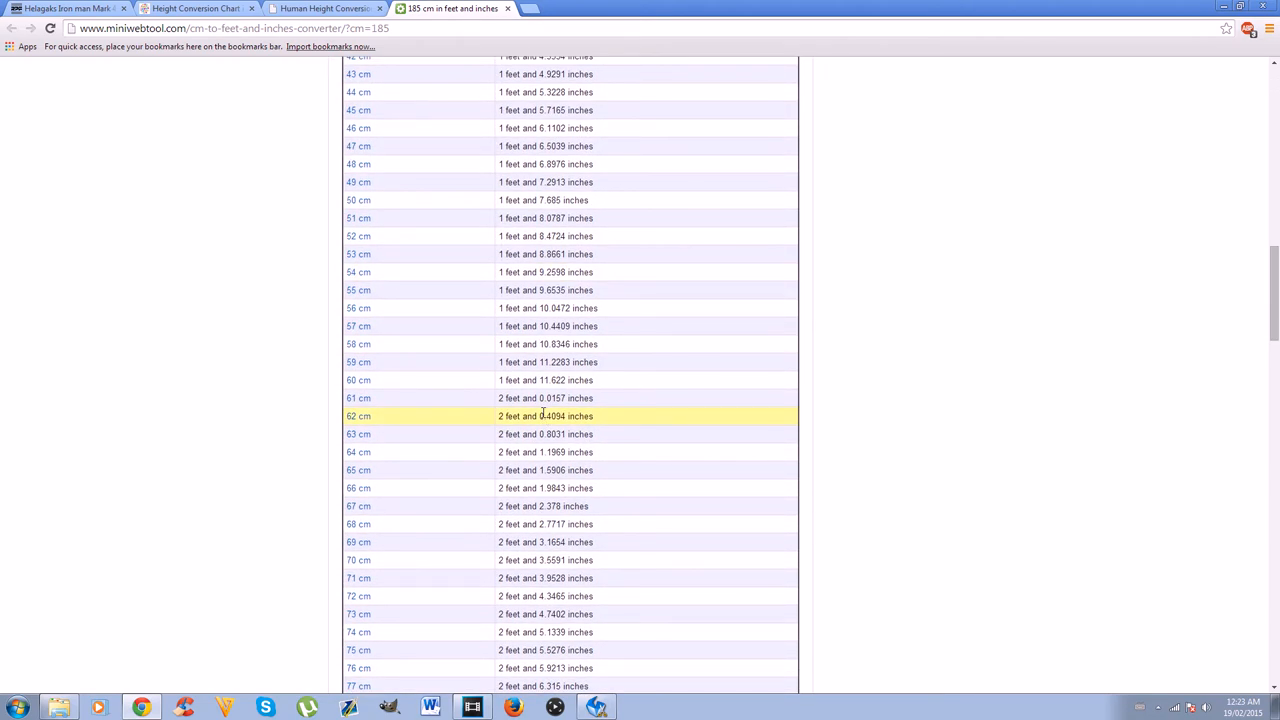
{"action": "scroll", "scroll_direction": "down", "scroll_amount": 3}
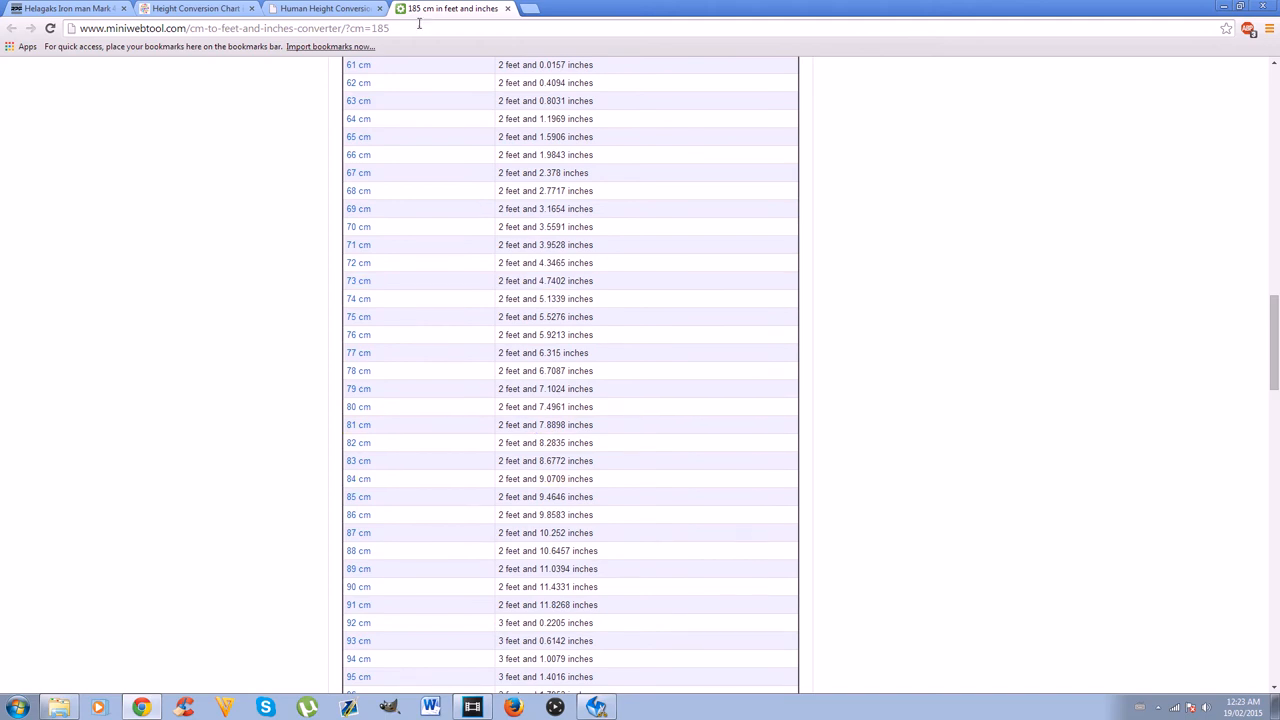
{"action": "scroll", "scroll_direction": "down", "scroll_amount": 3}
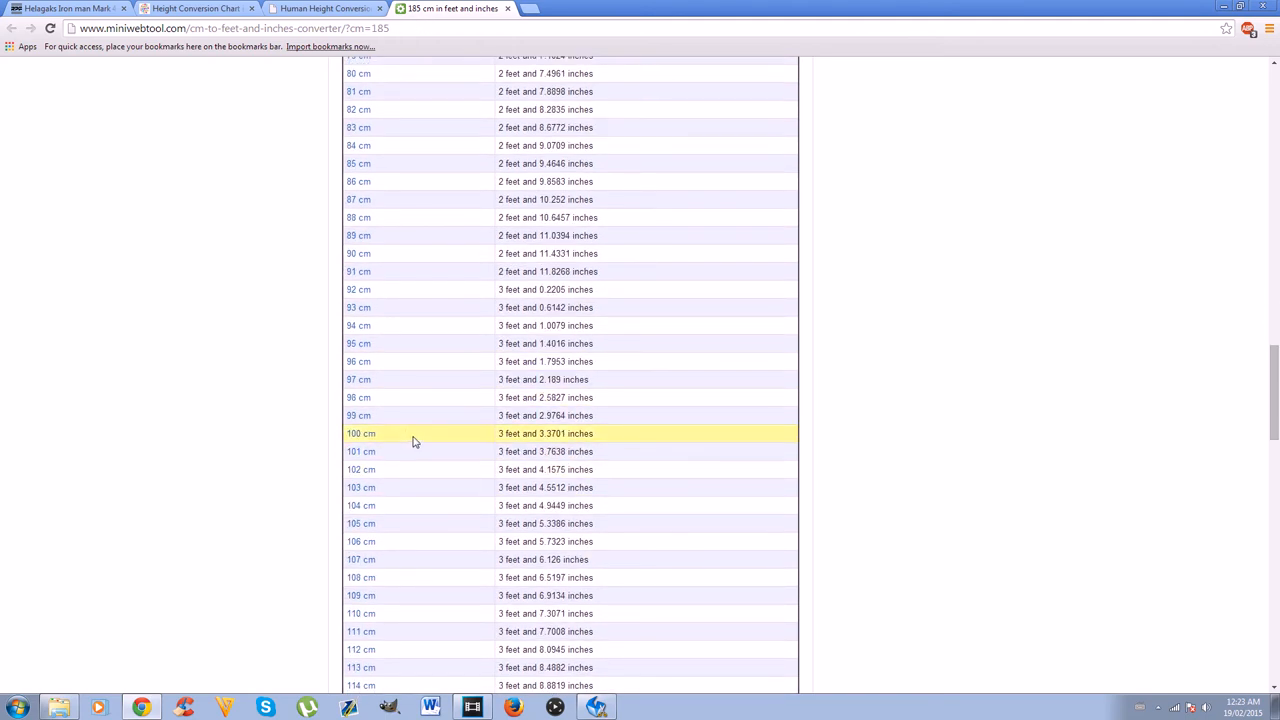
{"action": "scroll", "scroll_direction": "down", "scroll_amount": 3}
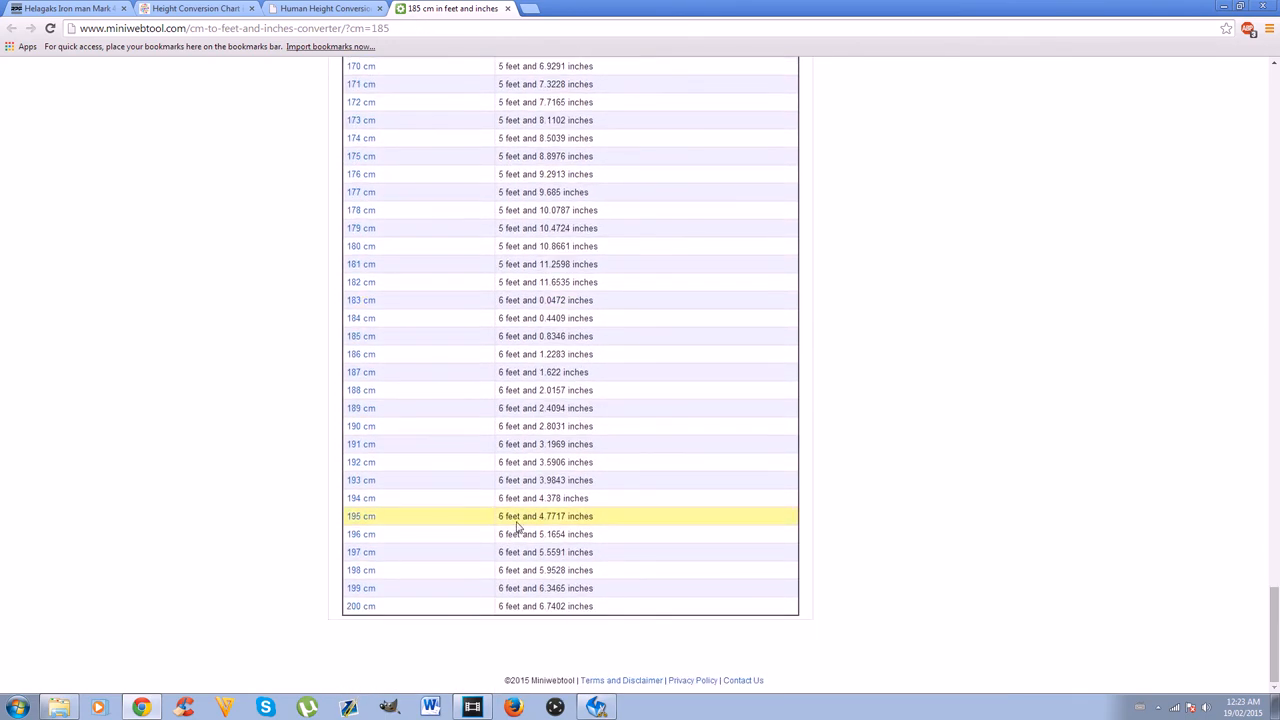
{"action": "mouse_move", "coordinate": [512, 264]}
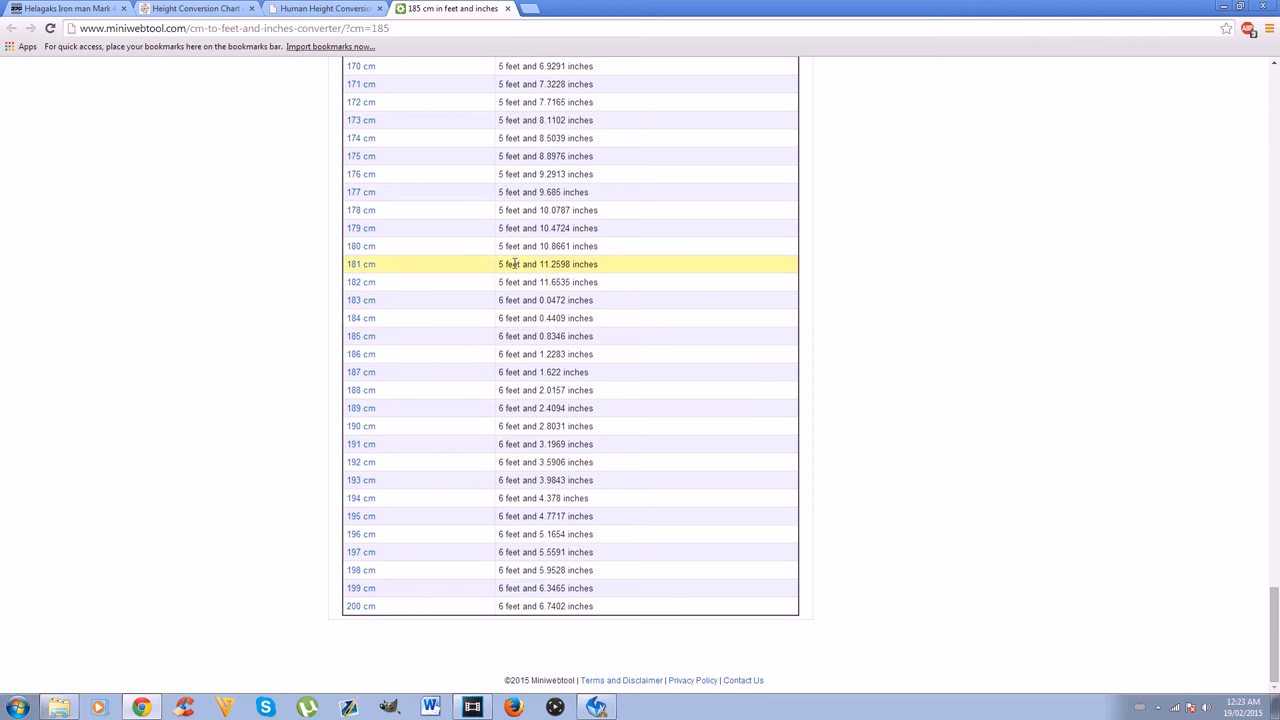
{"action": "mouse_move", "coordinate": [544, 138]}
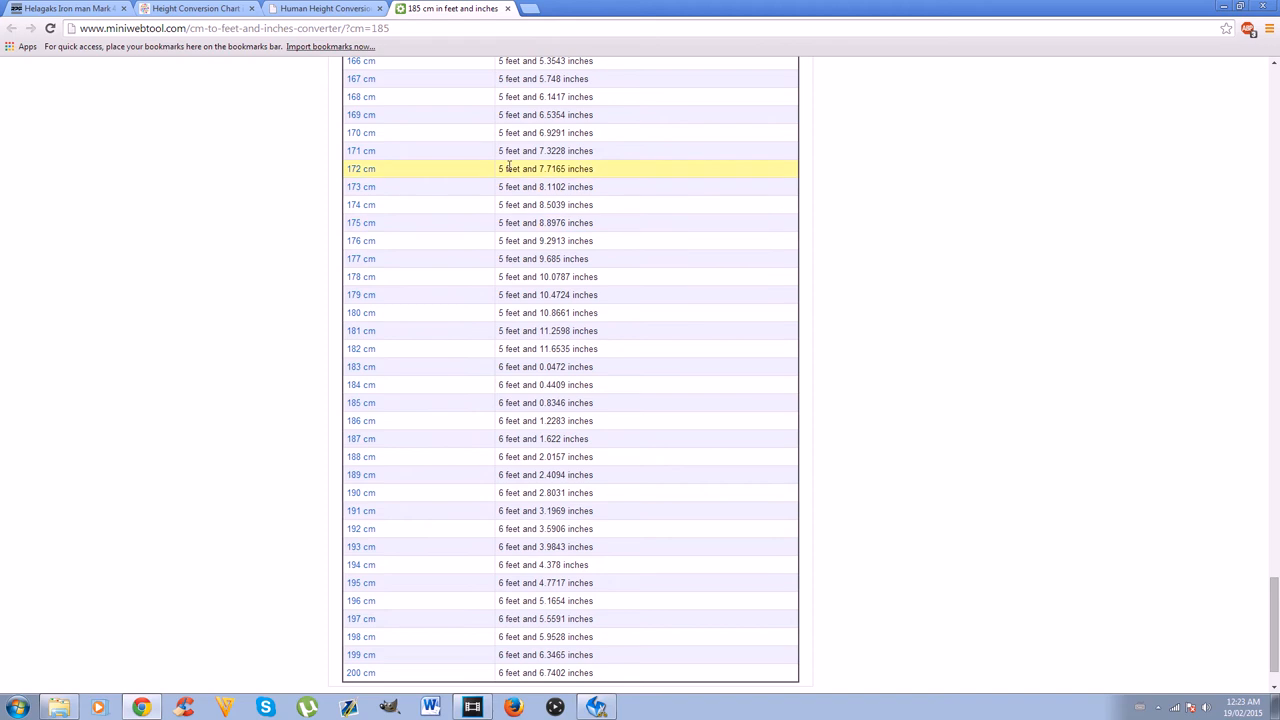
{"action": "mouse_move", "coordinate": [540, 188]}
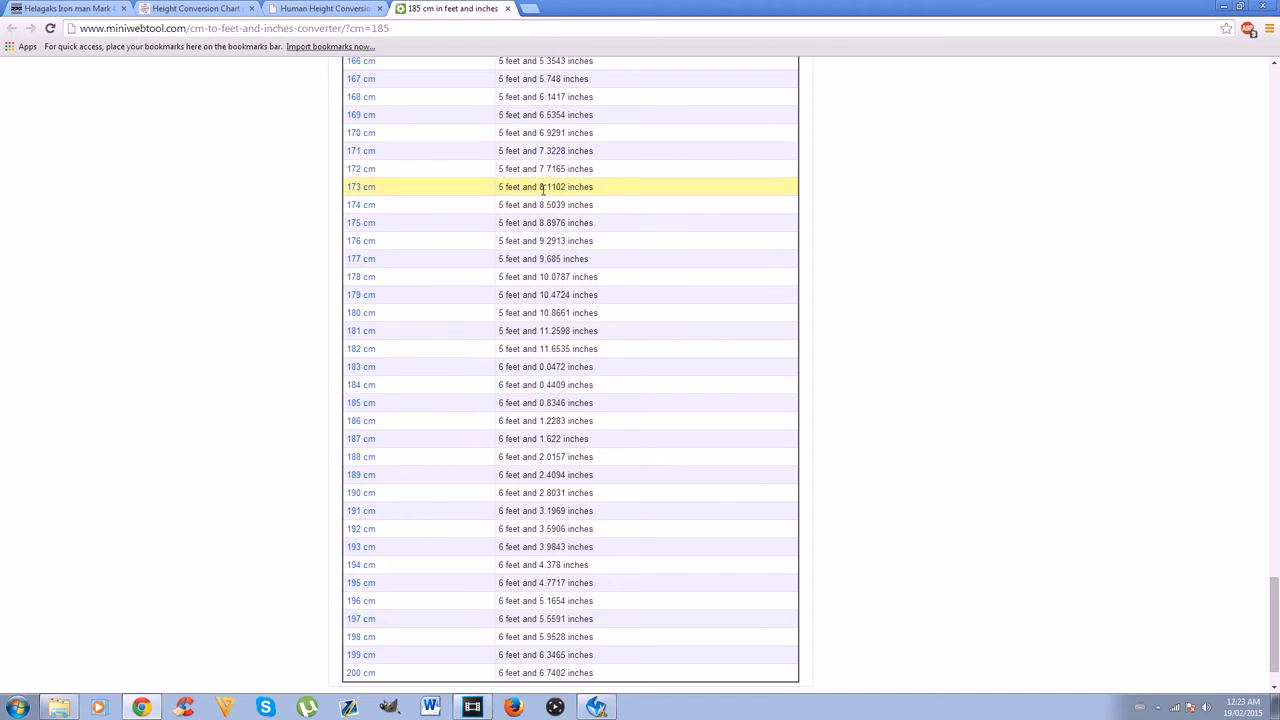
{"action": "mouse_move", "coordinate": [556, 198]}
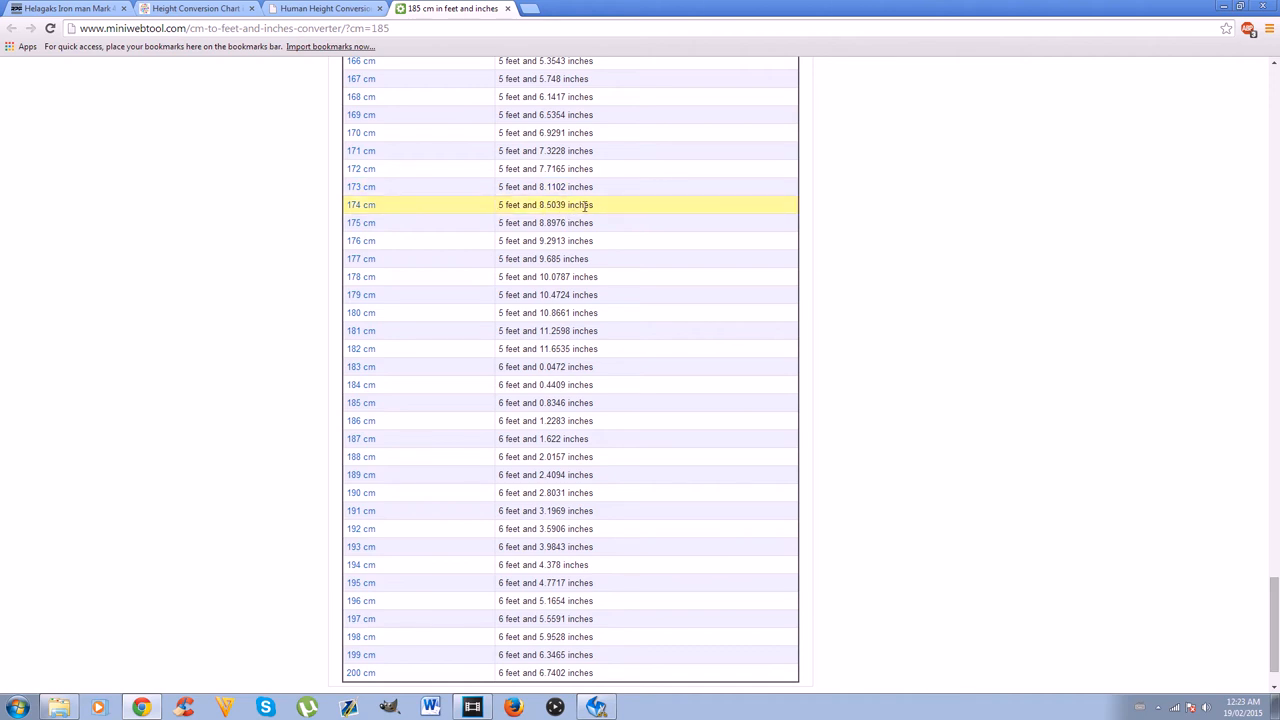
{"action": "mouse_move", "coordinate": [556, 222]}
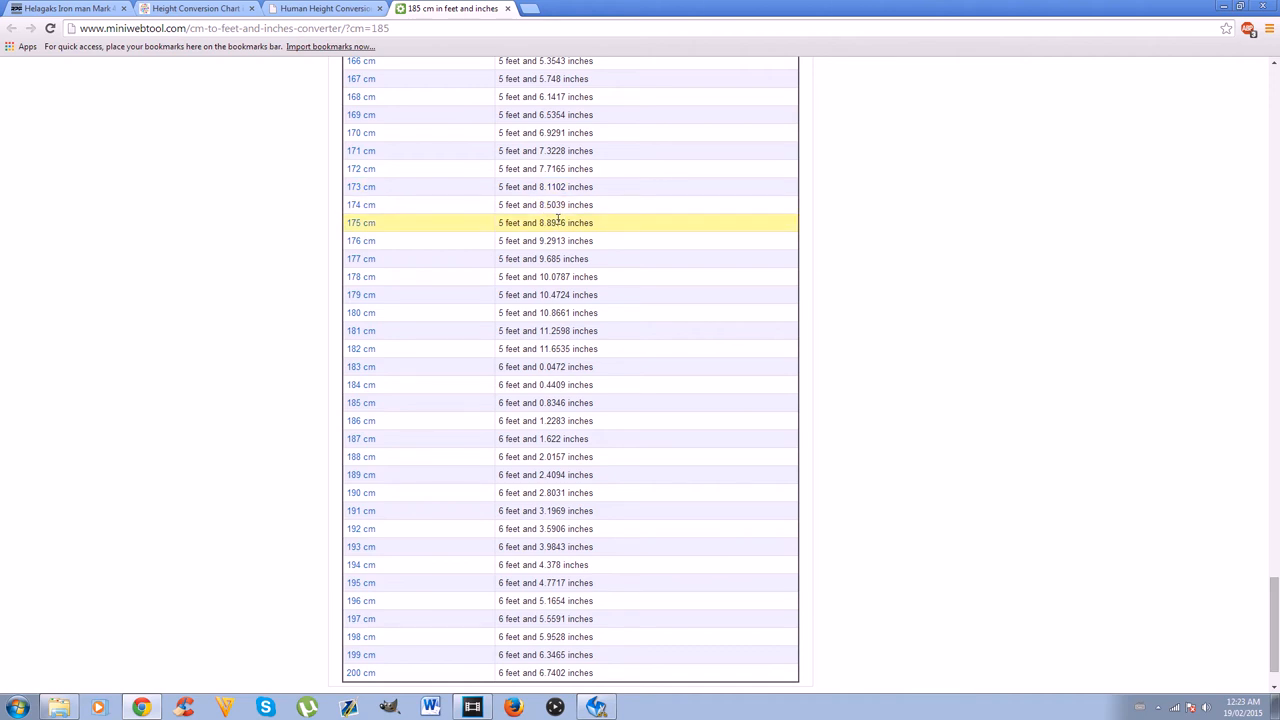
{"action": "mouse_move", "coordinate": [560, 204]}
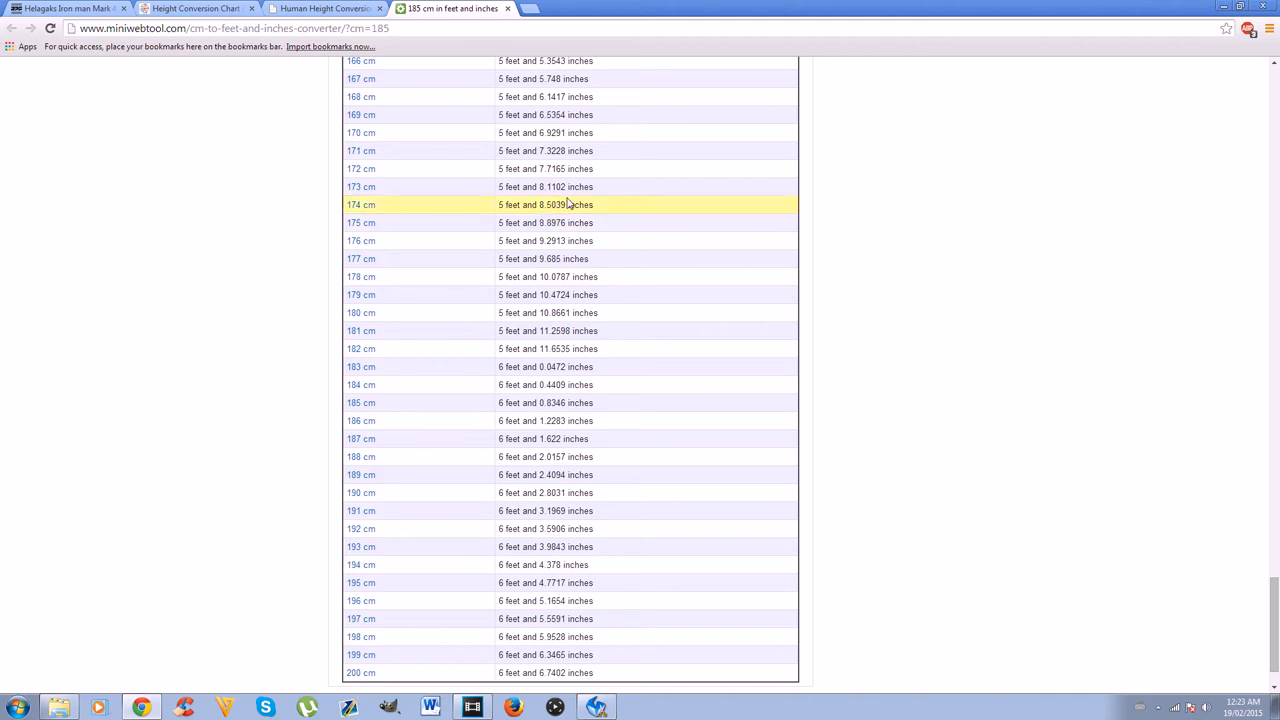
{"action": "mouse_move", "coordinate": [496, 188]}
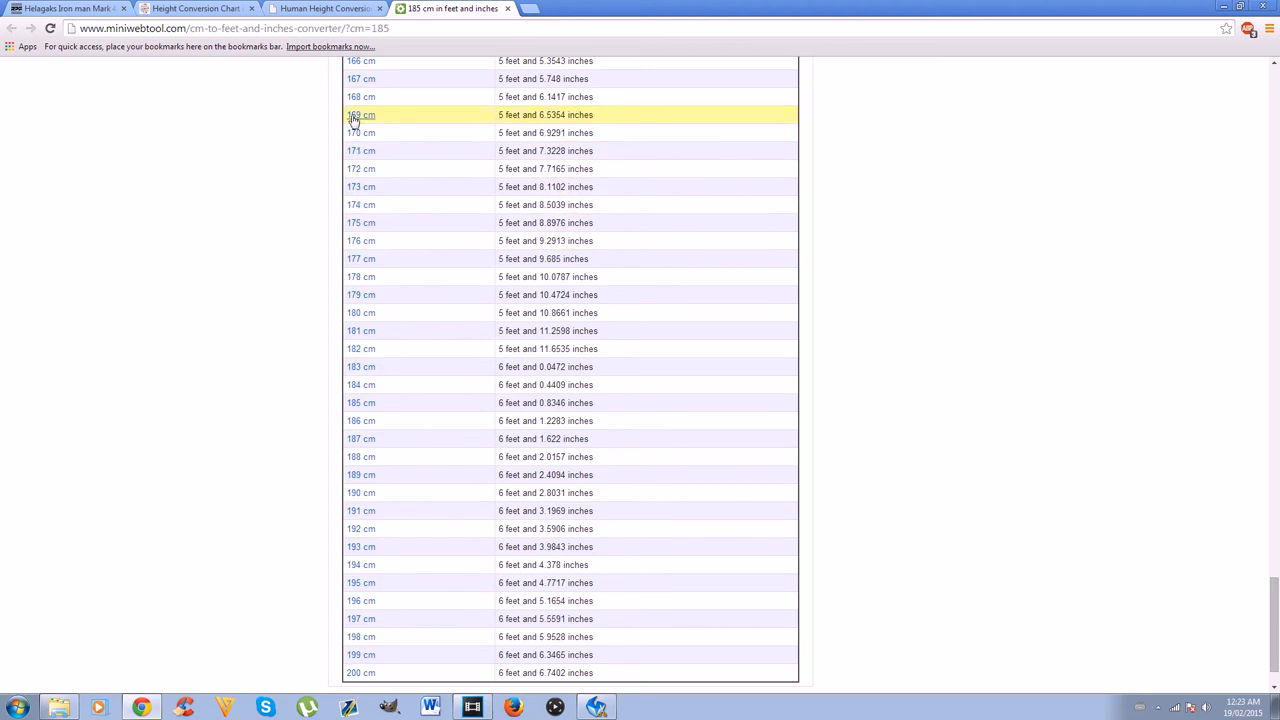
{"action": "mouse_move", "coordinate": [362, 348]}
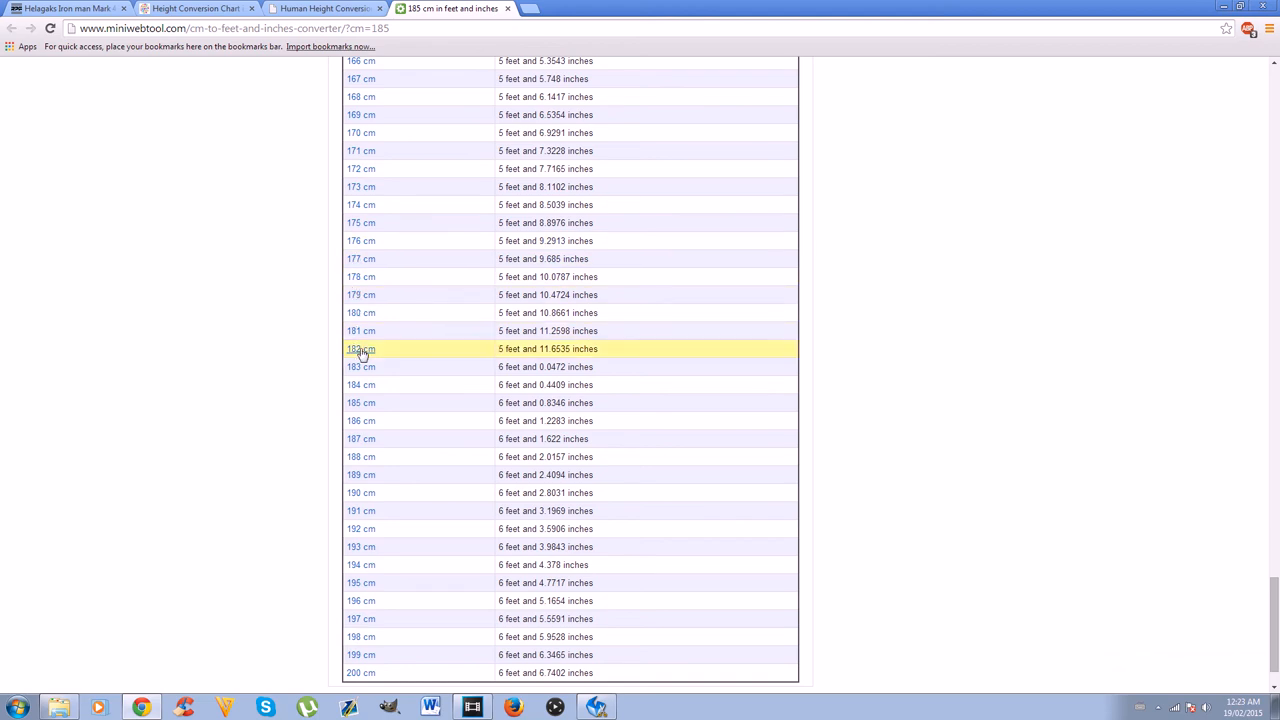
{"action": "mouse_move", "coordinate": [396, 294]}
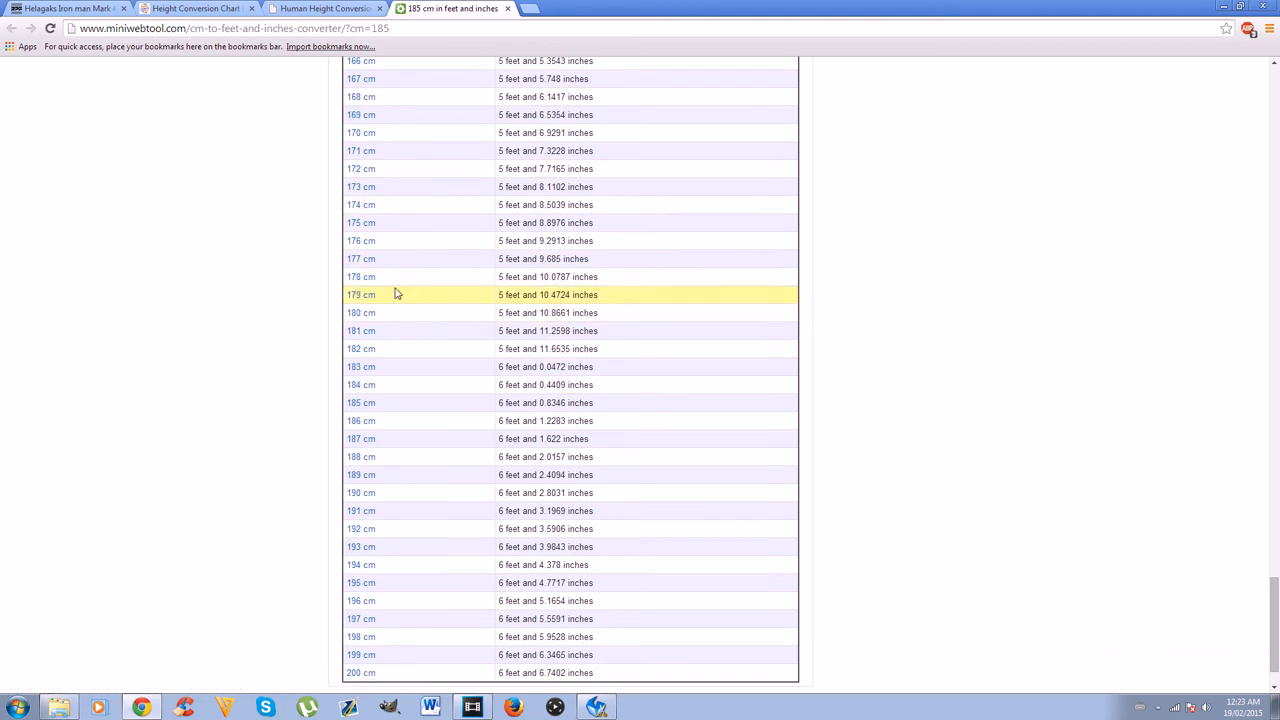
{"action": "mouse_move", "coordinate": [360, 150]}
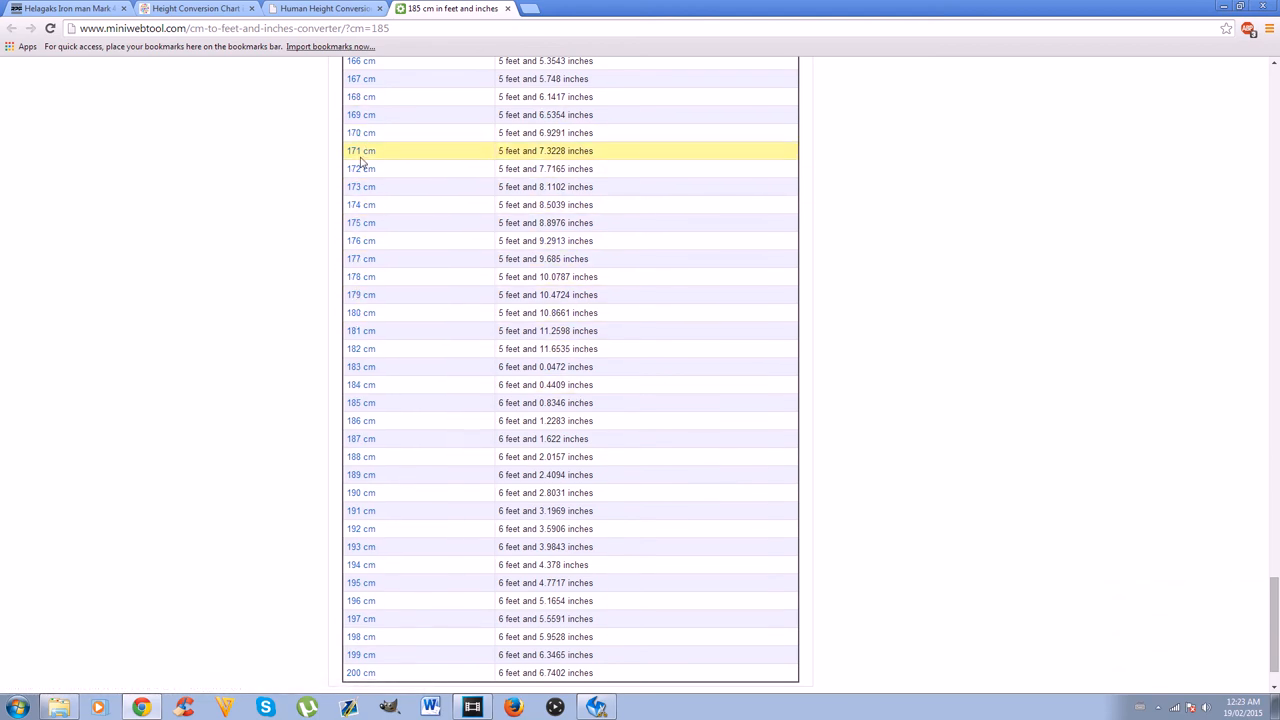
{"action": "mouse_move", "coordinate": [362, 294]}
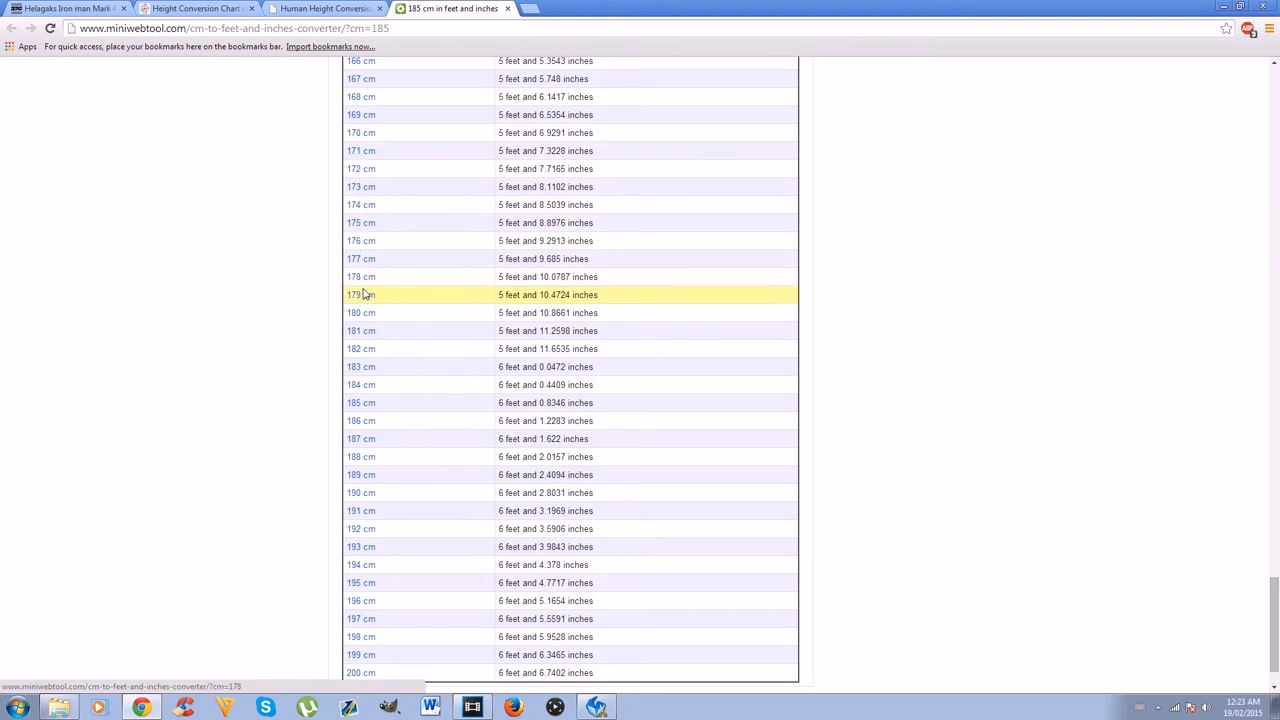
{"action": "mouse_move", "coordinate": [362, 240]}
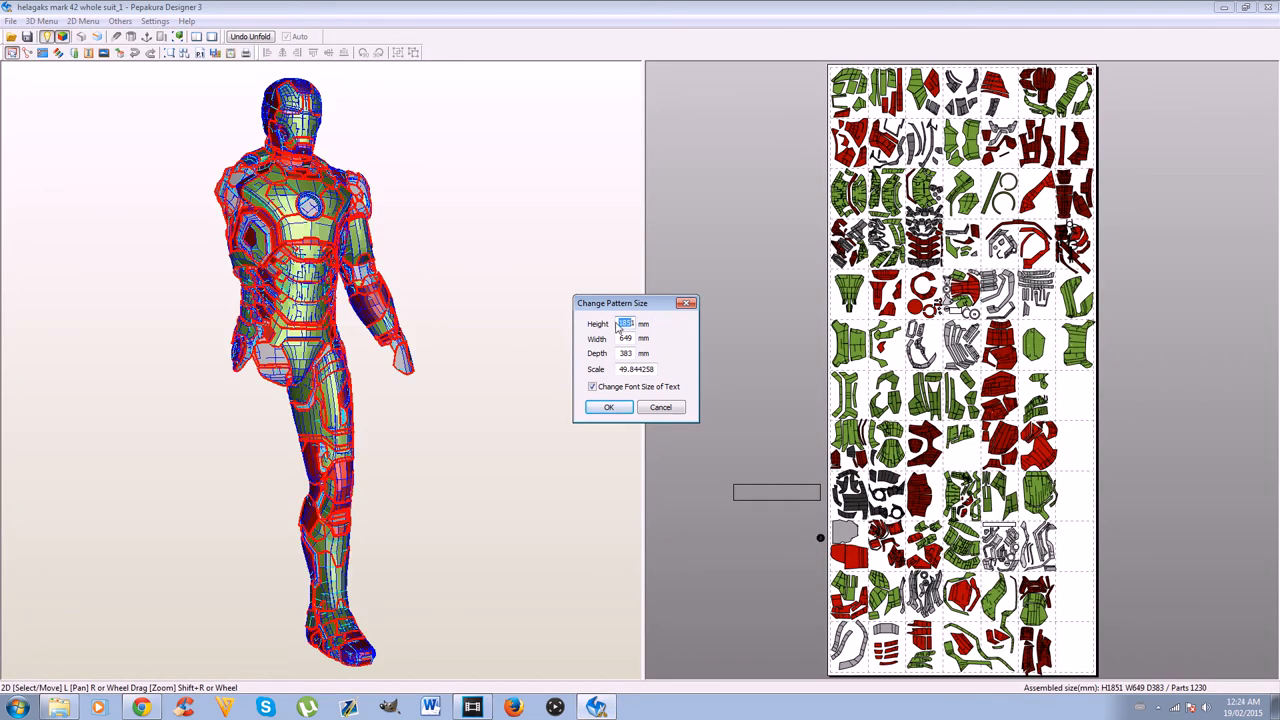
Step: Enter a new pattern height of 1750 mm in Change Pattern Size so width and scale update
{"action": "type", "text": "151"}
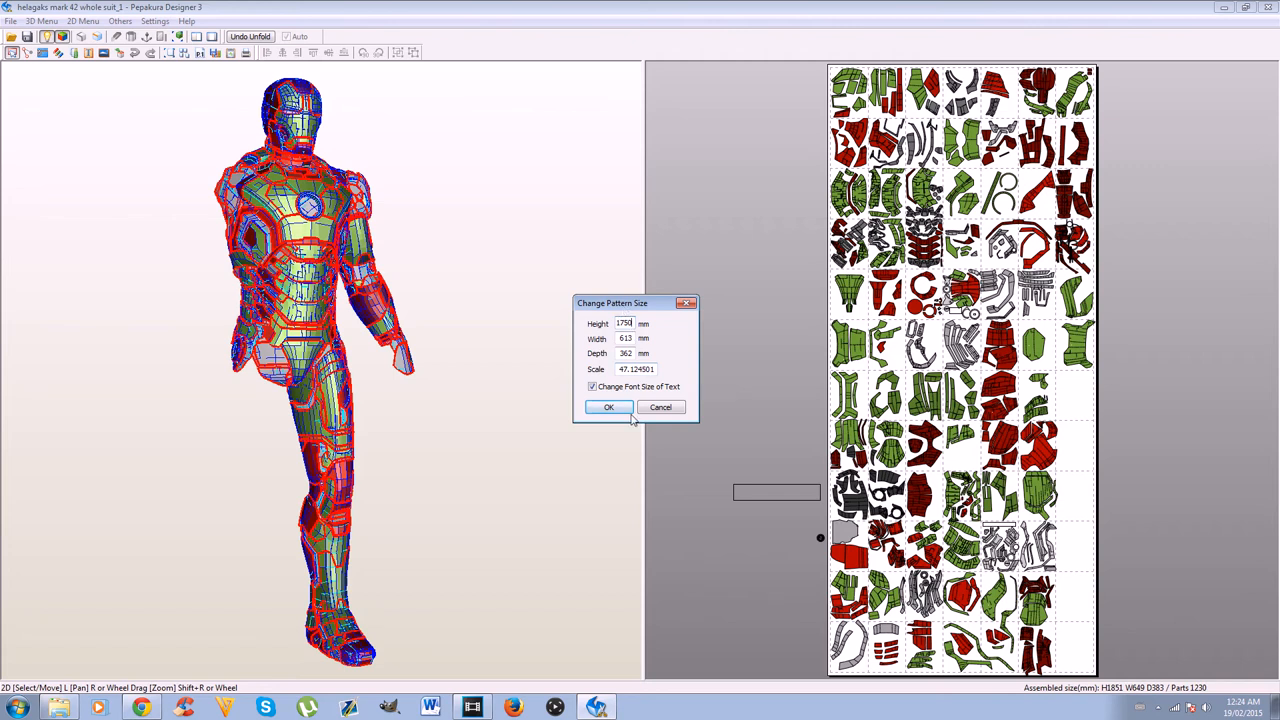
{"action": "mouse_move", "coordinate": [932, 6]}
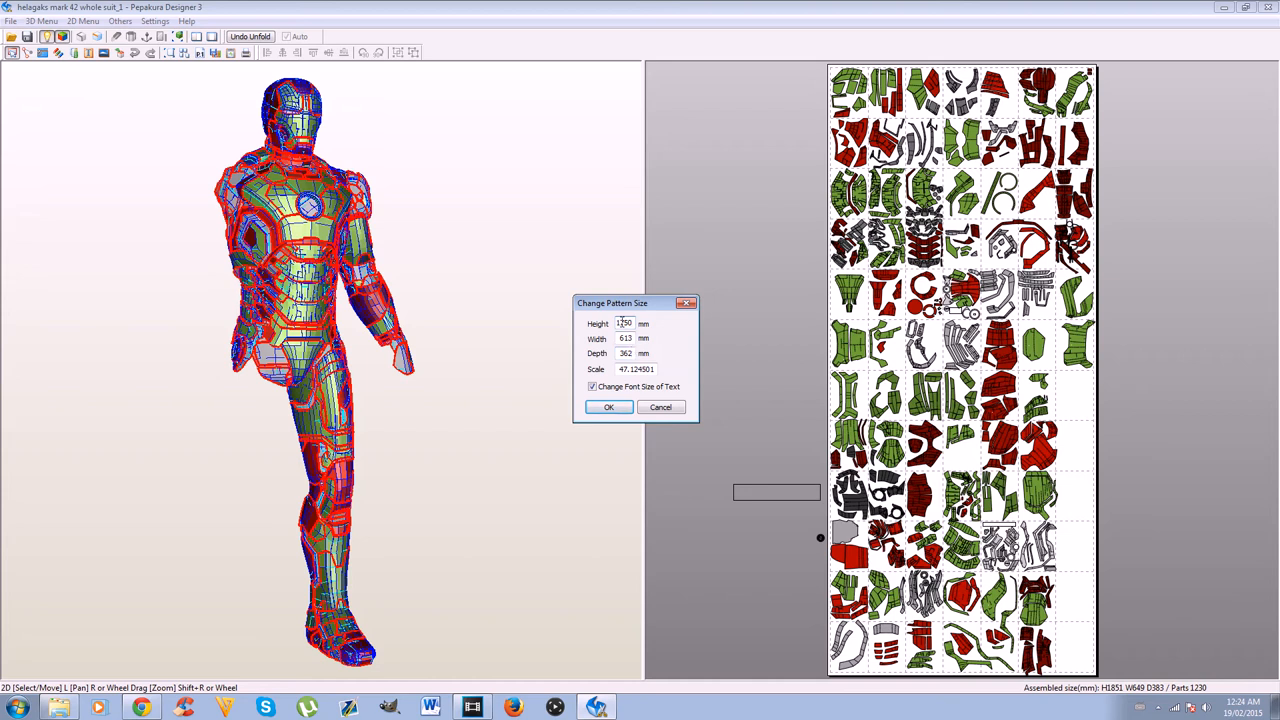
{"action": "type", "text": "1750"}
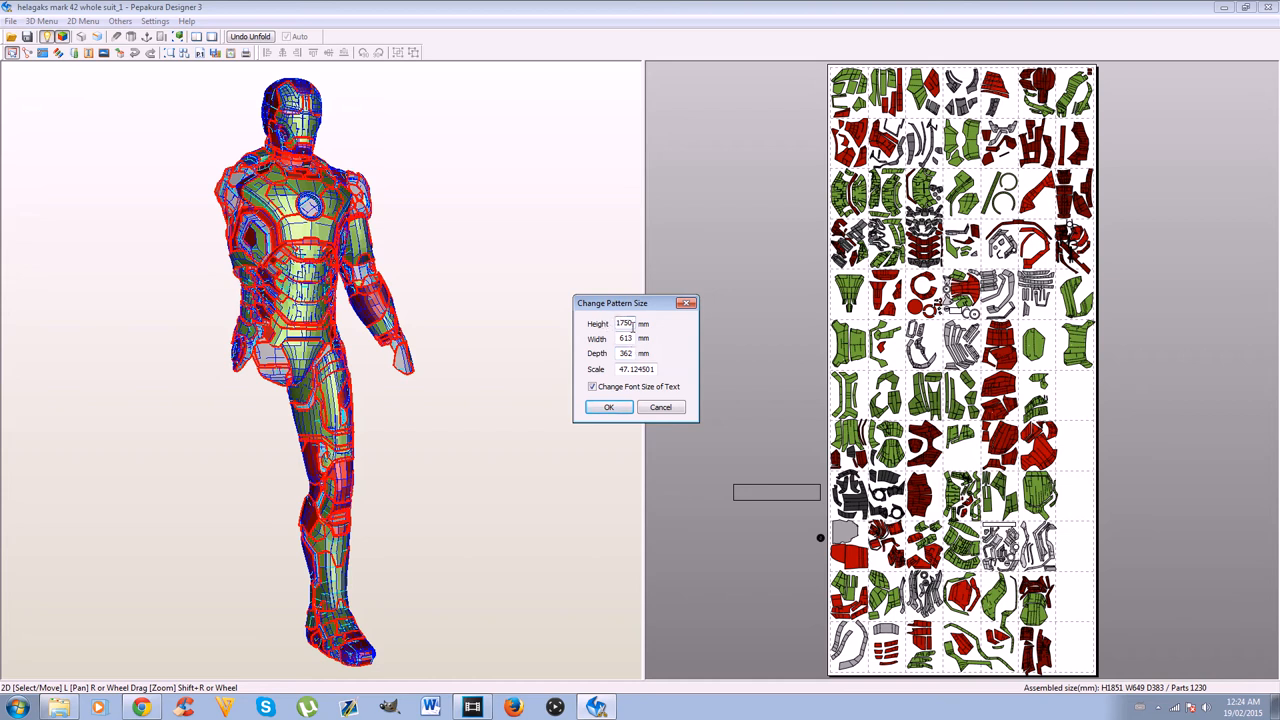
{"action": "left_click", "coordinate": [630, 324]}
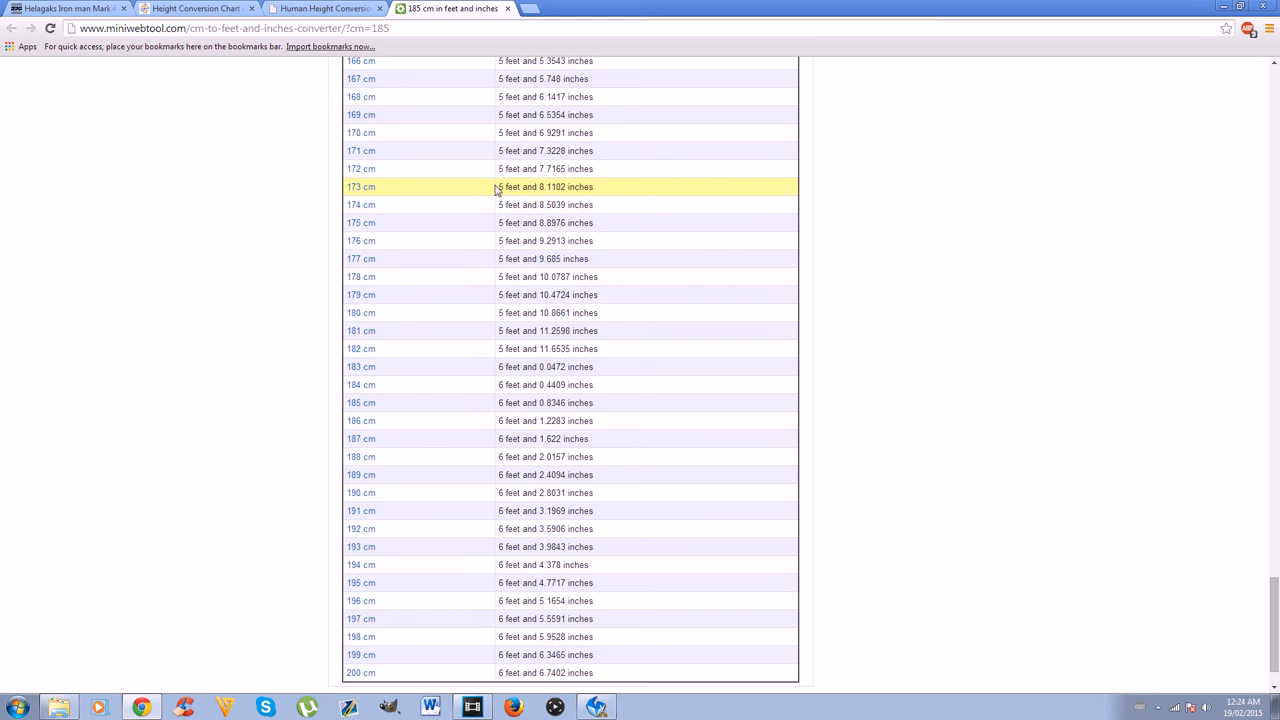
{"action": "mouse_move", "coordinate": [394, 478]}
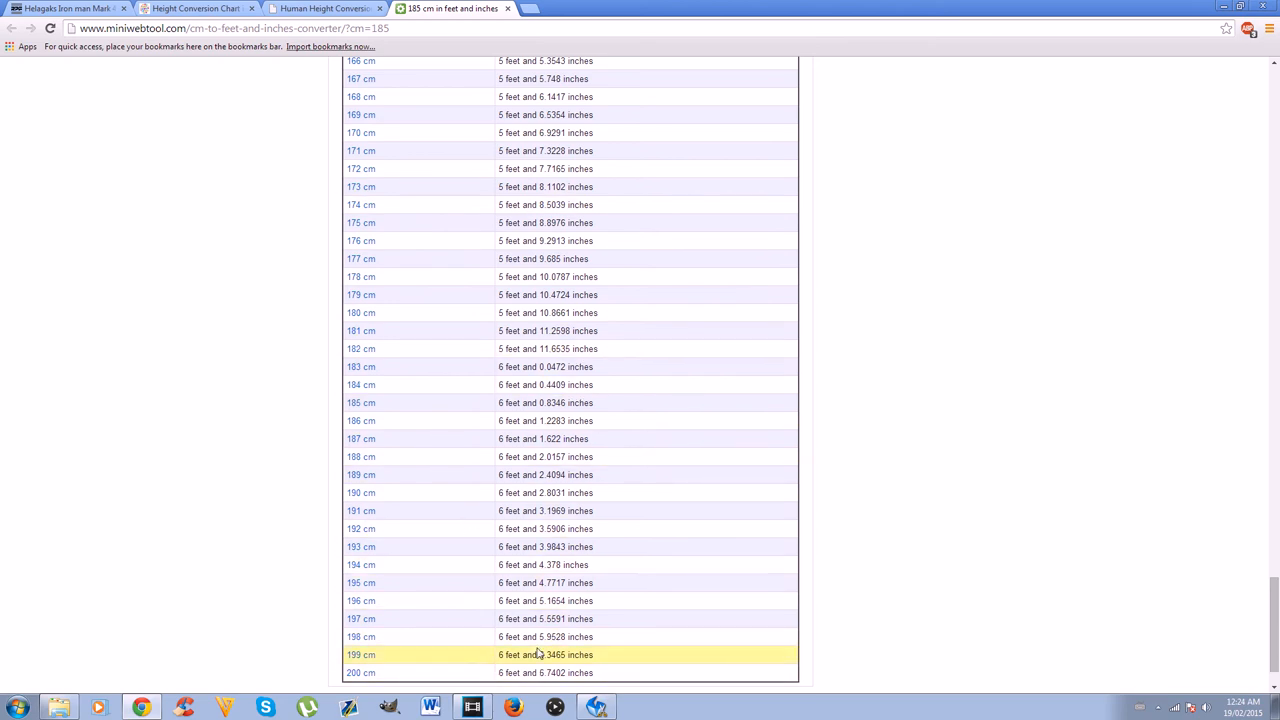
Step: Scroll Chrome's conversion chart to its bottom rows near 170–200 cm
{"action": "scroll", "scroll_direction": "down", "scroll_amount": 3}
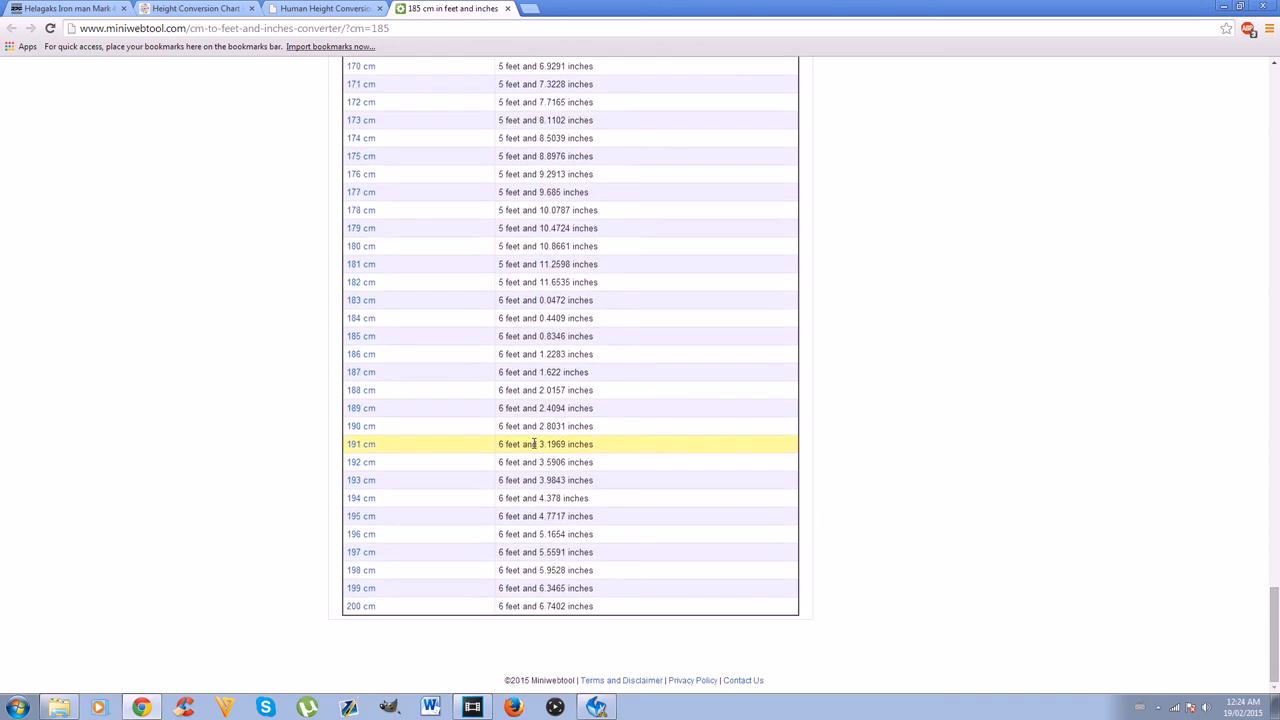
{"action": "mouse_move", "coordinate": [538, 390]}
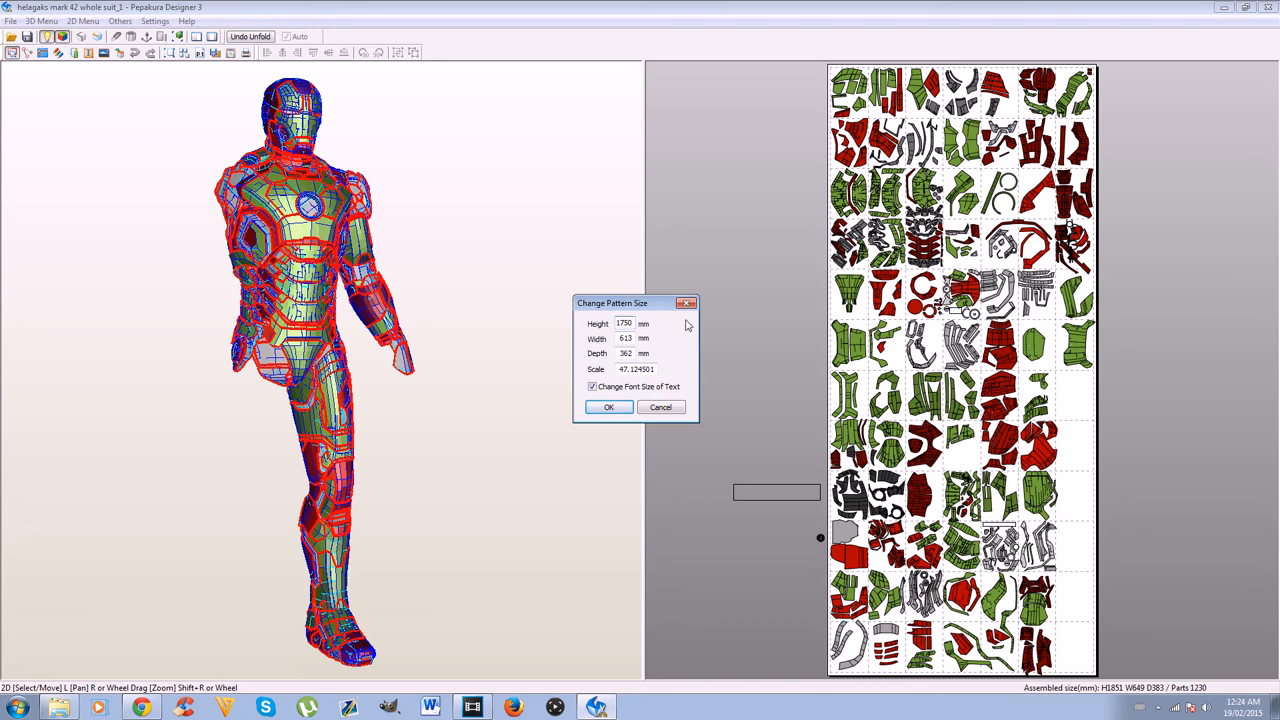
{"action": "mouse_move", "coordinate": [710, 322]}
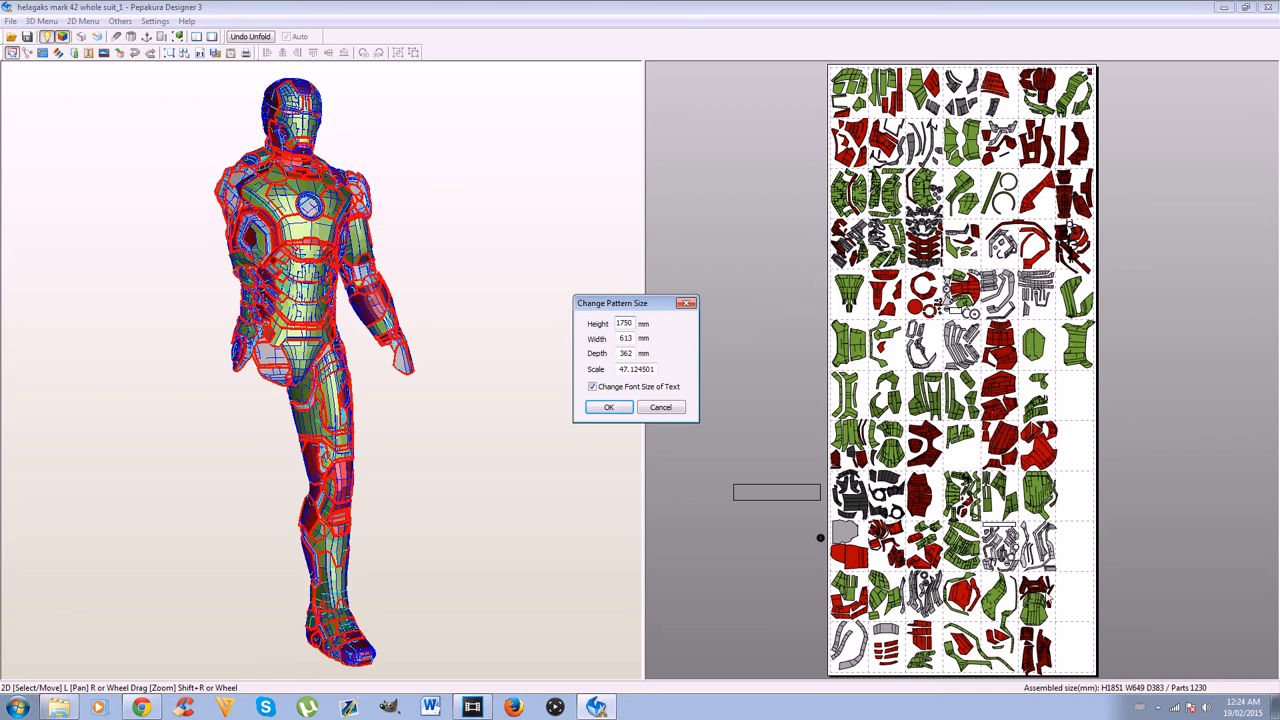
{"action": "mouse_move", "coordinate": [976, 680]}
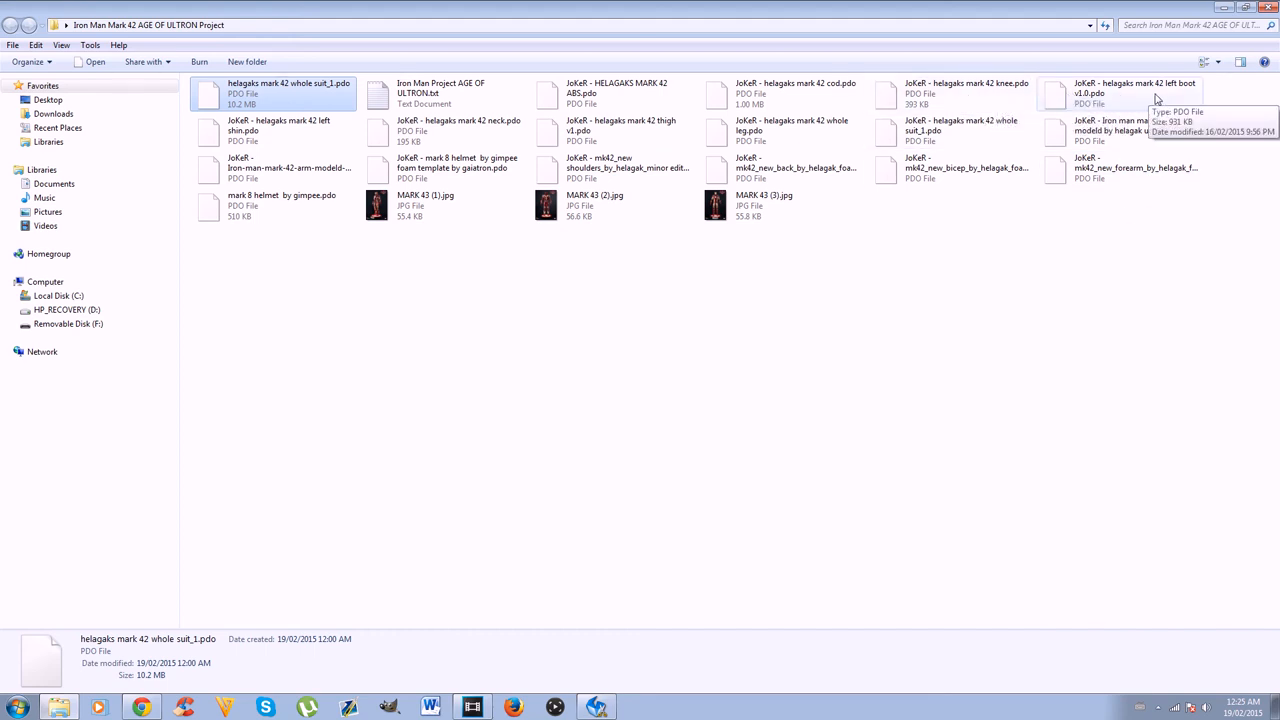
{"action": "mouse_move", "coordinate": [484, 132]}
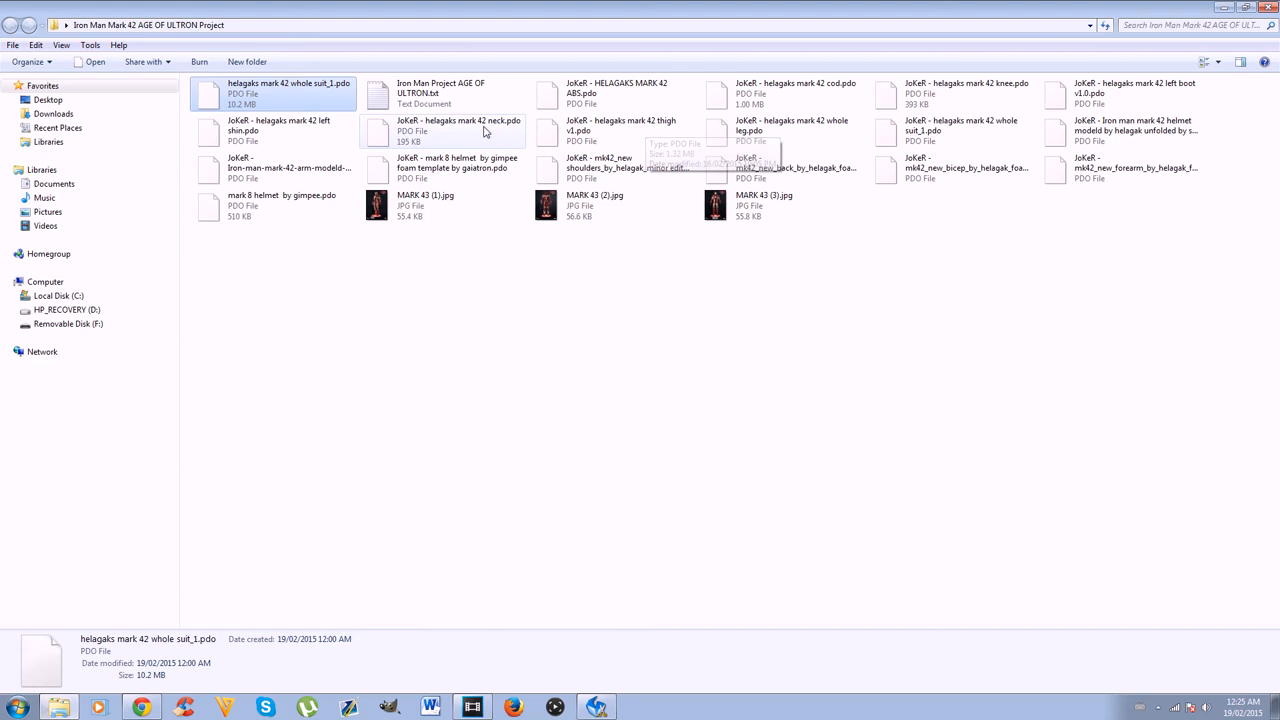
{"action": "mouse_move", "coordinate": [268, 140]}
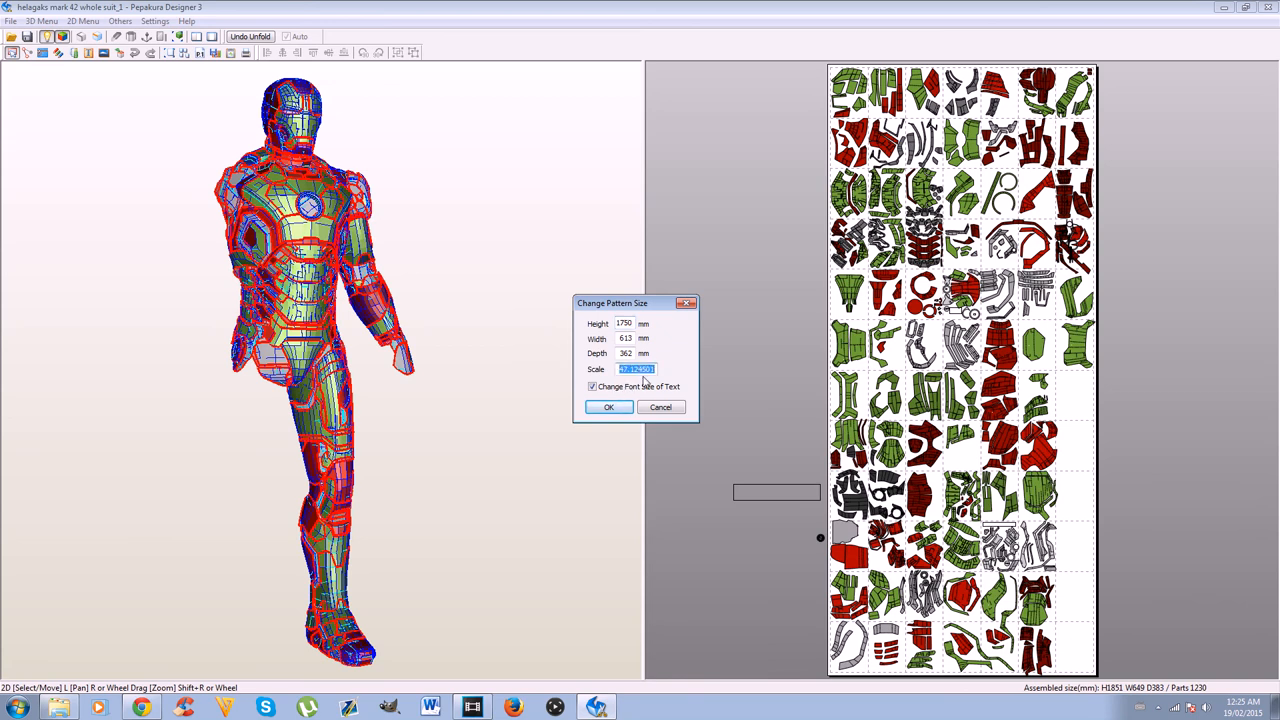
Step: Copy the whole suit's scale factor, then load HELAGAKS MARK 42 ABS.pdo from the project folder
{"action": "right_click", "coordinate": [636, 368]}
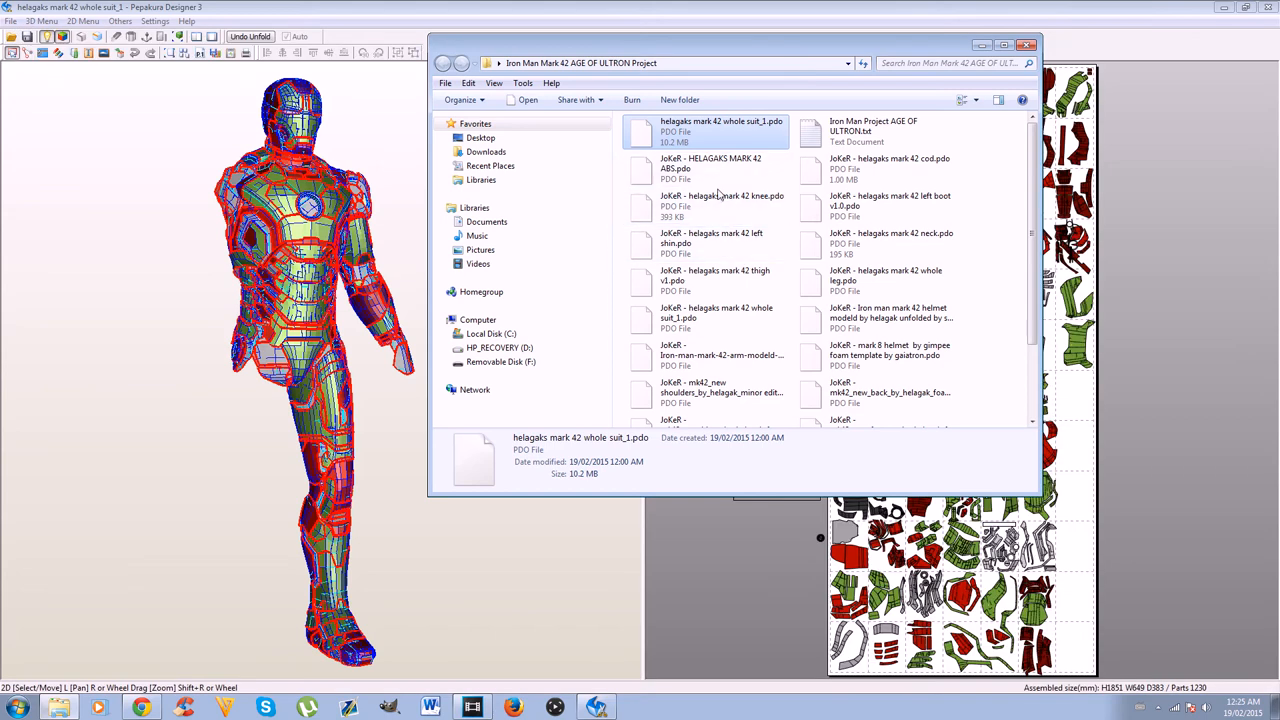
{"action": "left_click", "coordinate": [710, 168]}
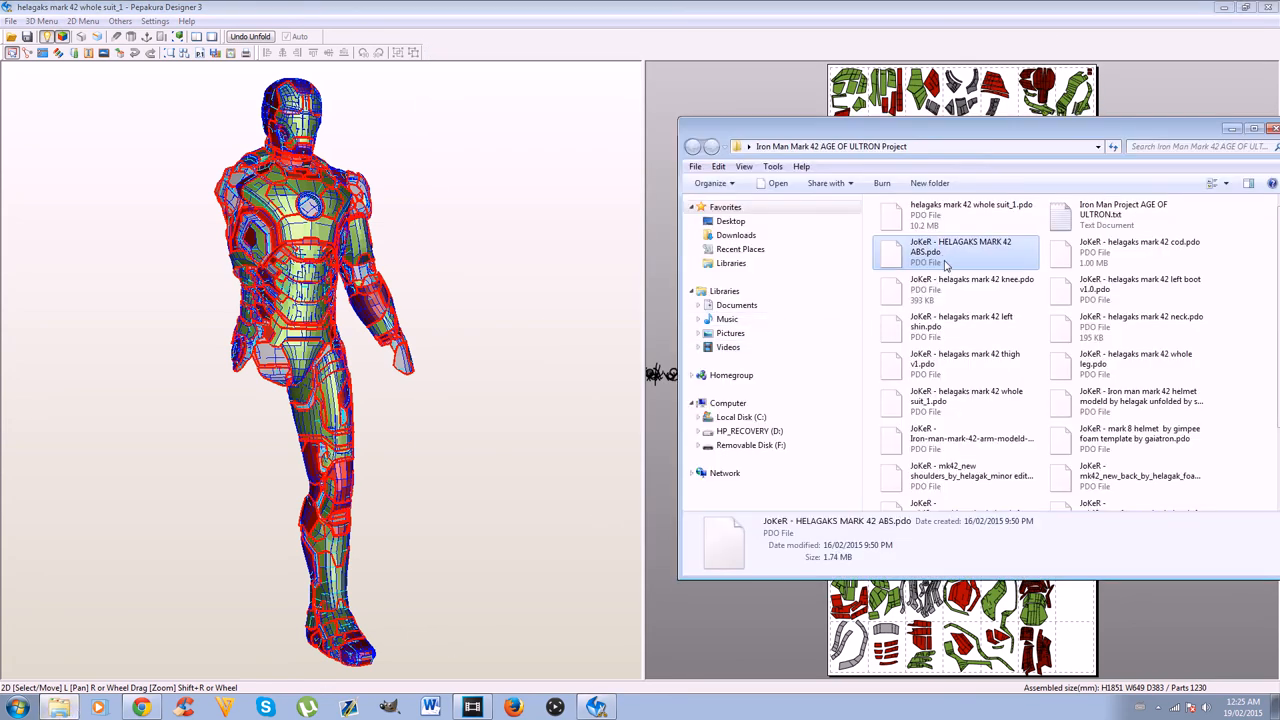
{"action": "double_click", "coordinate": [960, 252]}
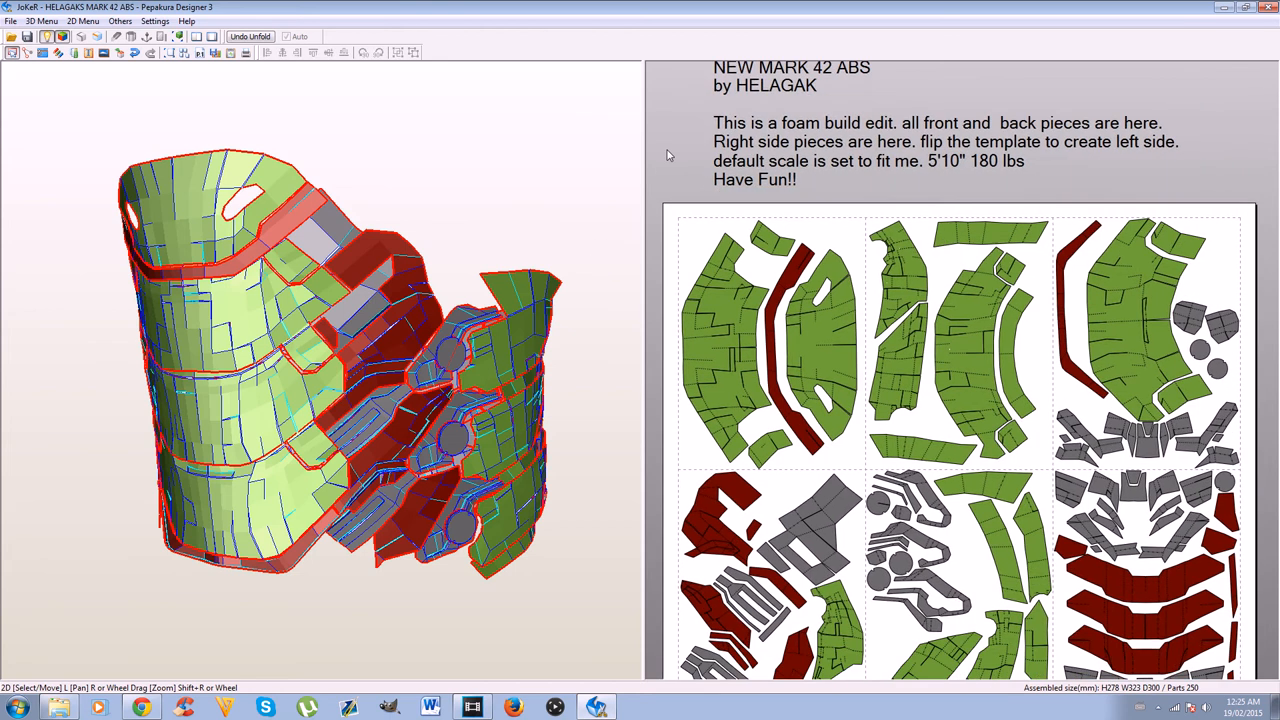
Step: Rescale the ABS torso pattern to the suit's scale factor via Change Pattern Size and confirm
{"action": "left_click", "coordinate": [84, 20]}
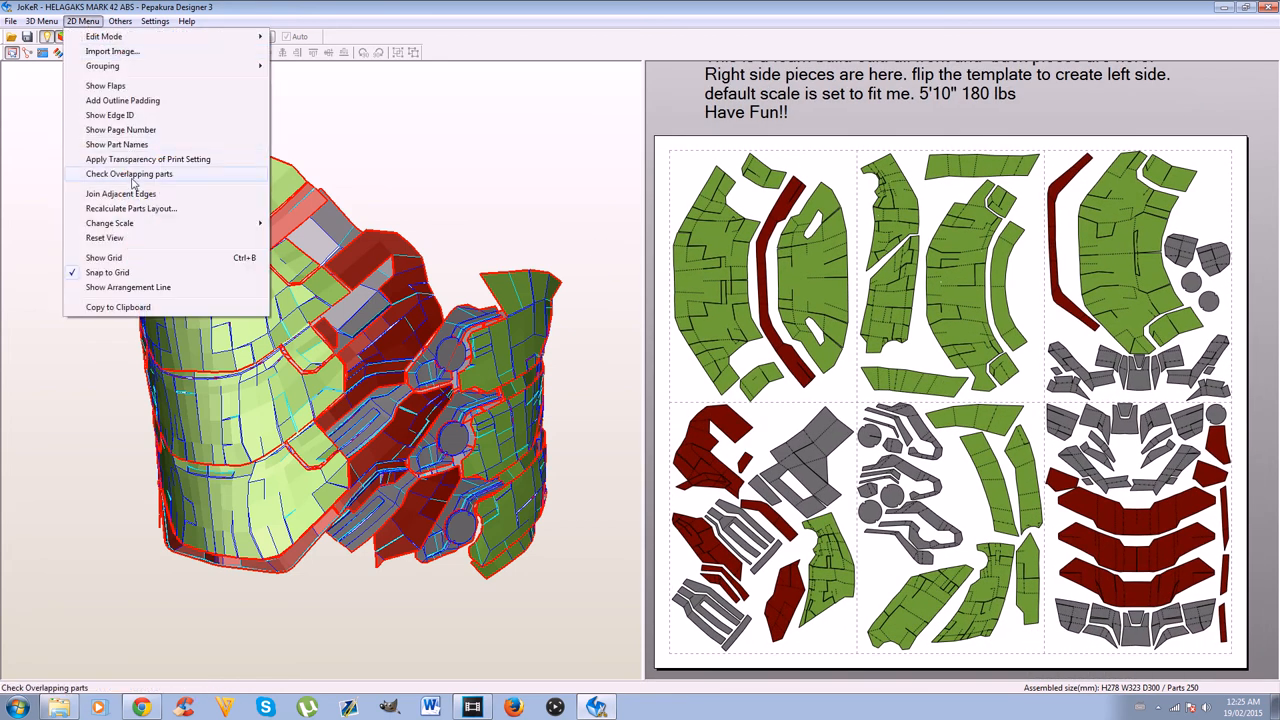
{"action": "left_click", "coordinate": [108, 222]}
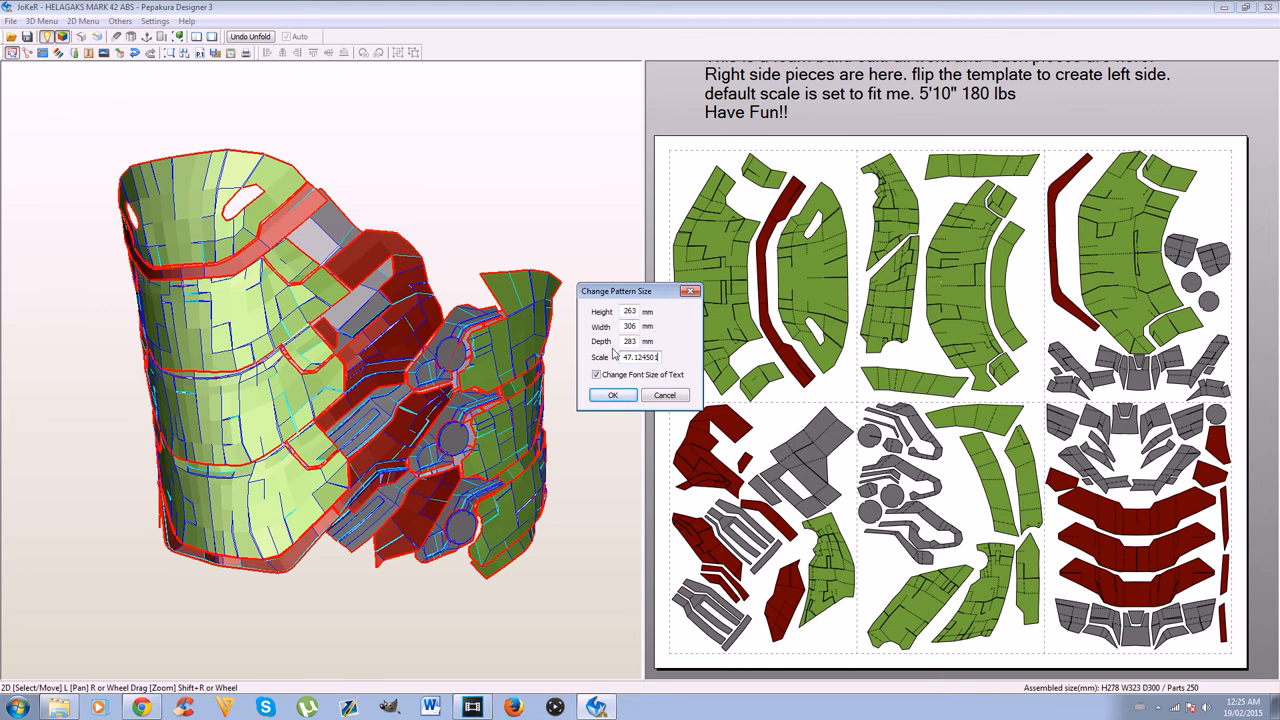
{"action": "triple_click", "coordinate": [640, 356]}
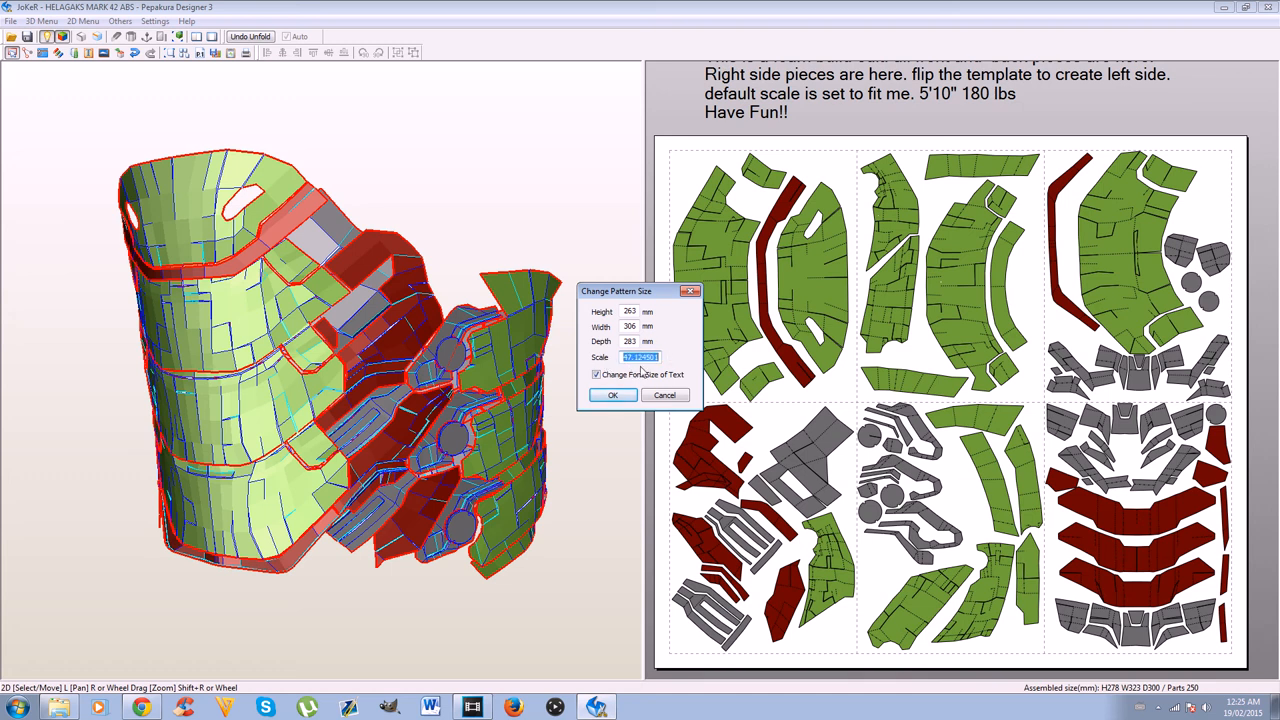
{"action": "left_click", "coordinate": [612, 394]}
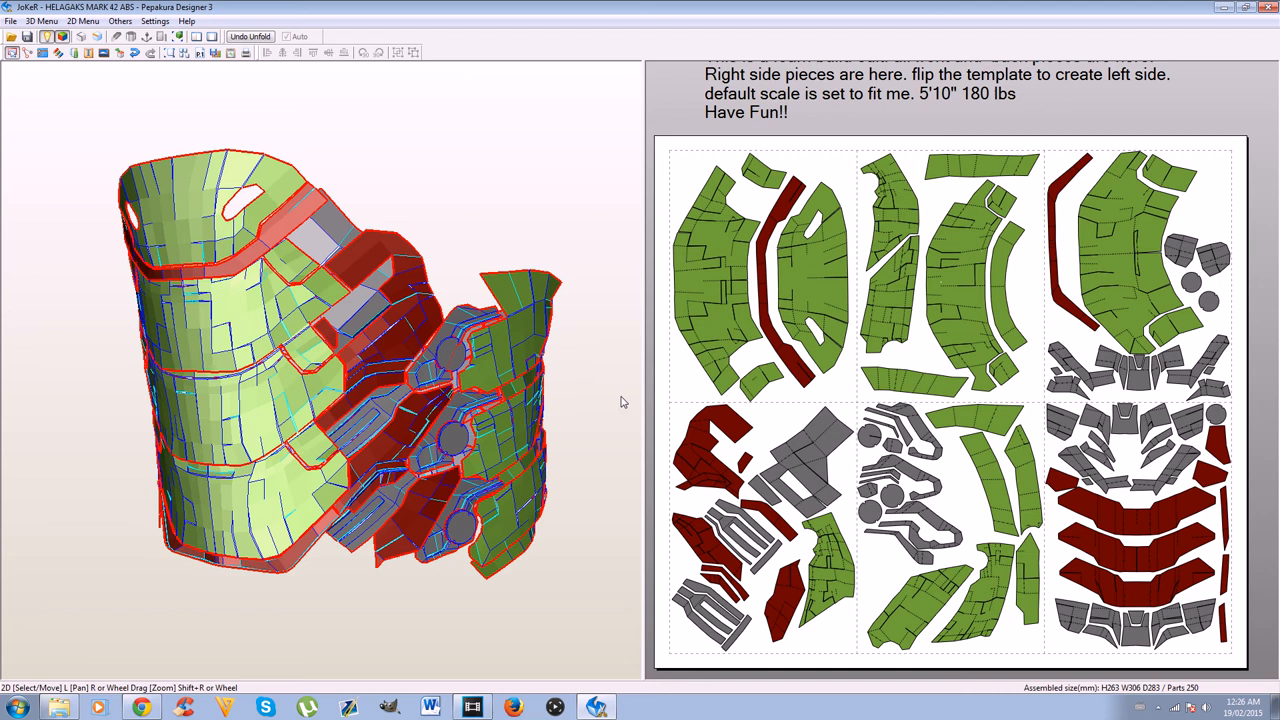
{"action": "scroll", "scroll_direction": "down", "scroll_amount": 3}
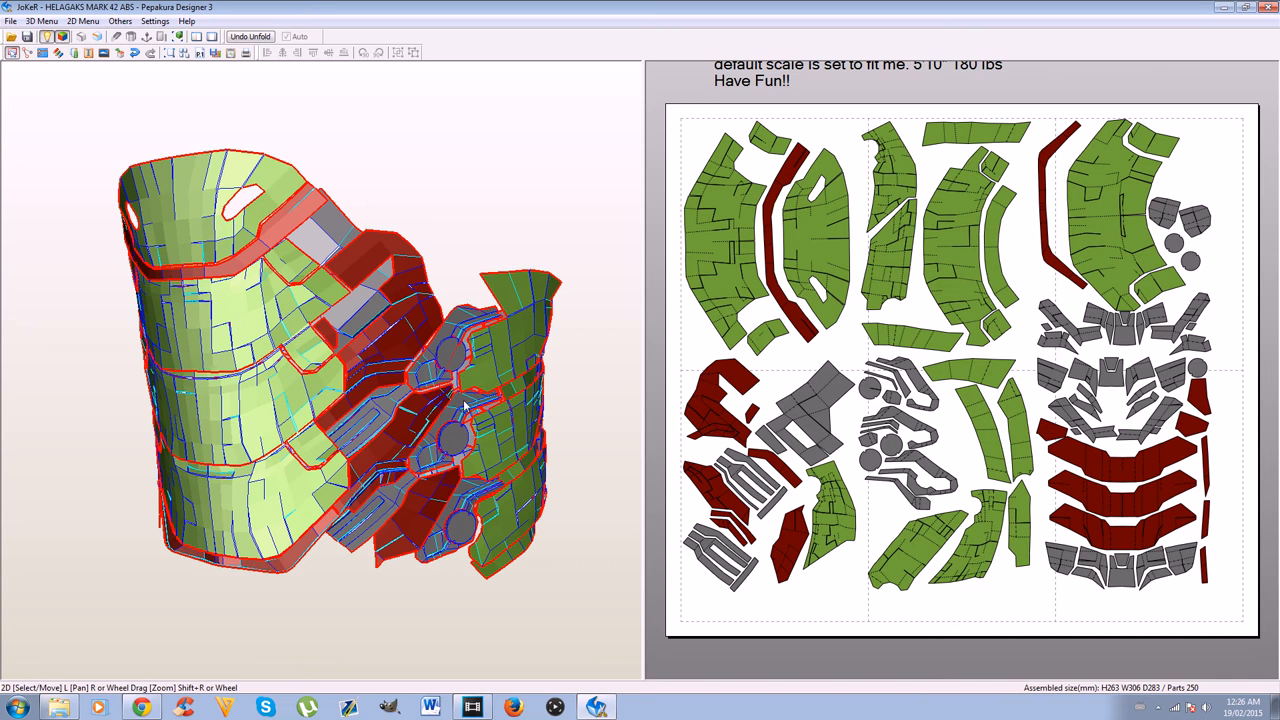
{"action": "mouse_move", "coordinate": [112, 232]}
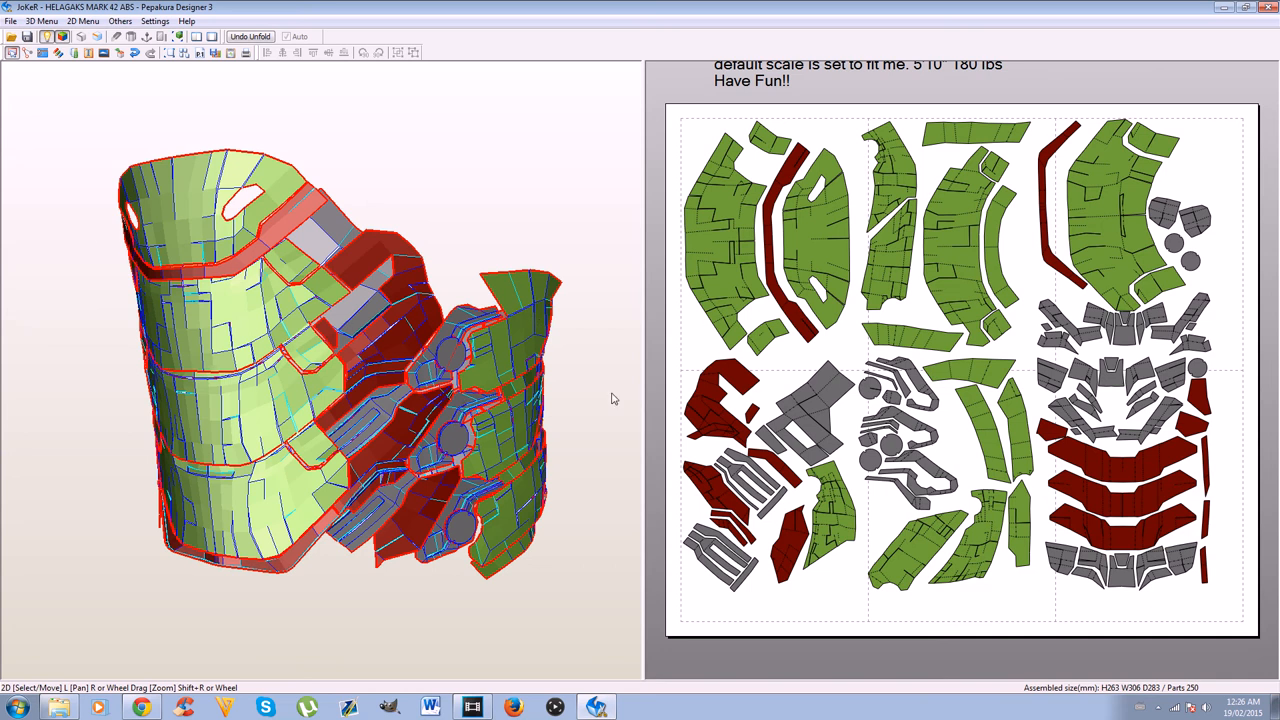
{"action": "mouse_move", "coordinate": [504, 230]}
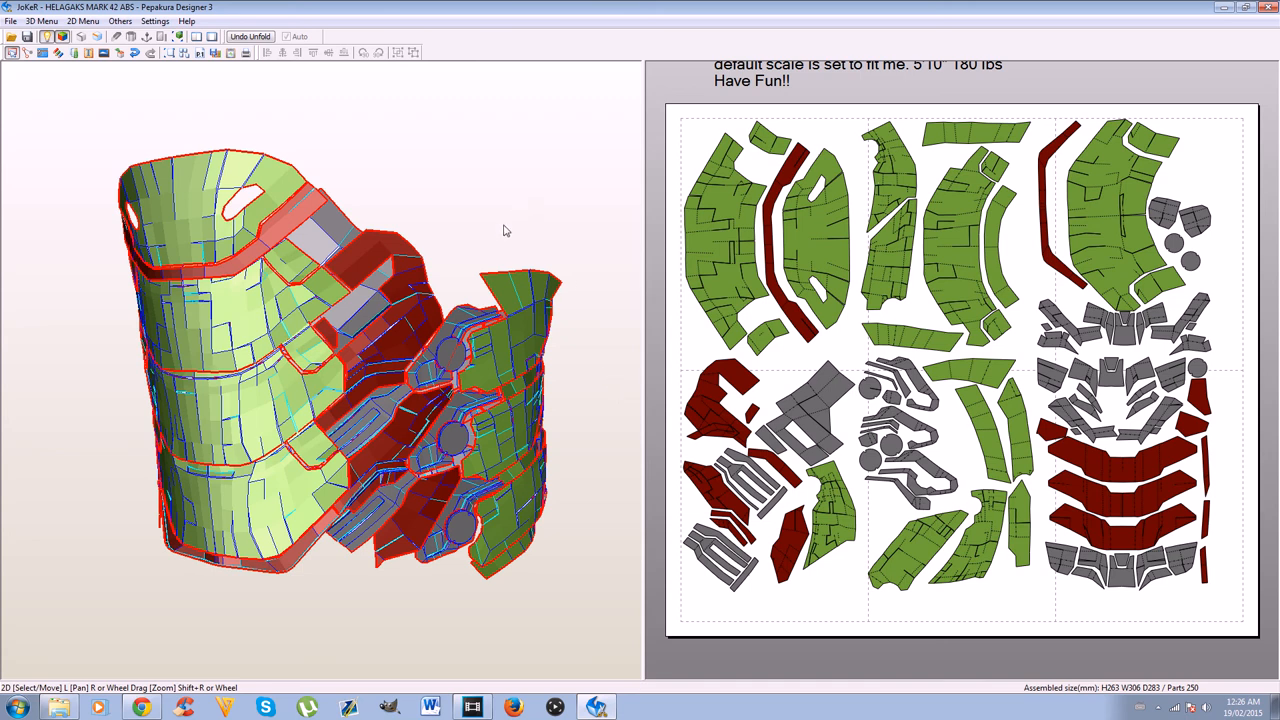
{"action": "mouse_move", "coordinate": [544, 288]}
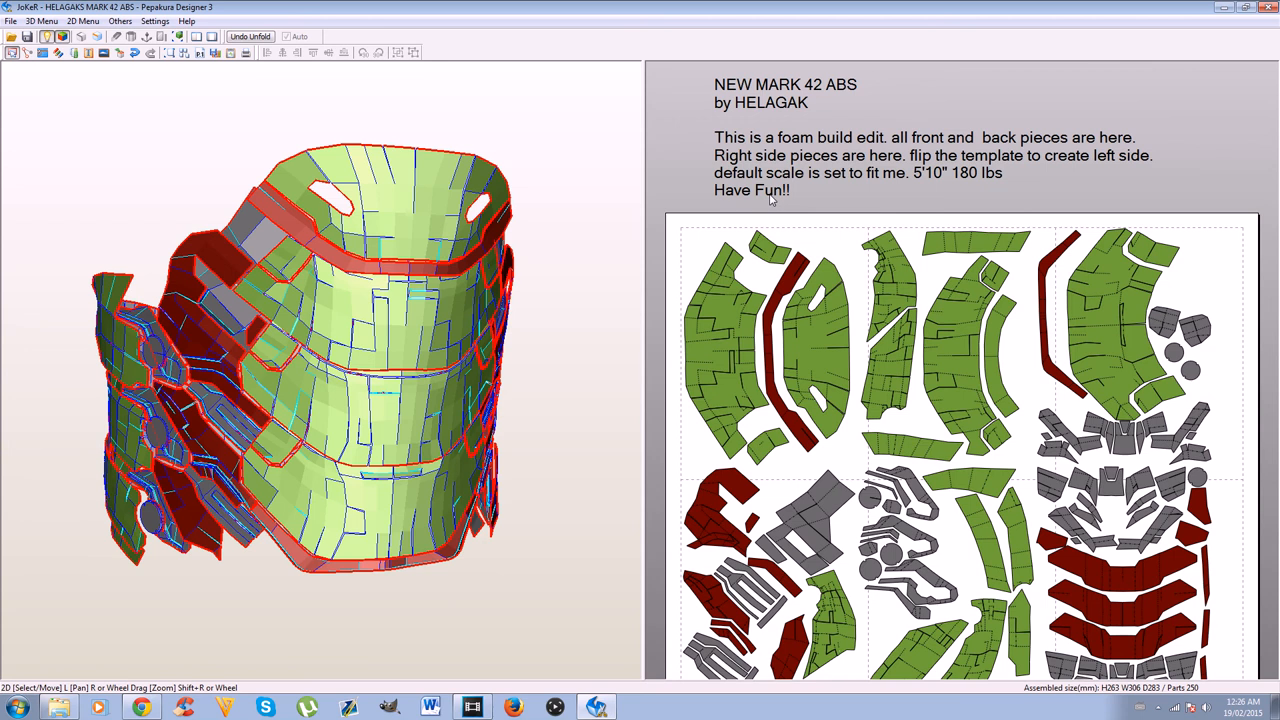
{"action": "mouse_move", "coordinate": [560, 176]}
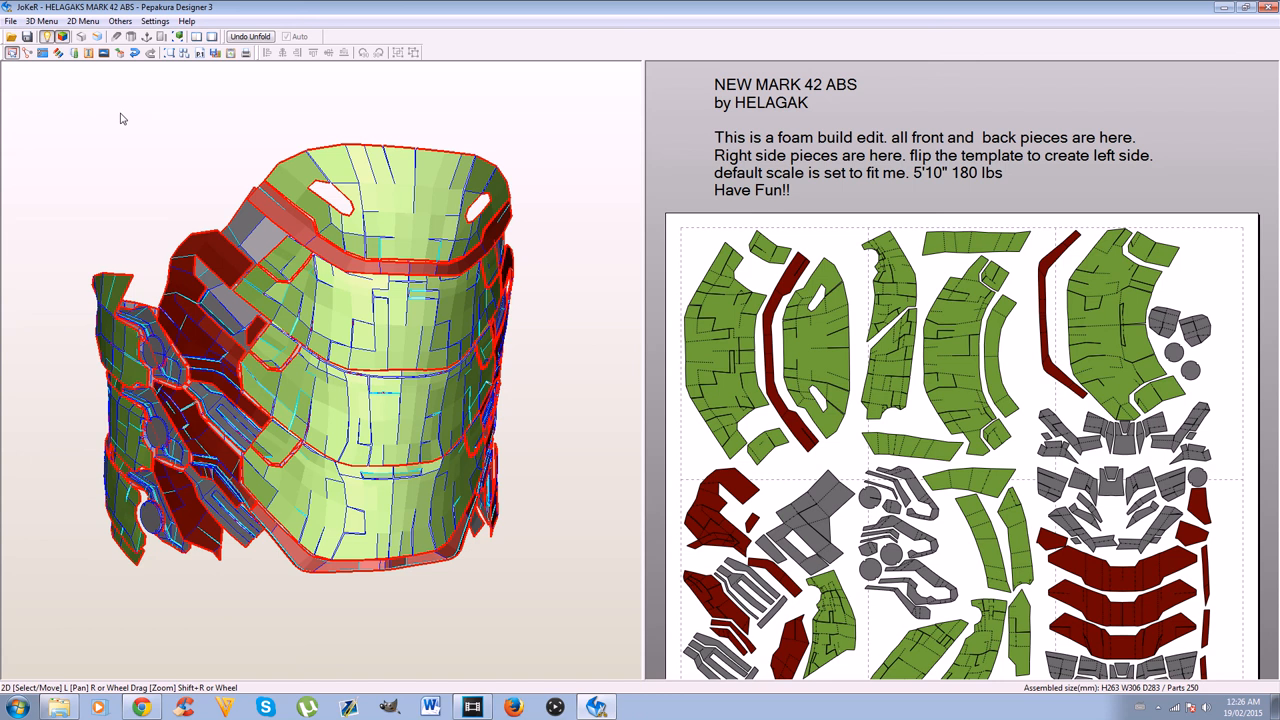
{"action": "mouse_move", "coordinate": [600, 288]}
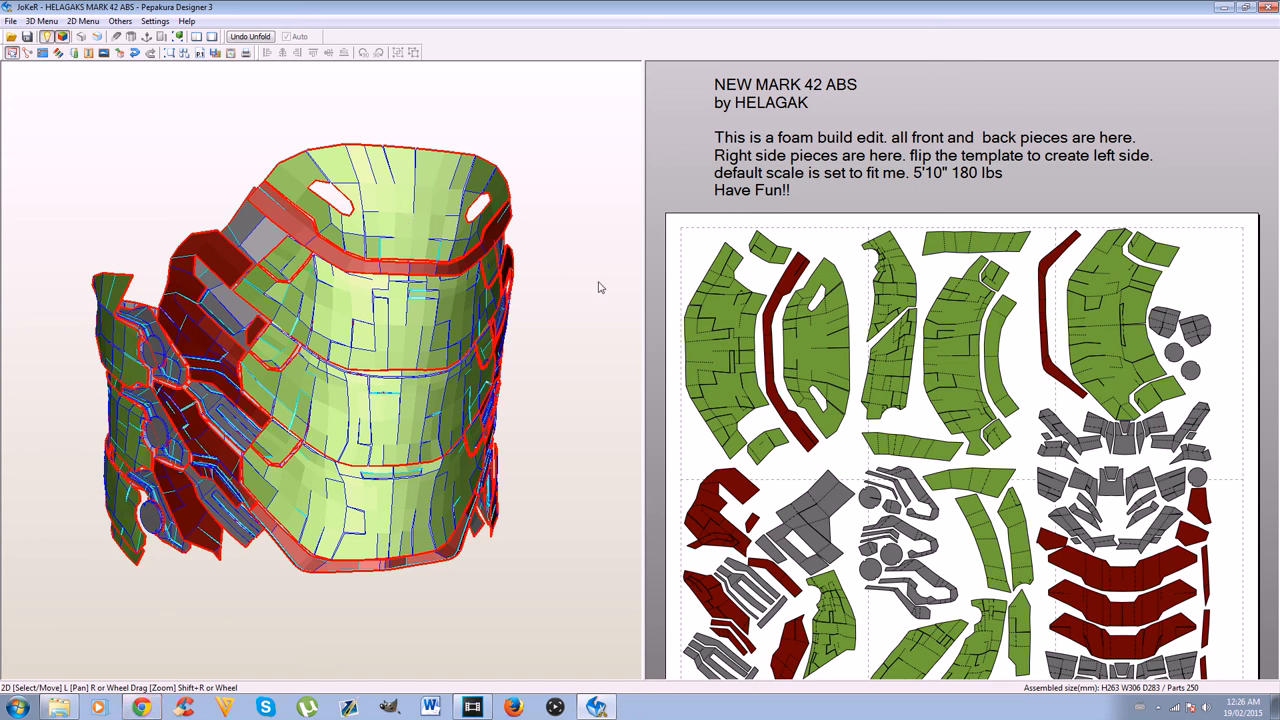
{"action": "mouse_move", "coordinate": [400, 112]}
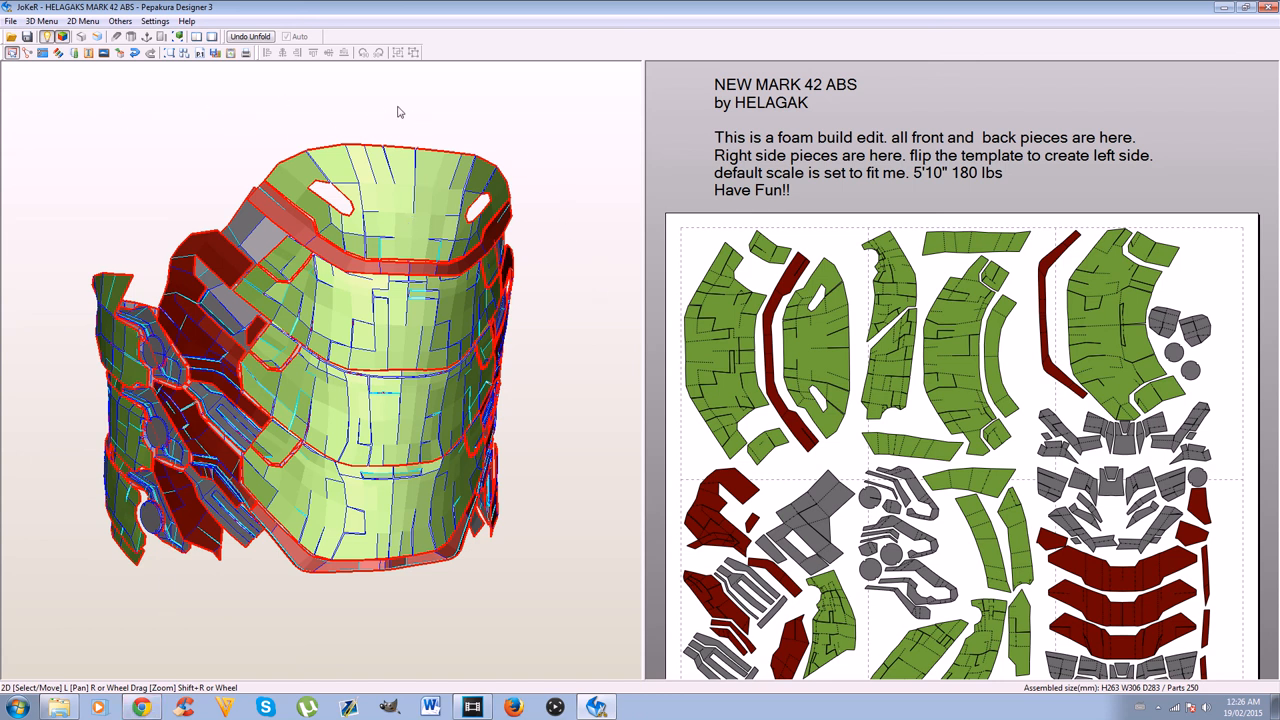
{"action": "mouse_move", "coordinate": [708, 146]}
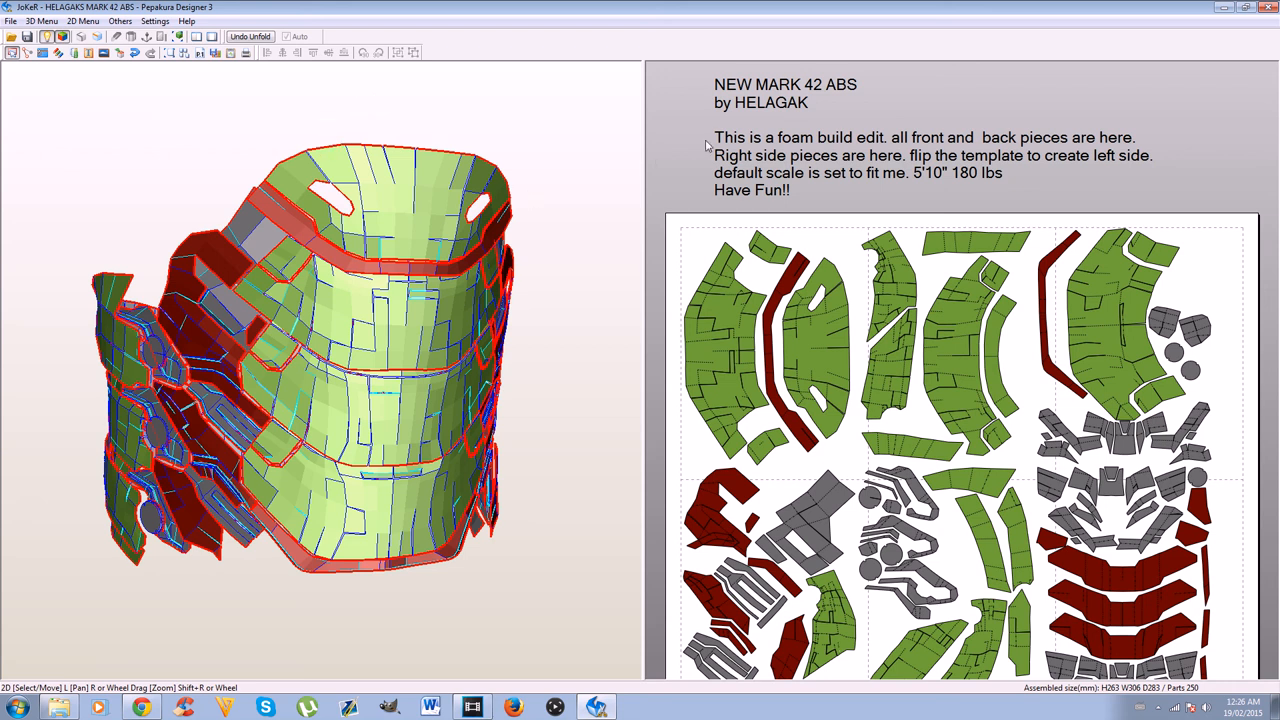
{"action": "mouse_move", "coordinate": [660, 276]}
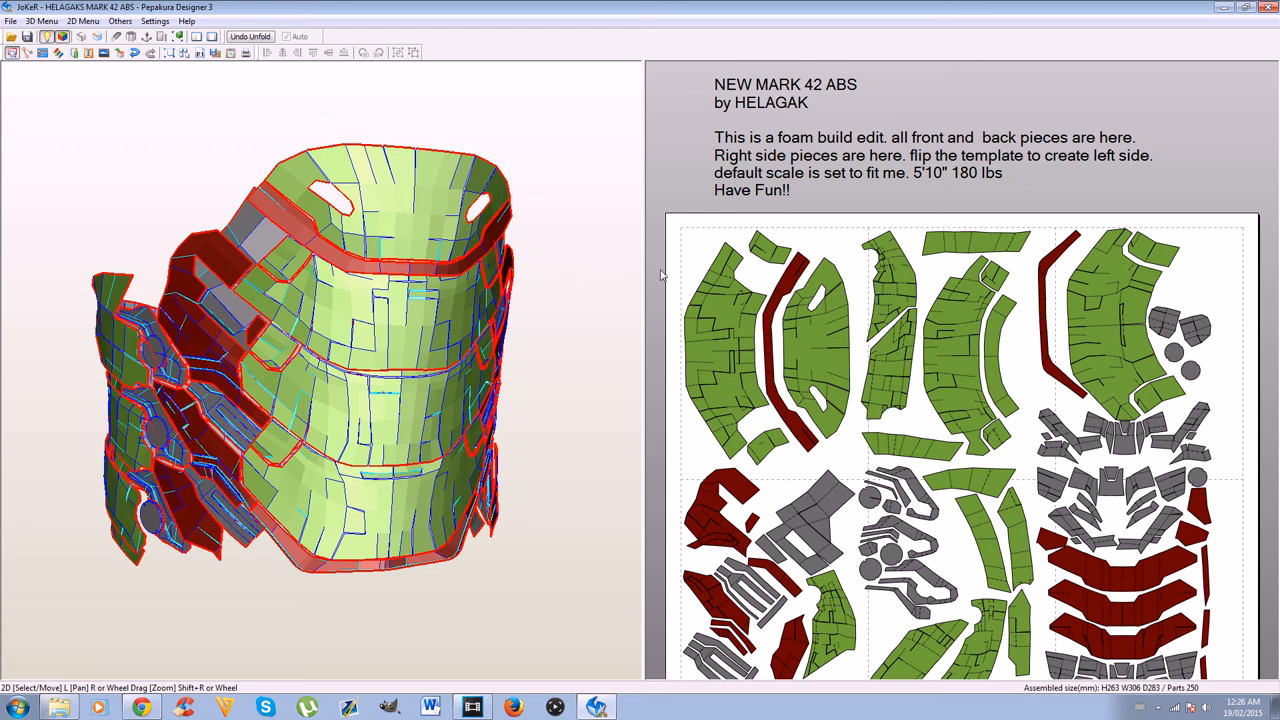
{"action": "mouse_move", "coordinate": [330, 320]}
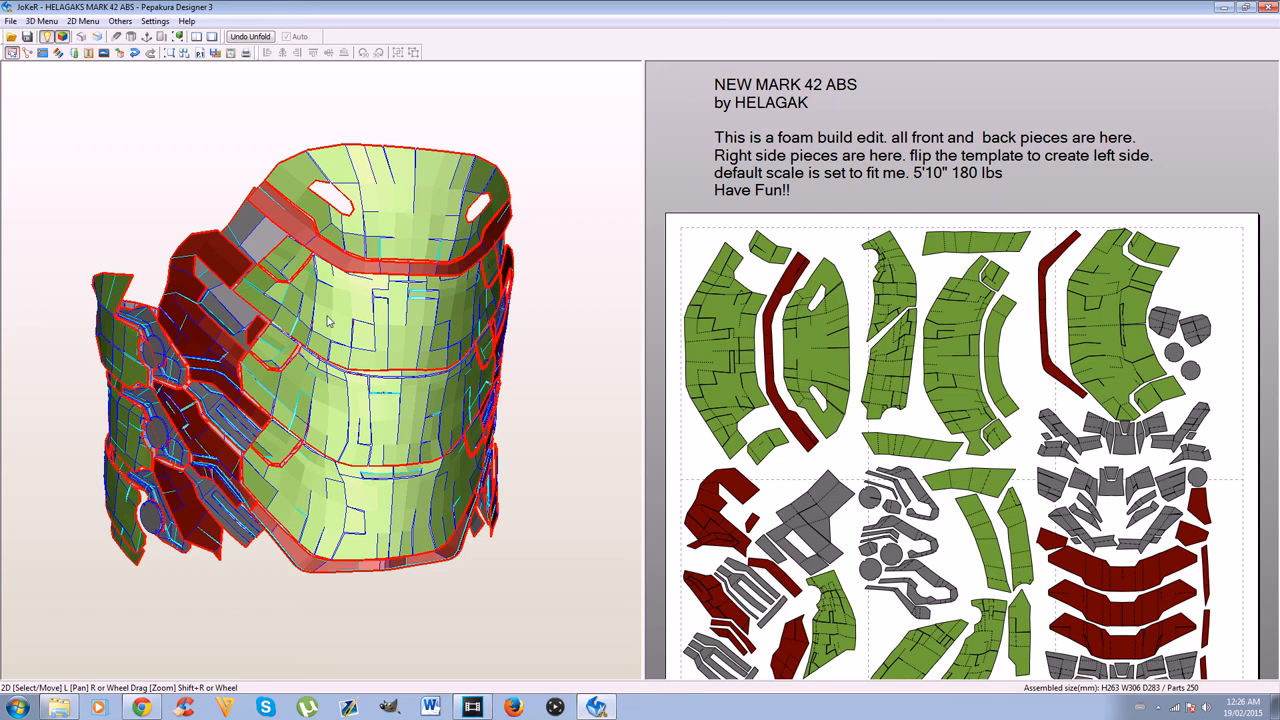
{"action": "mouse_move", "coordinate": [490, 560]}
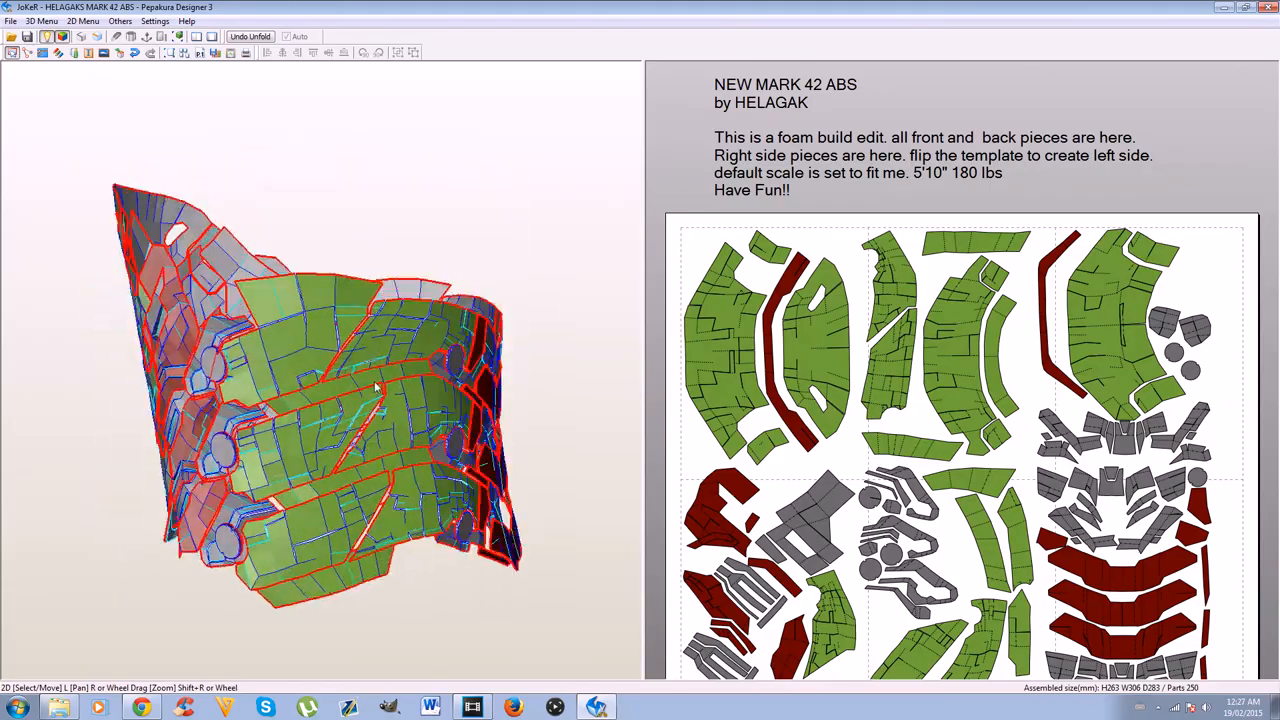
{"action": "left_click_drag", "start_coordinate": [376, 390], "coordinate": [440, 410]}
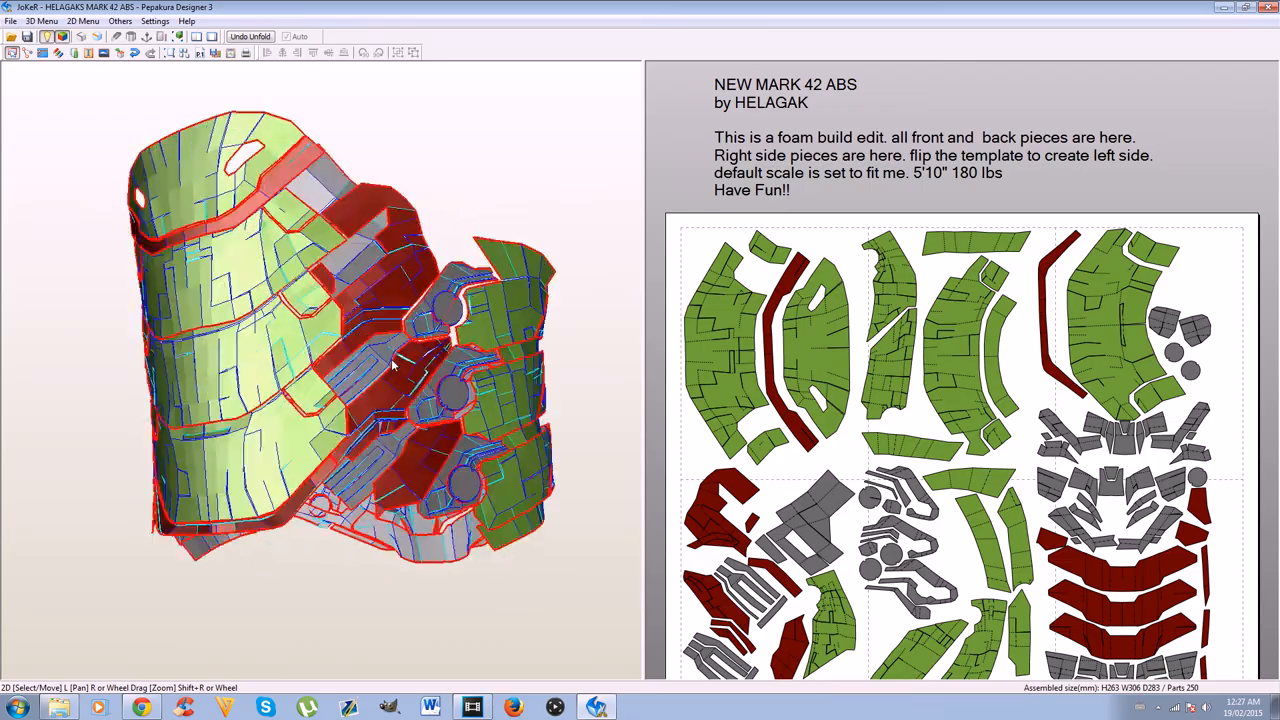
{"action": "left_click_drag", "start_coordinate": [400, 364], "coordinate": [500, 376]}
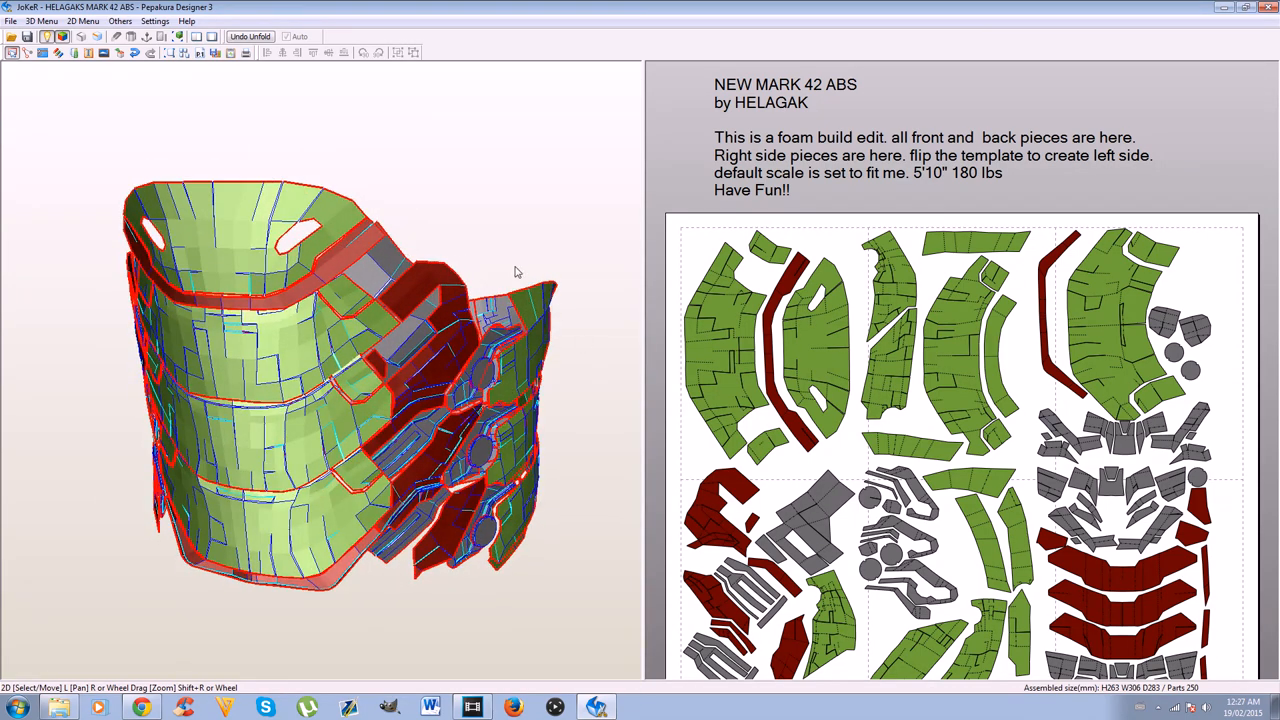
{"action": "left_click_drag", "start_coordinate": [516, 272], "coordinate": [584, 388]}
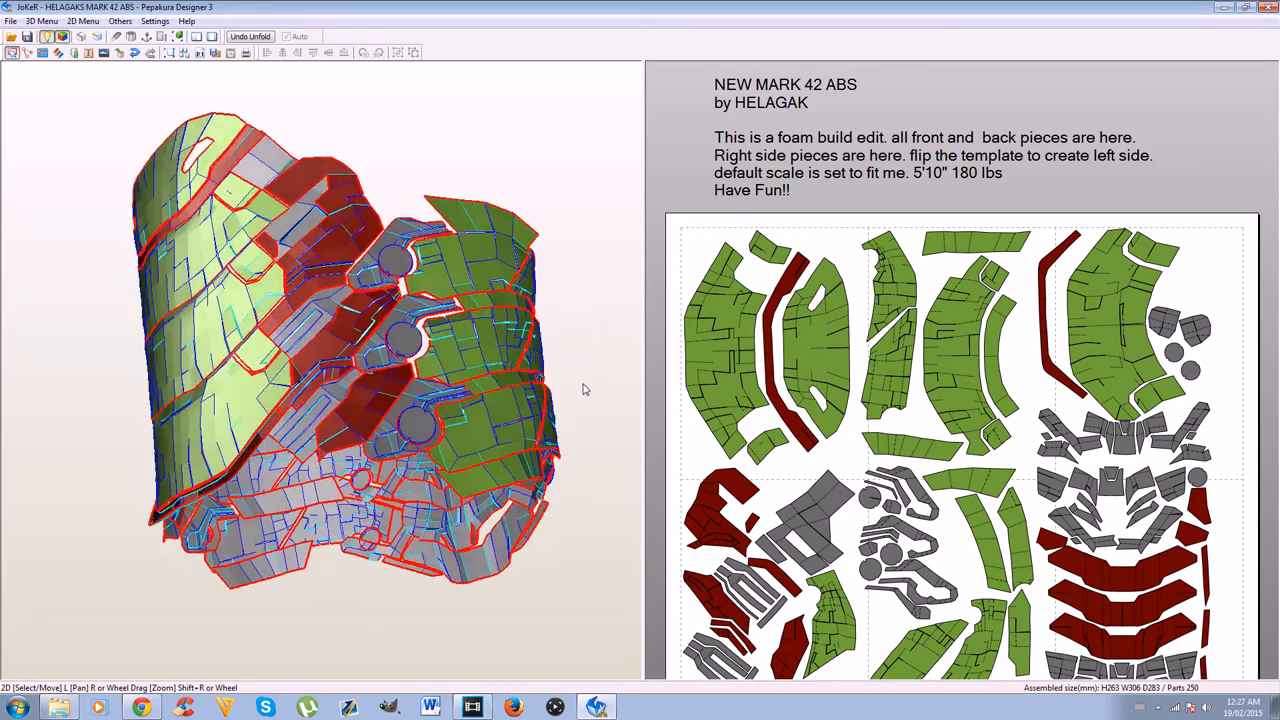